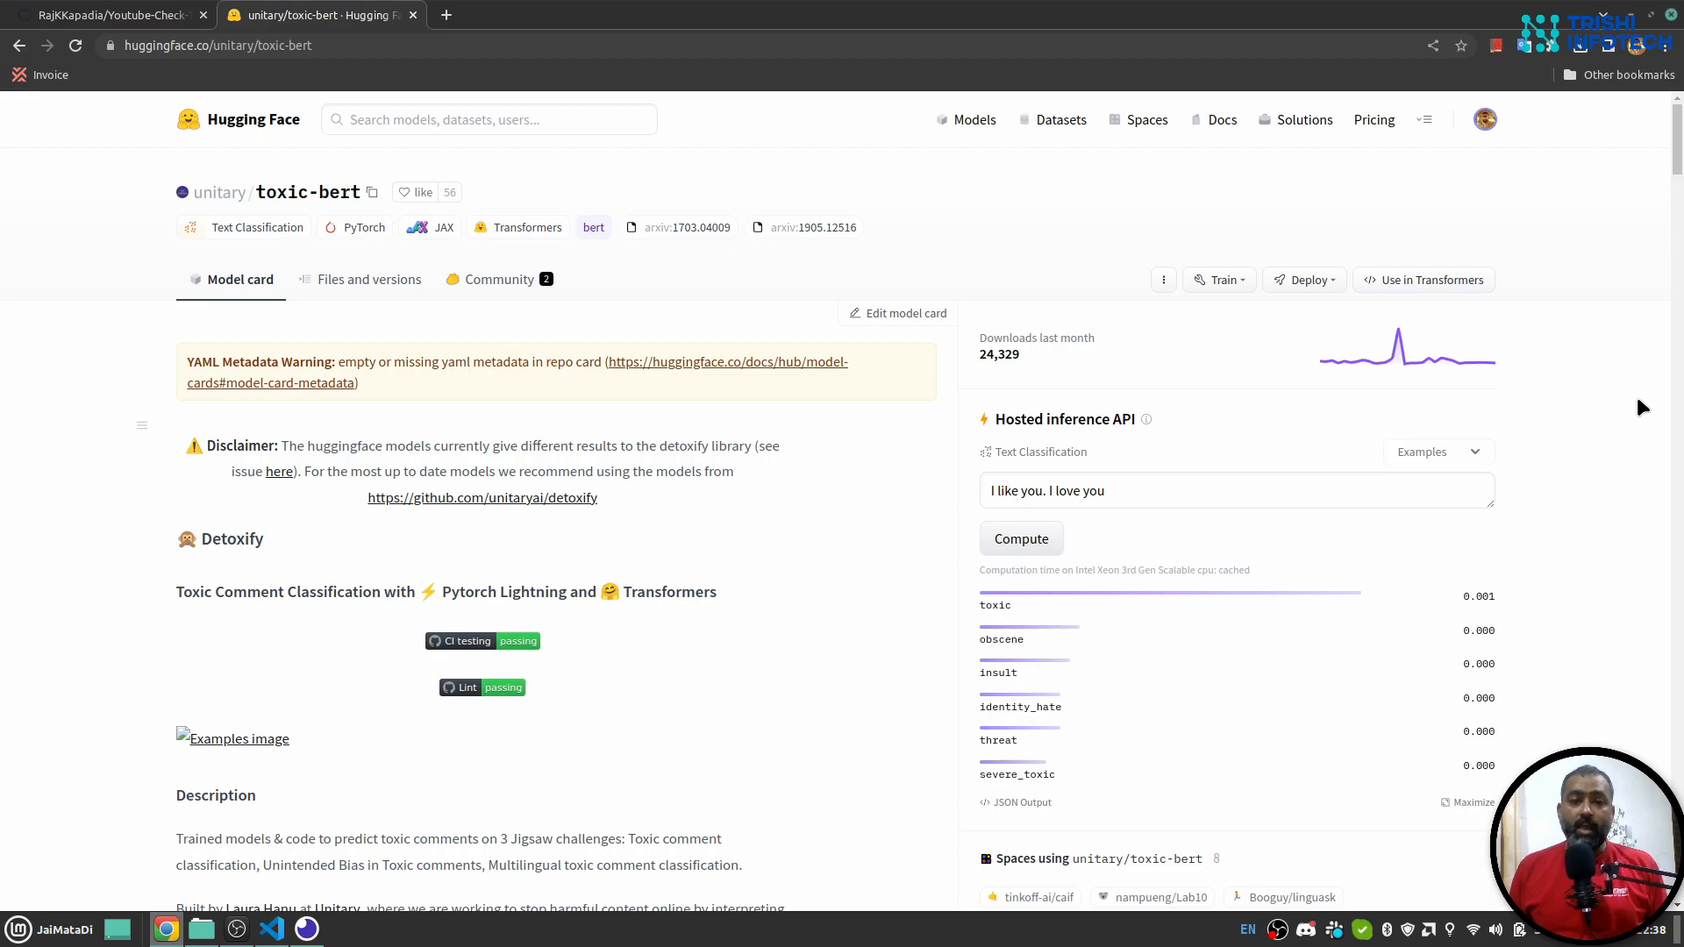
mouse_move(1035, 612)
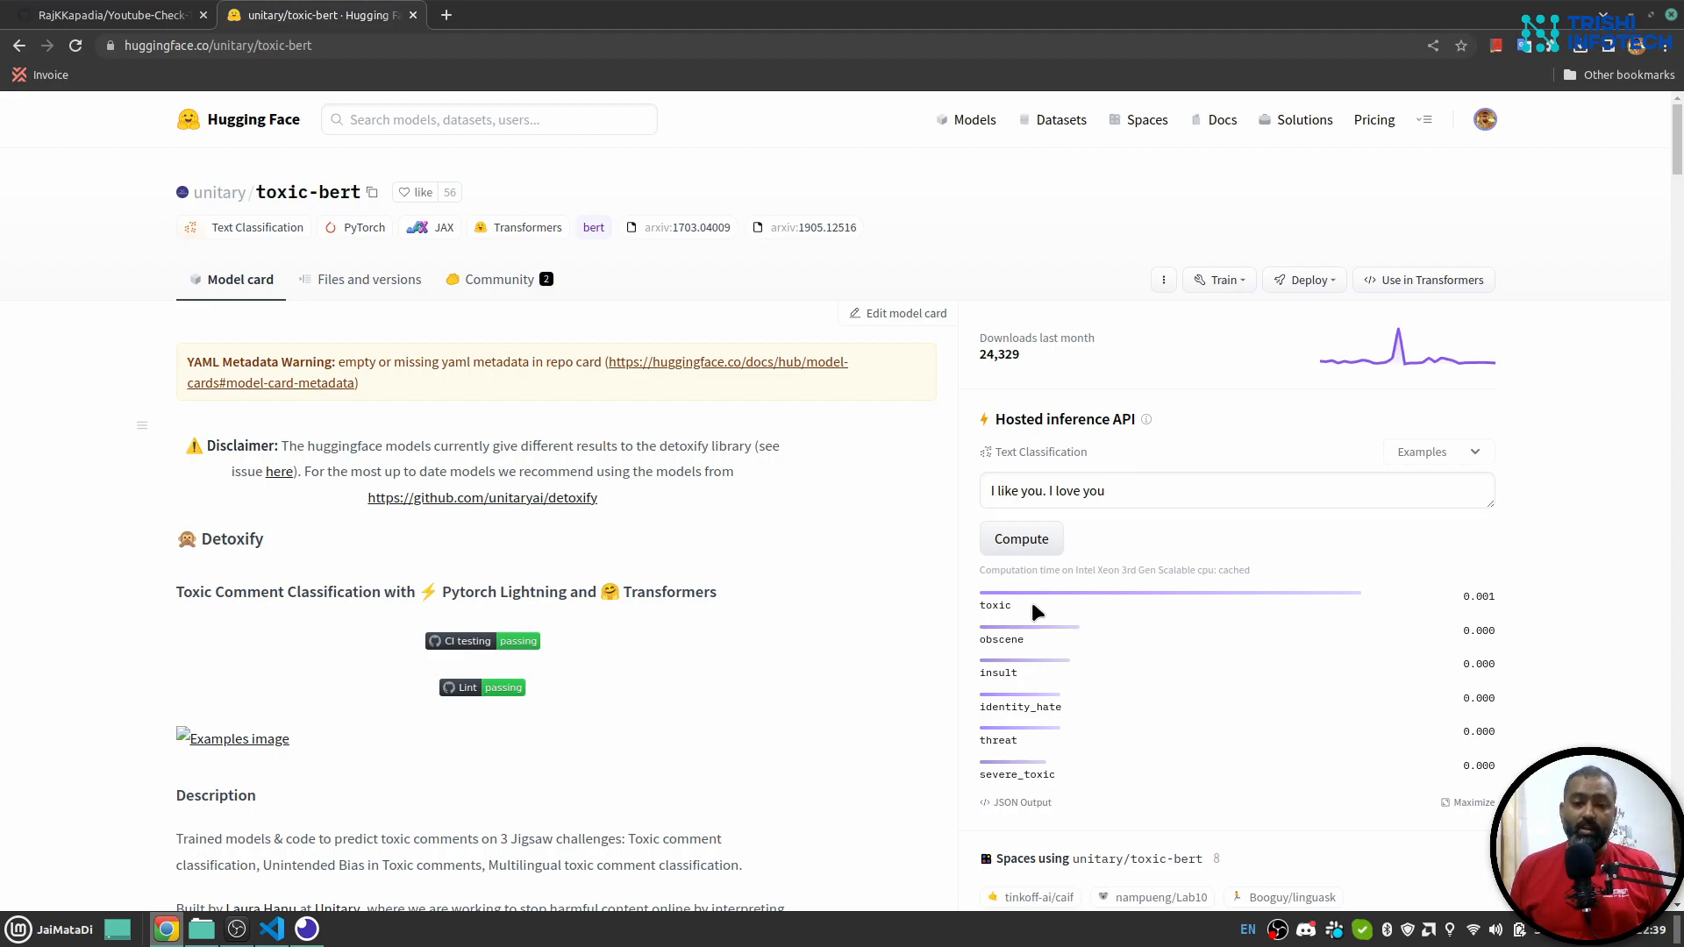
mouse_move(1052, 688)
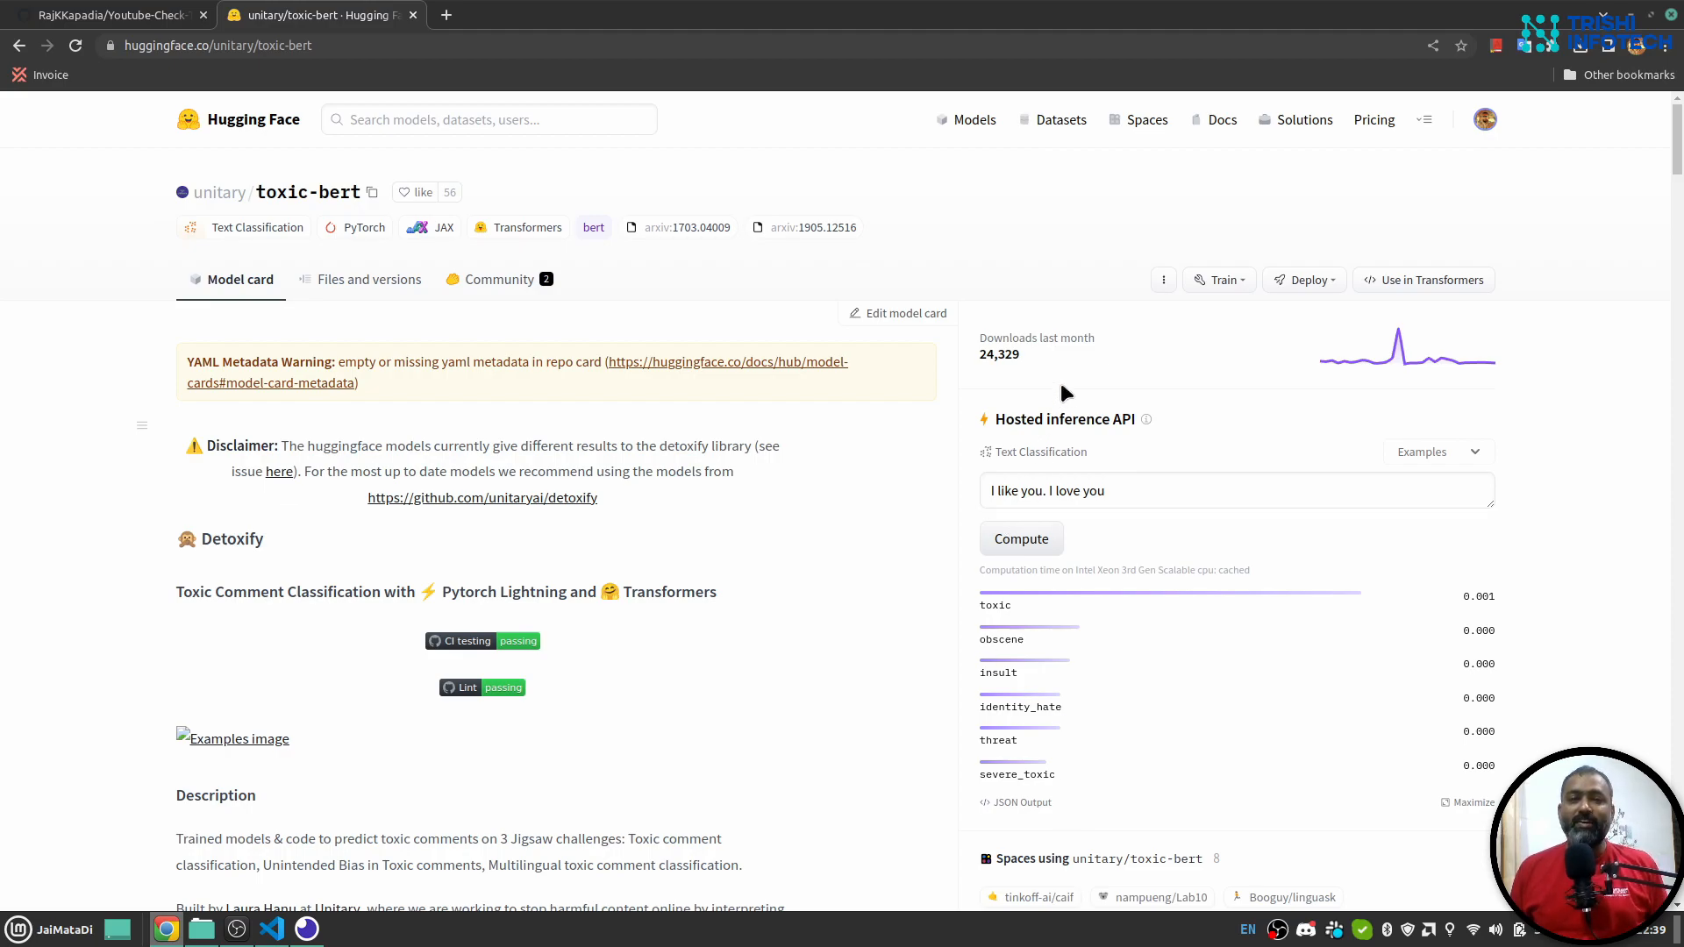
mouse_move(934, 403)
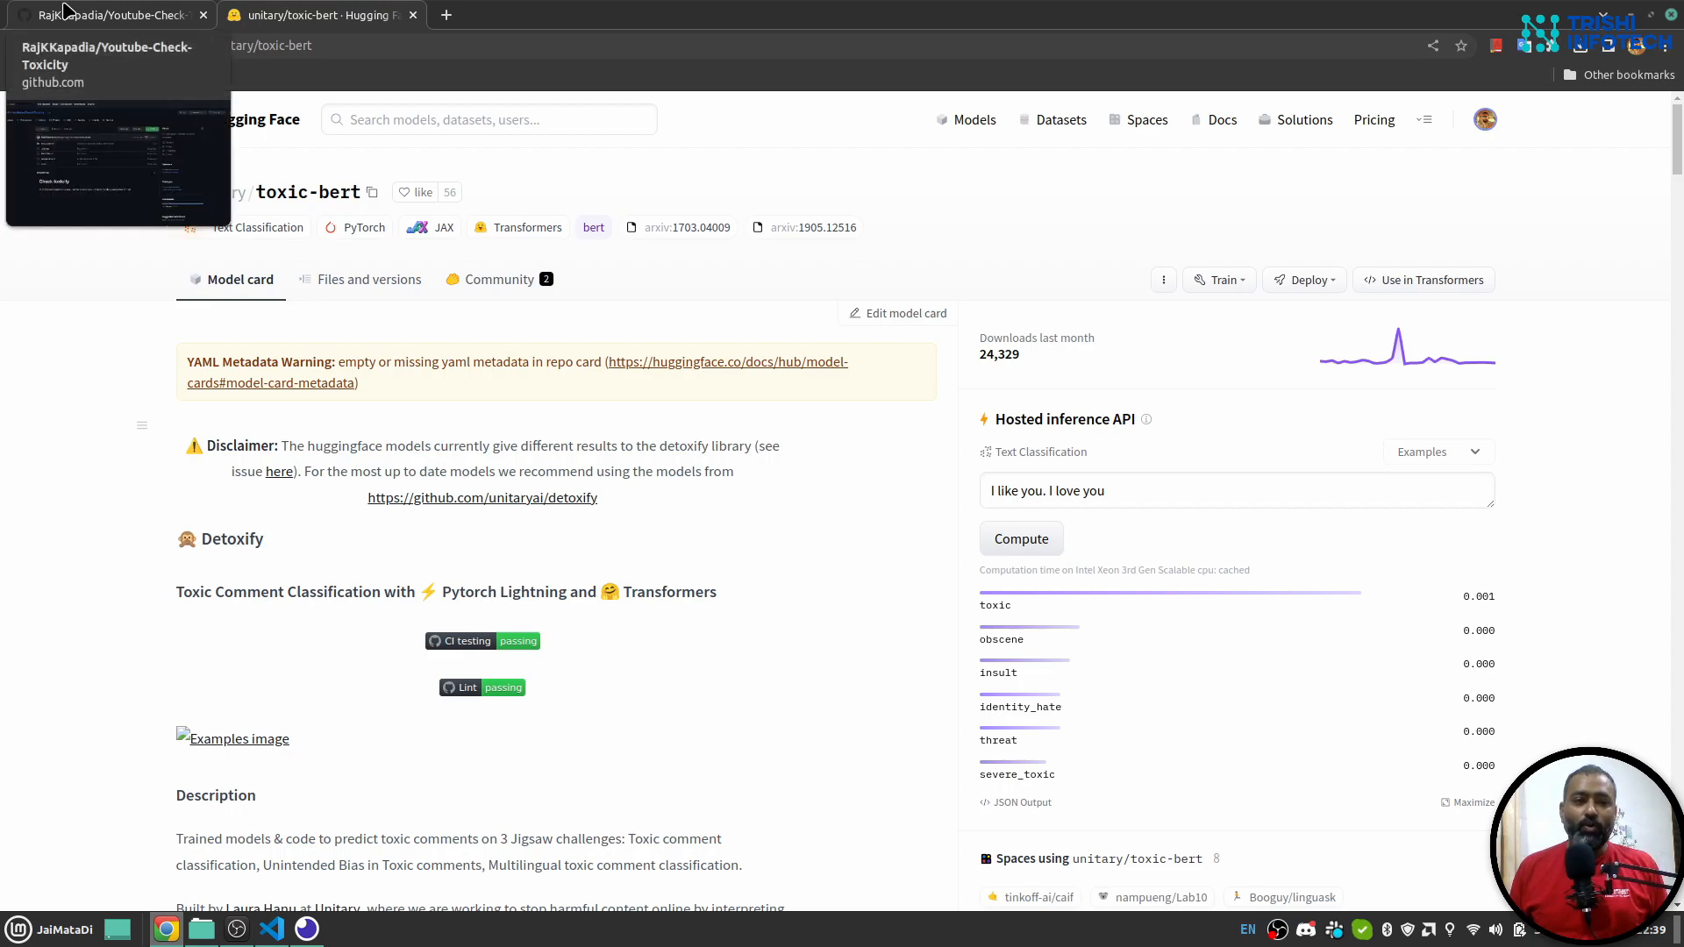
- Visit the project's GitHub repo, return to toxic-bert and view its Files and versions list
click(107, 14)
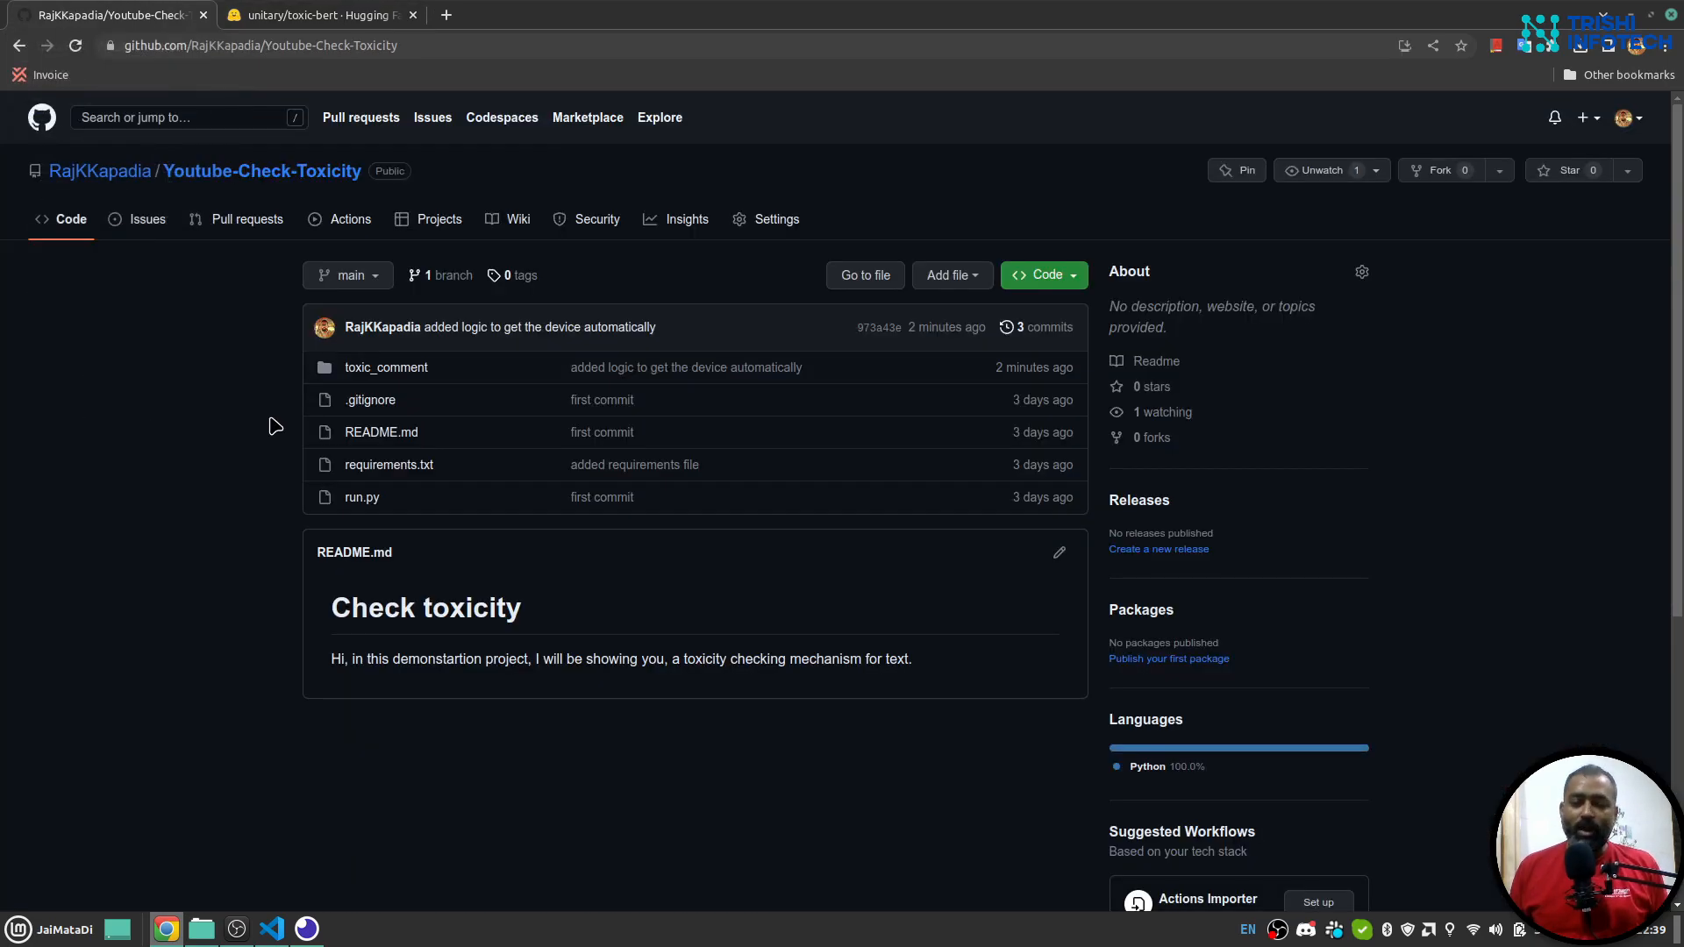
mouse_move(226, 399)
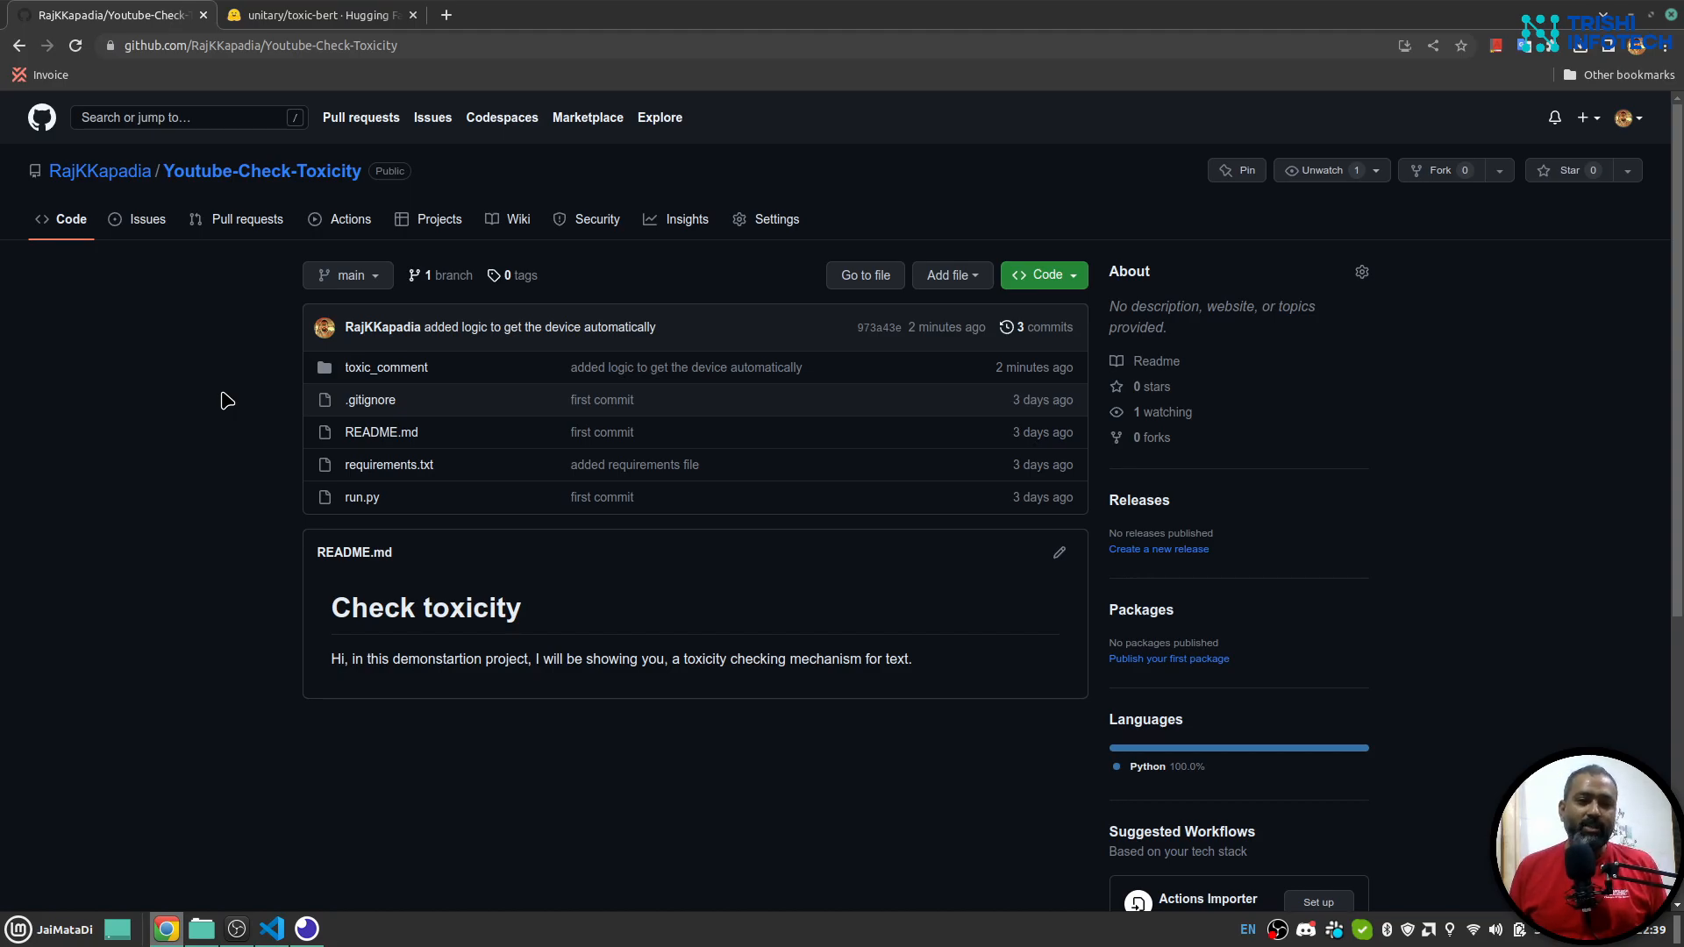
mouse_move(1476, 432)
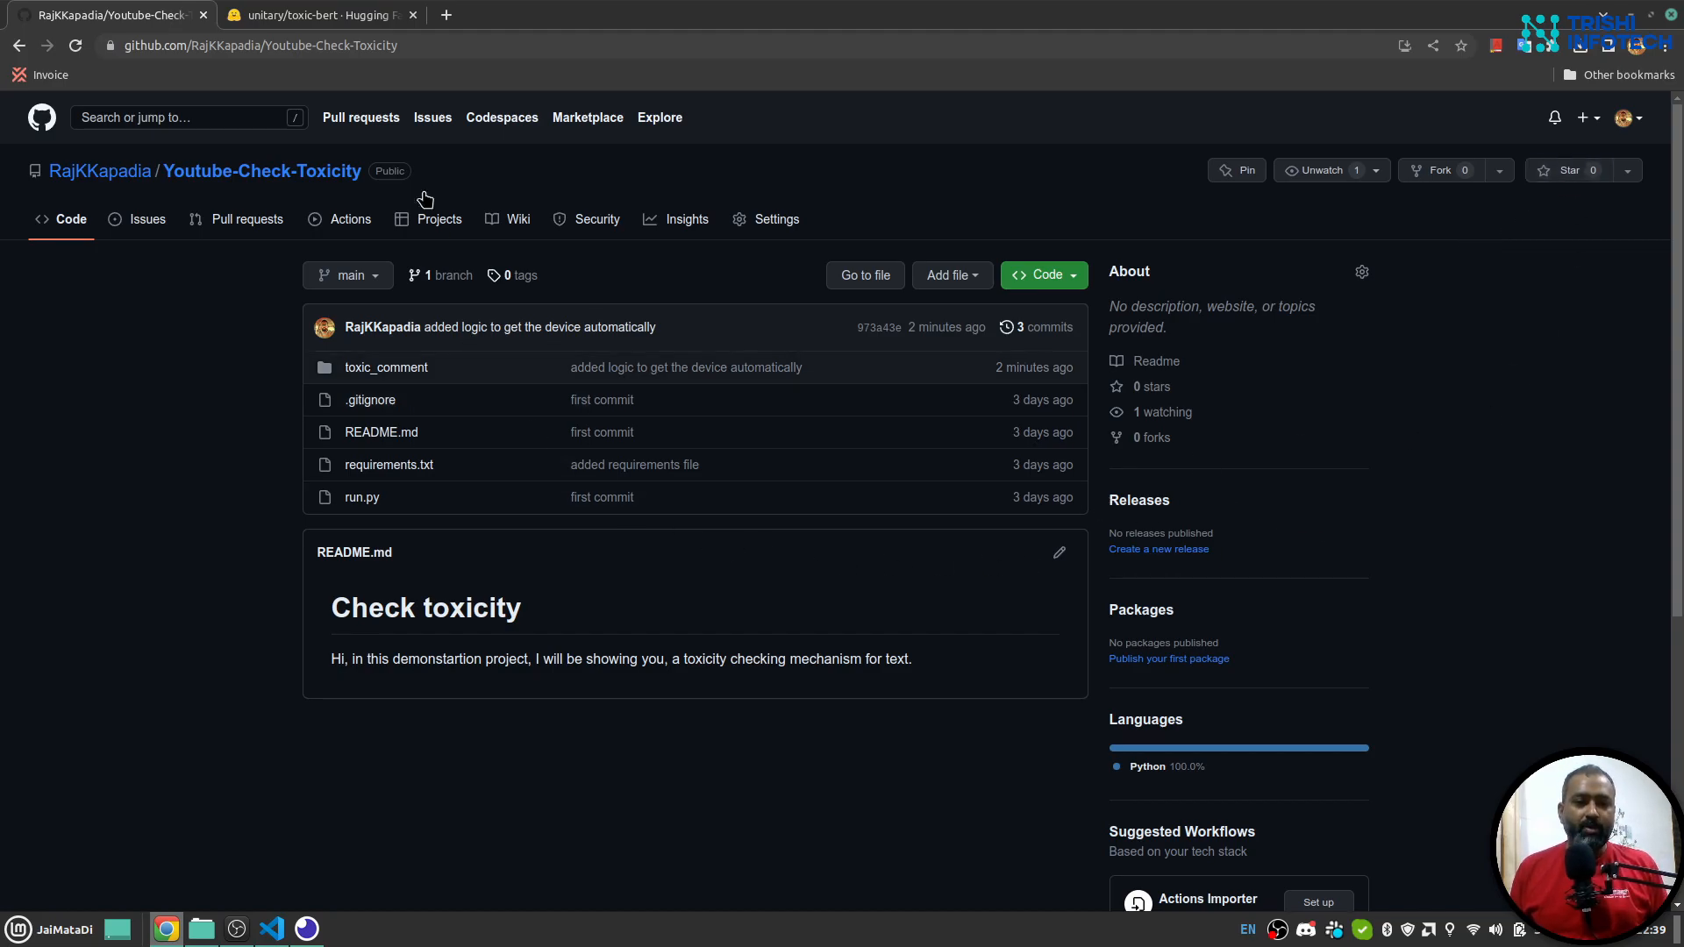
click(321, 14)
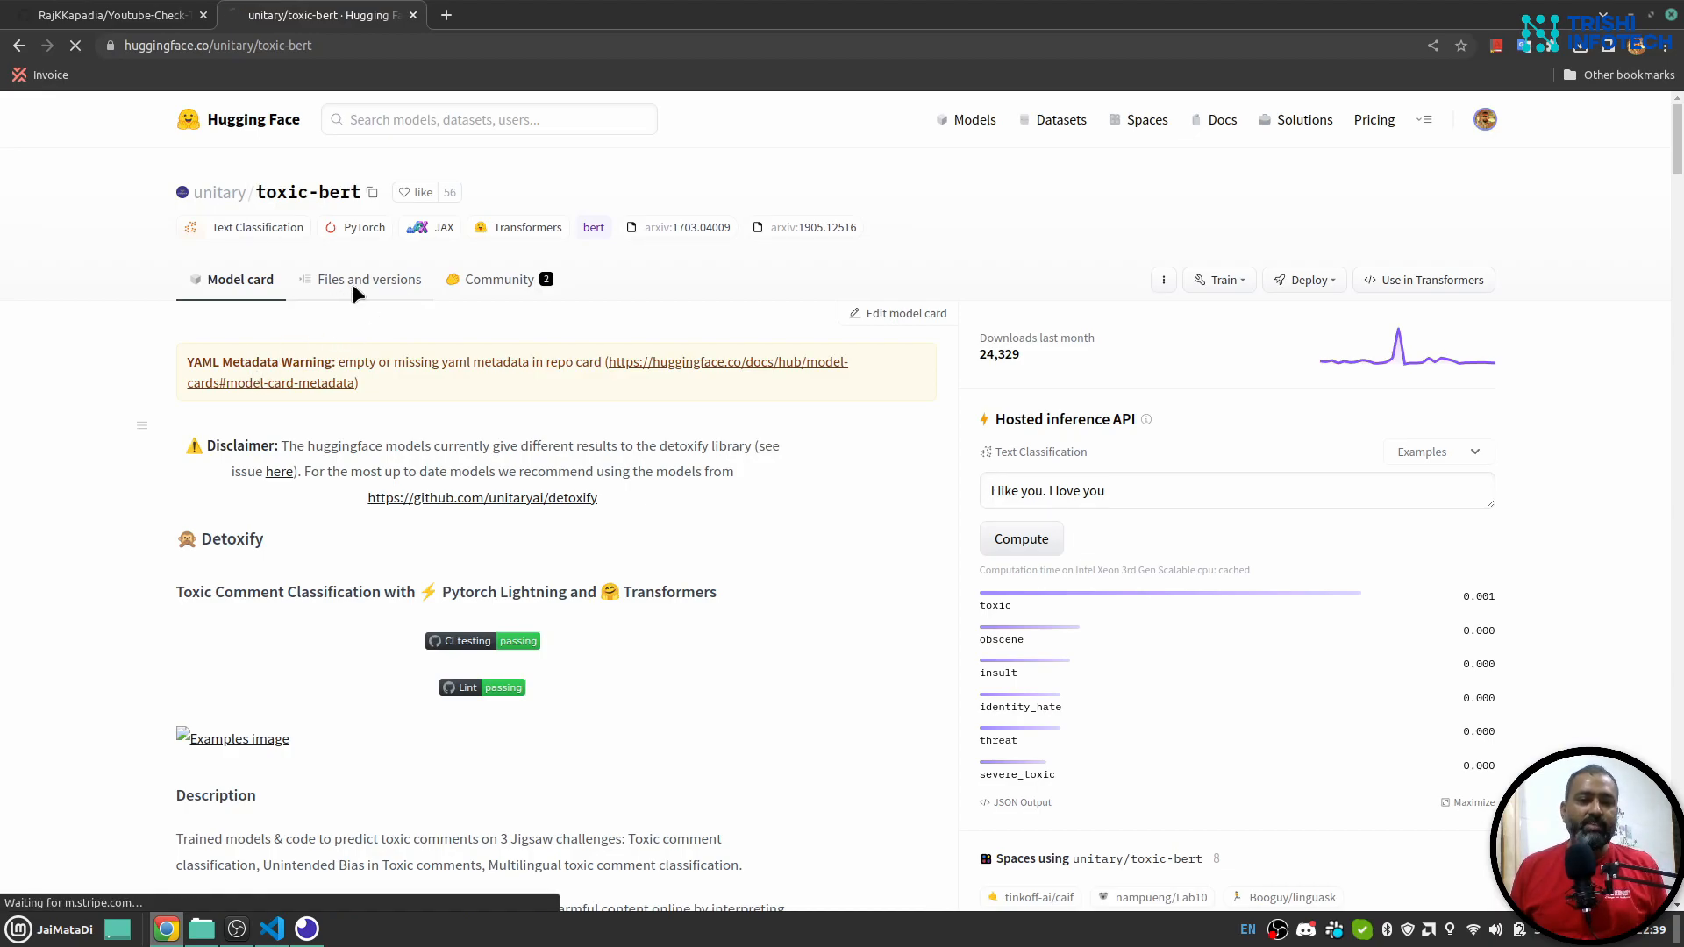
click(368, 278)
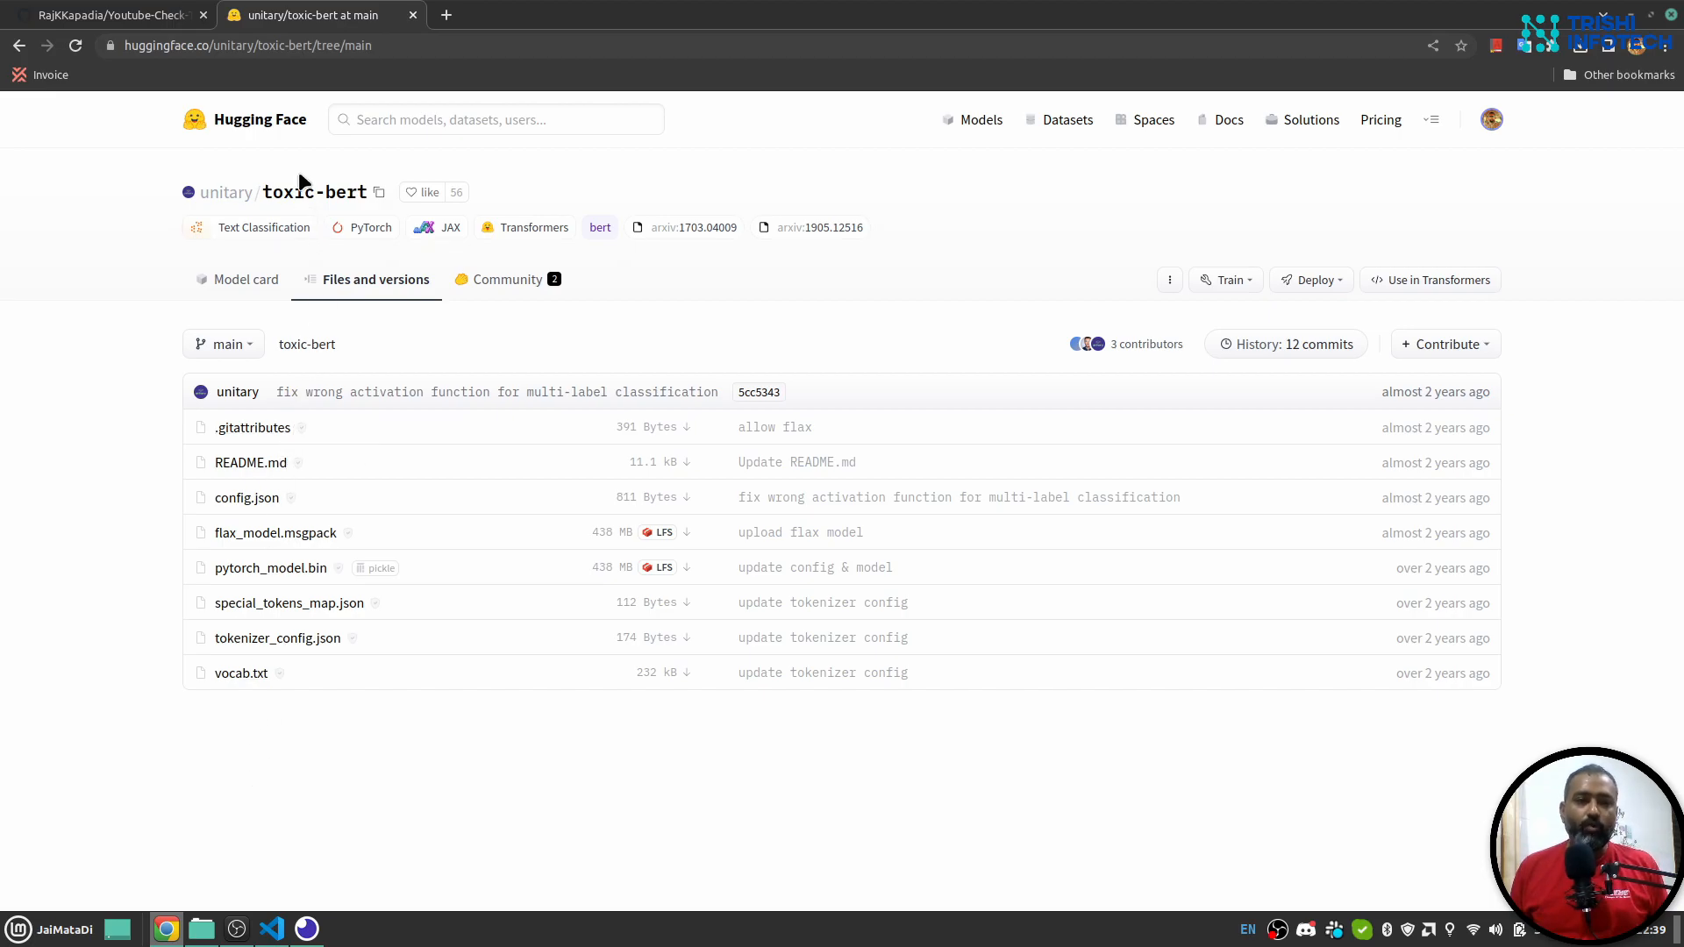
- Select the toxic-bert page URL for copying and switch to the code editor
click(247, 45)
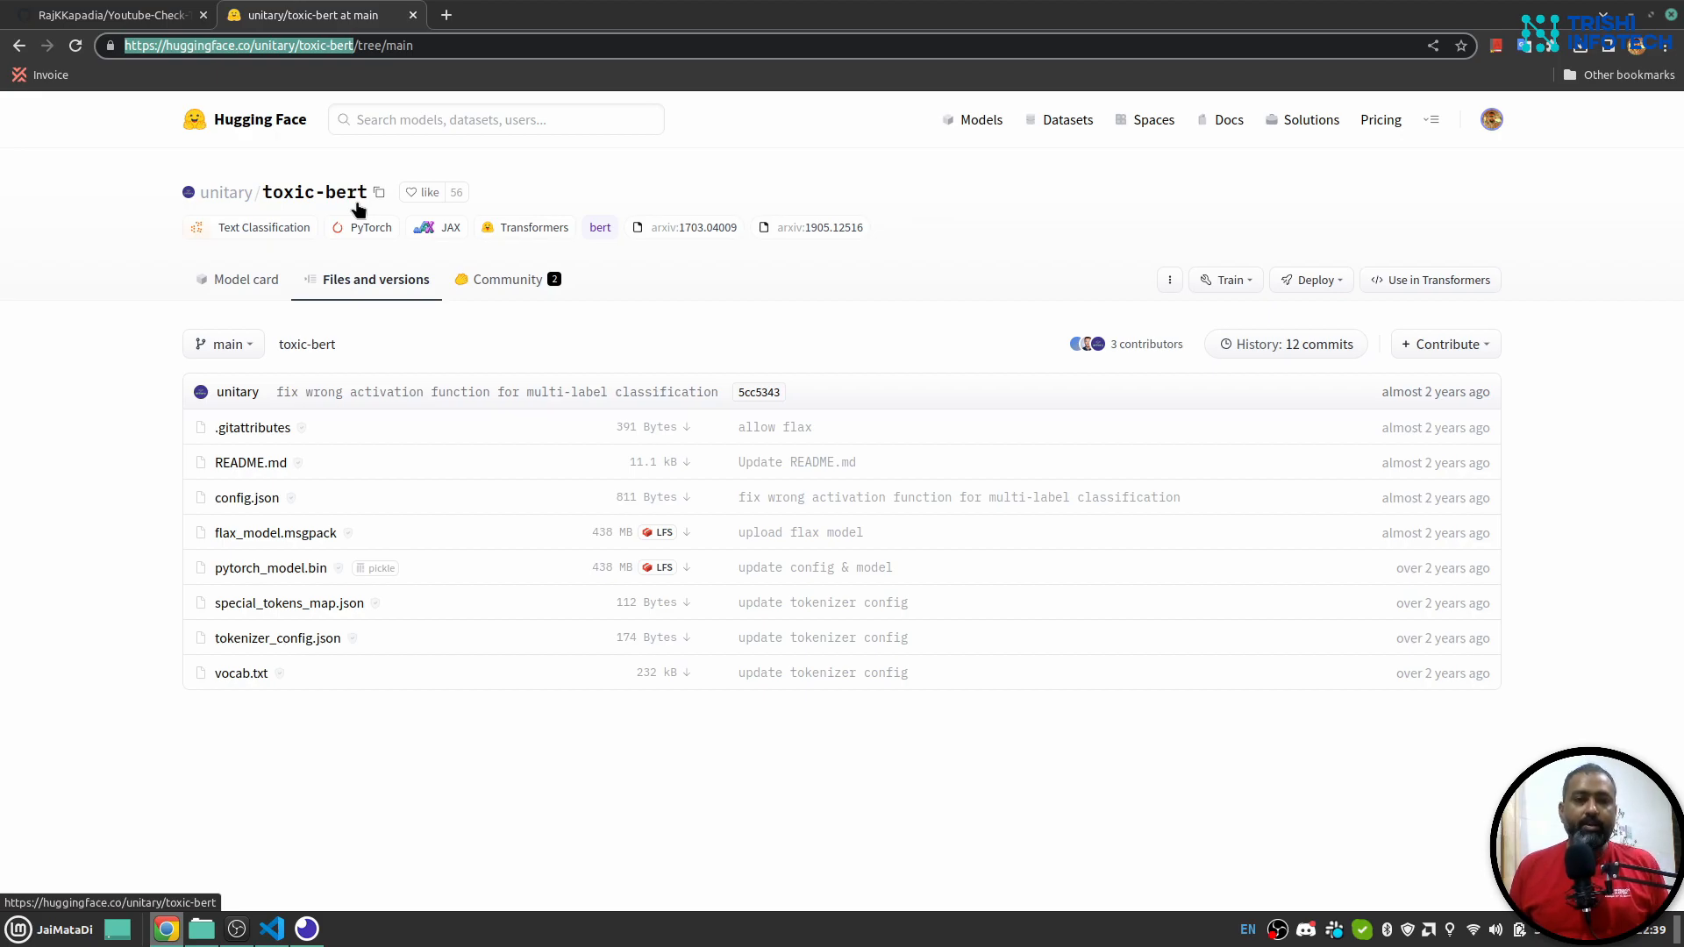
click(270, 929)
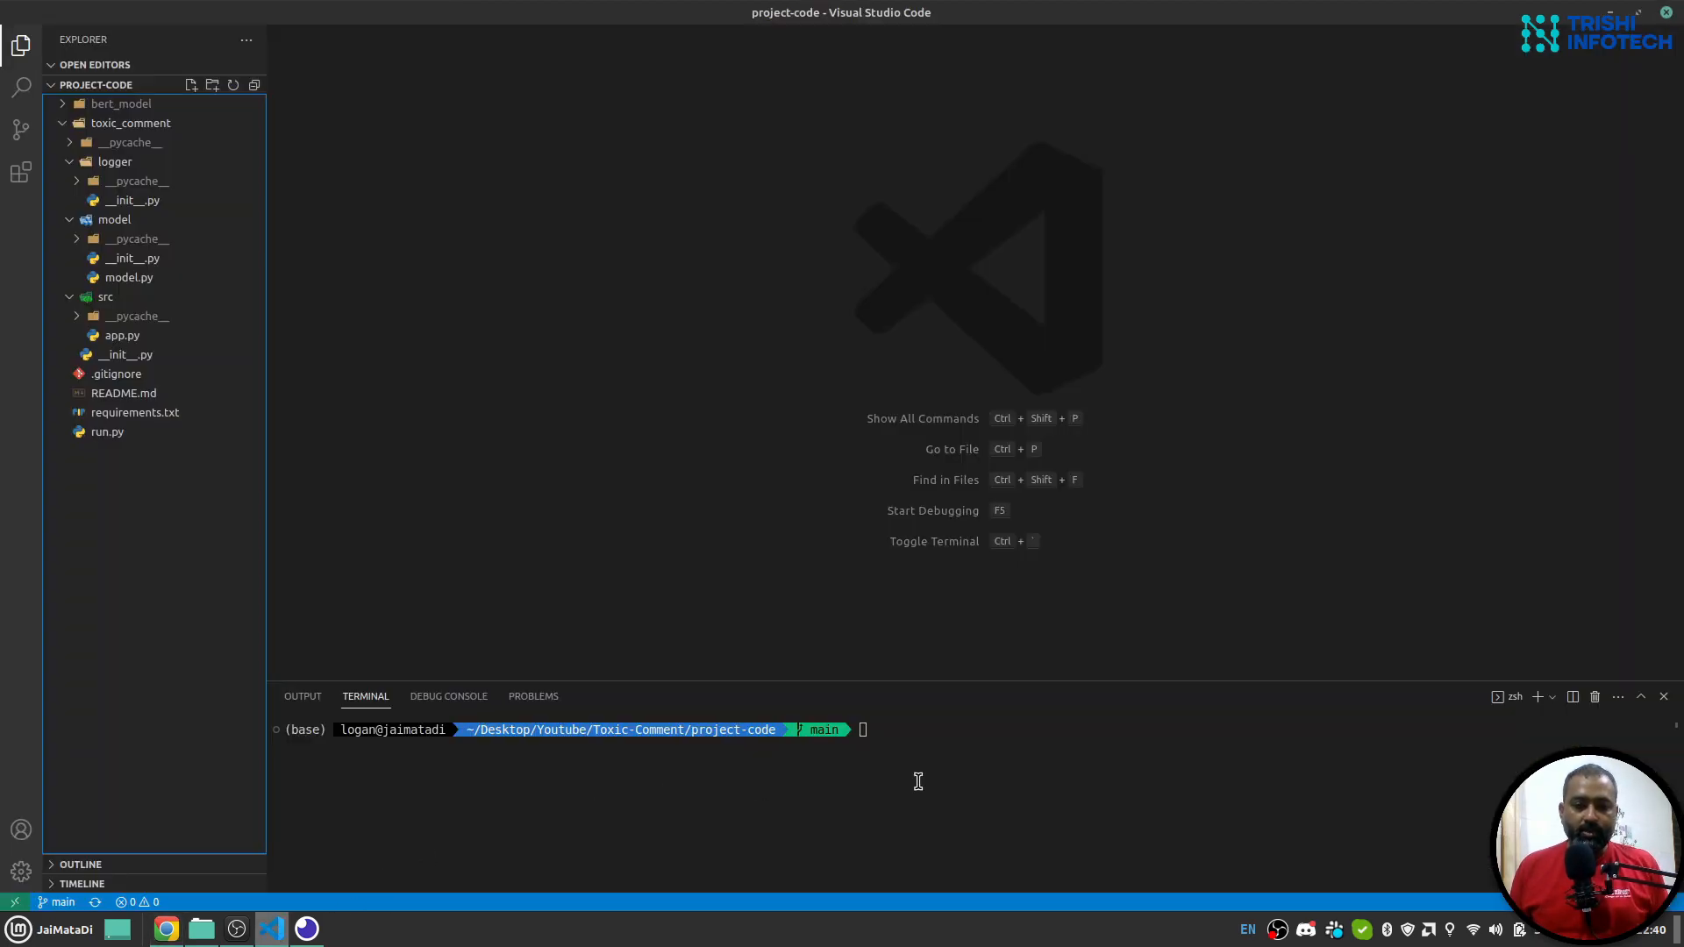
text(git clone https://huggingface.co/unitary/toxic-bert)
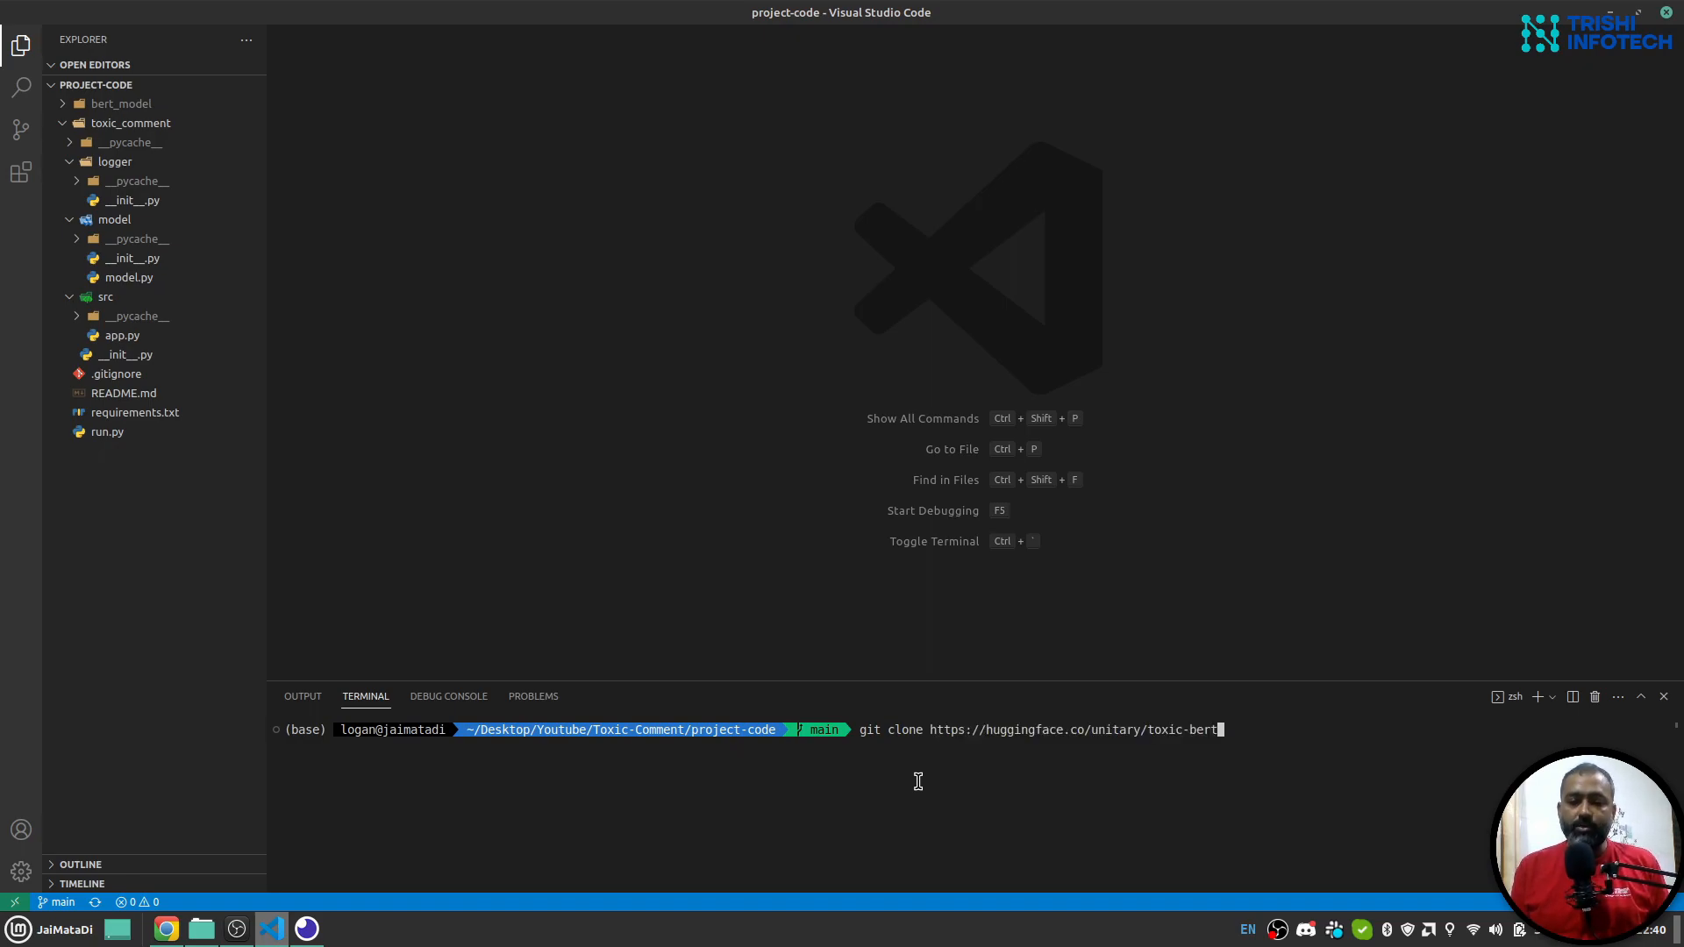
key(Backspace)
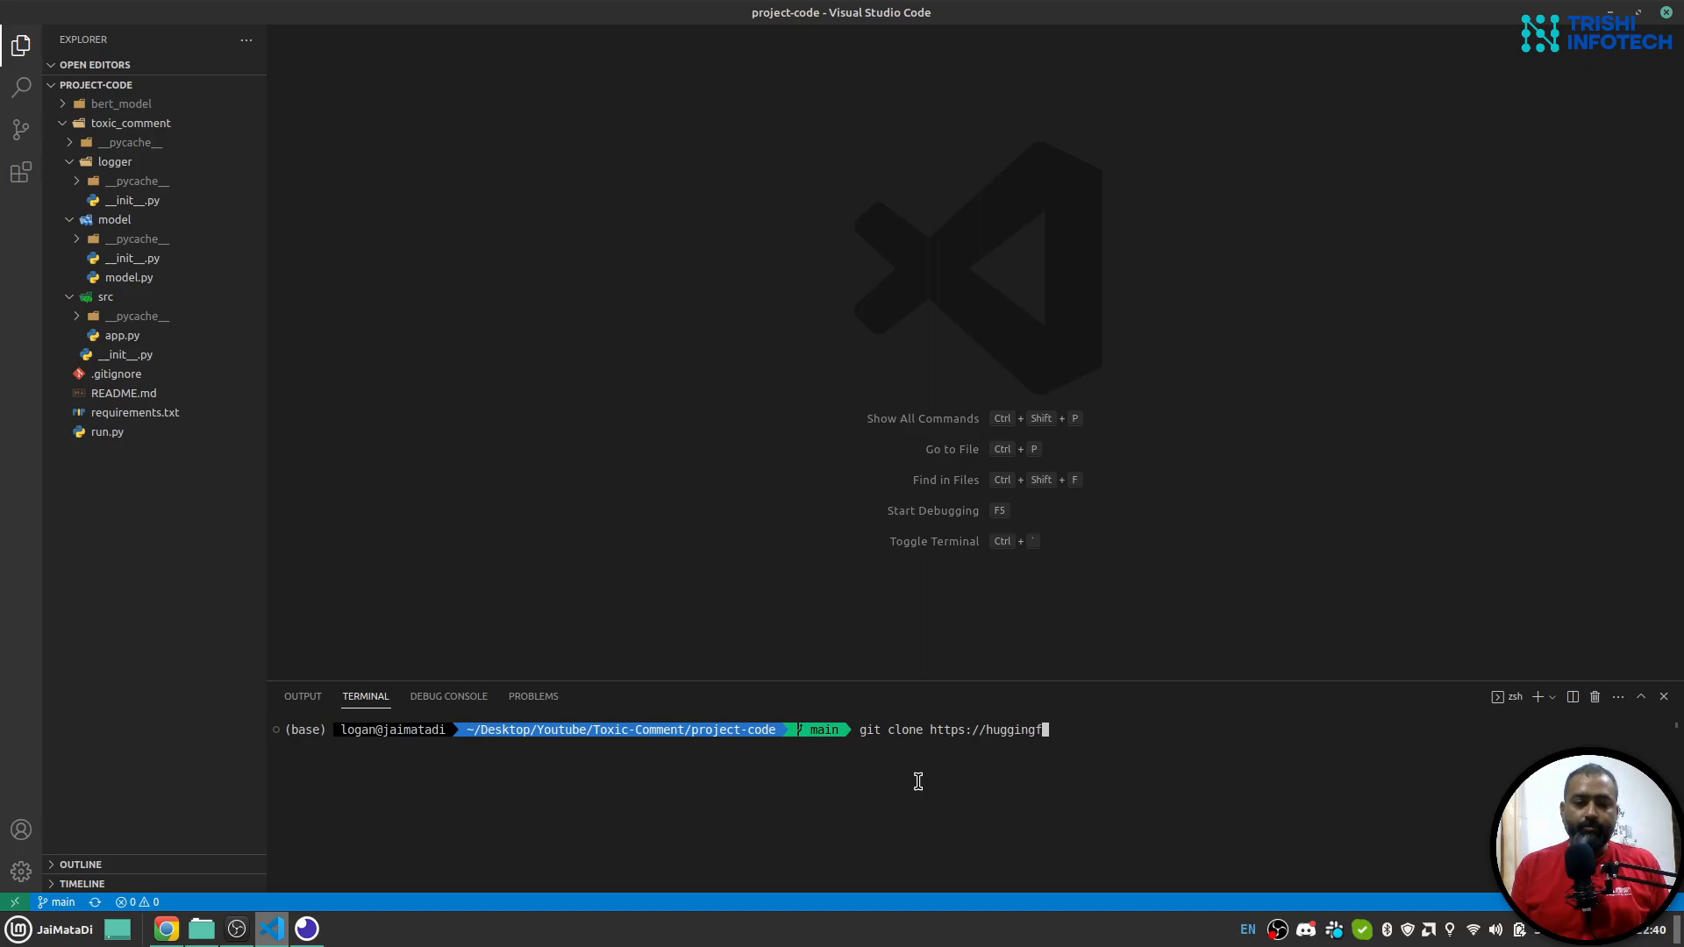
key(ctrl+c)
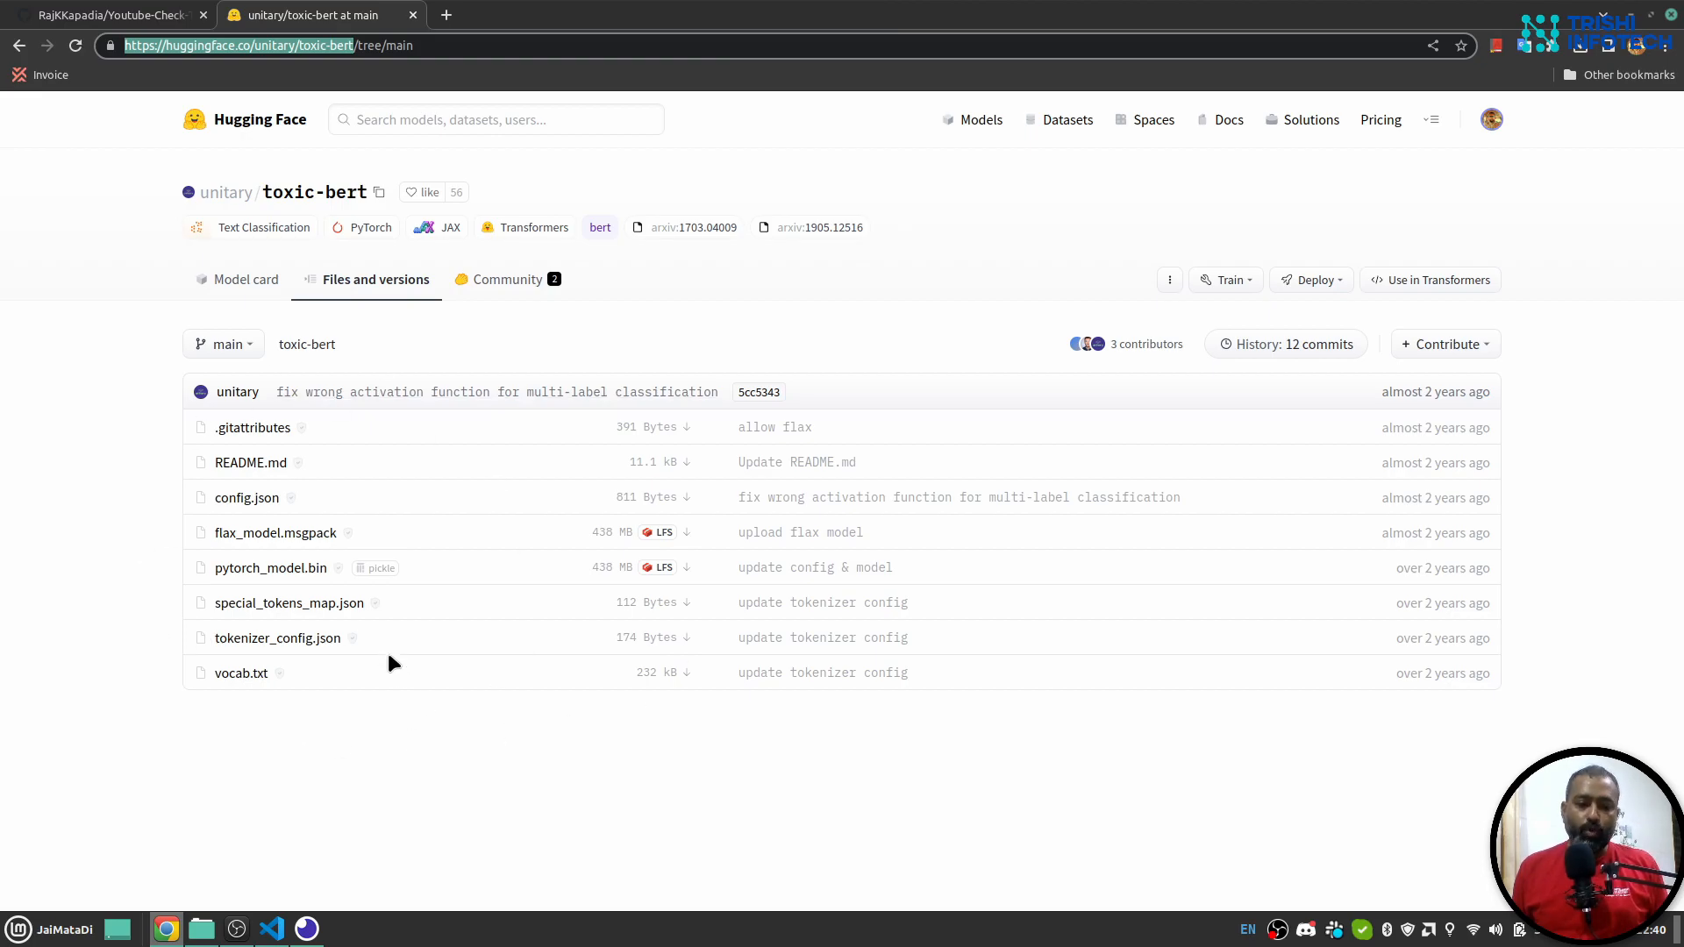
click(270, 930)
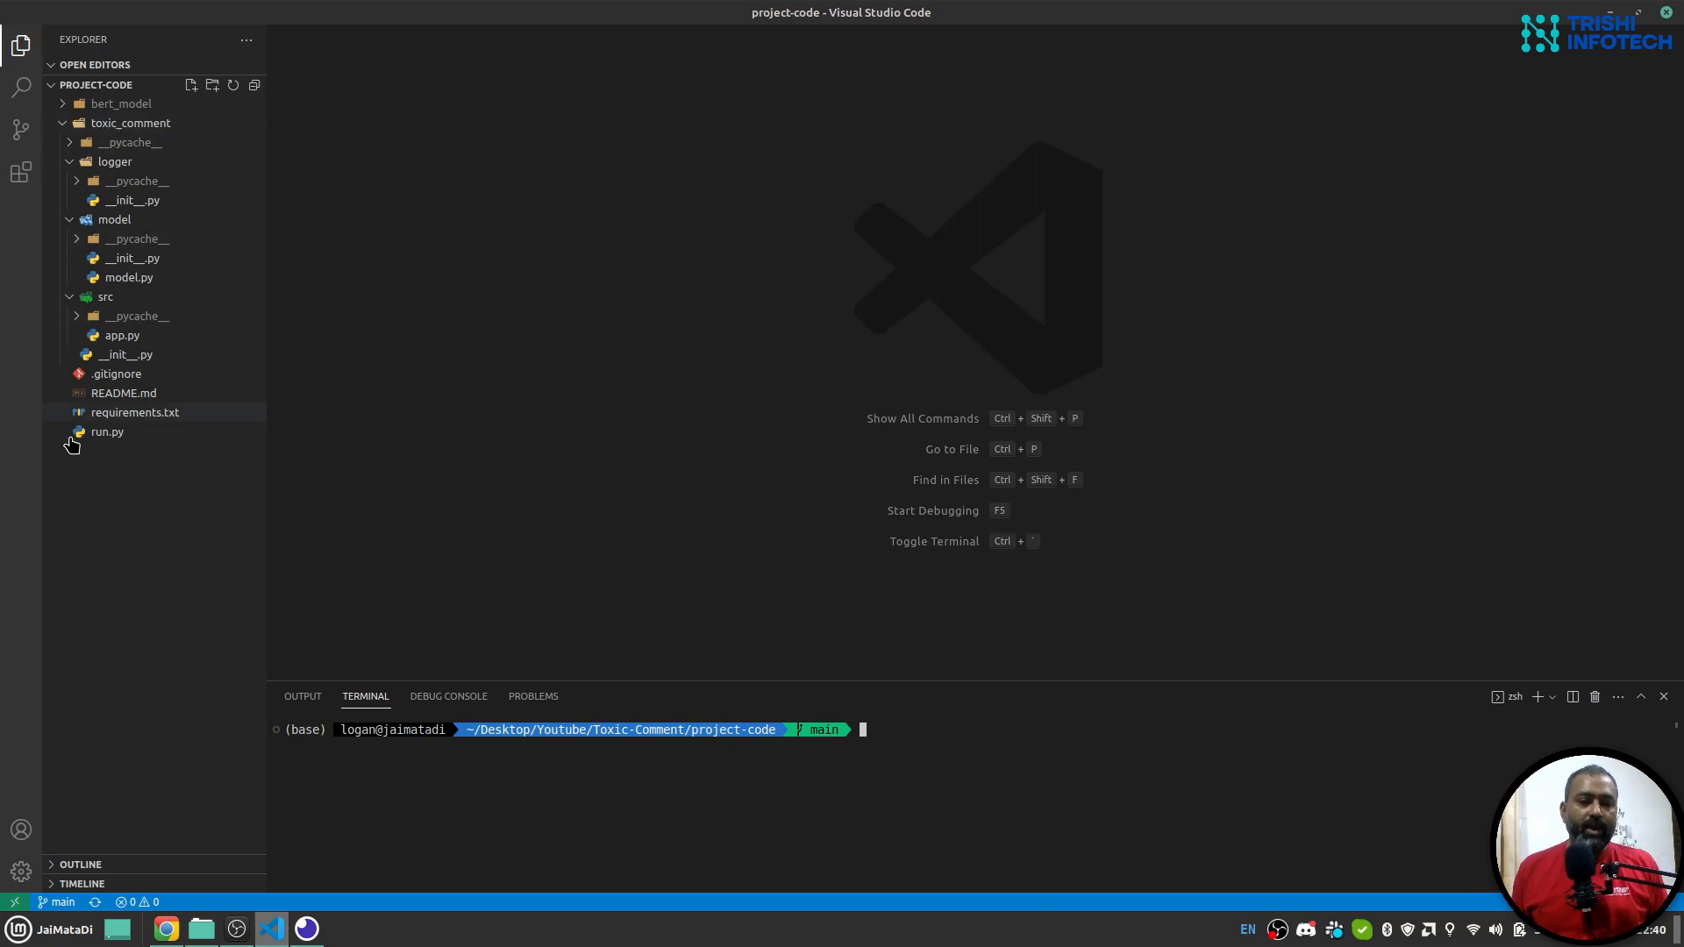
mouse_move(122, 391)
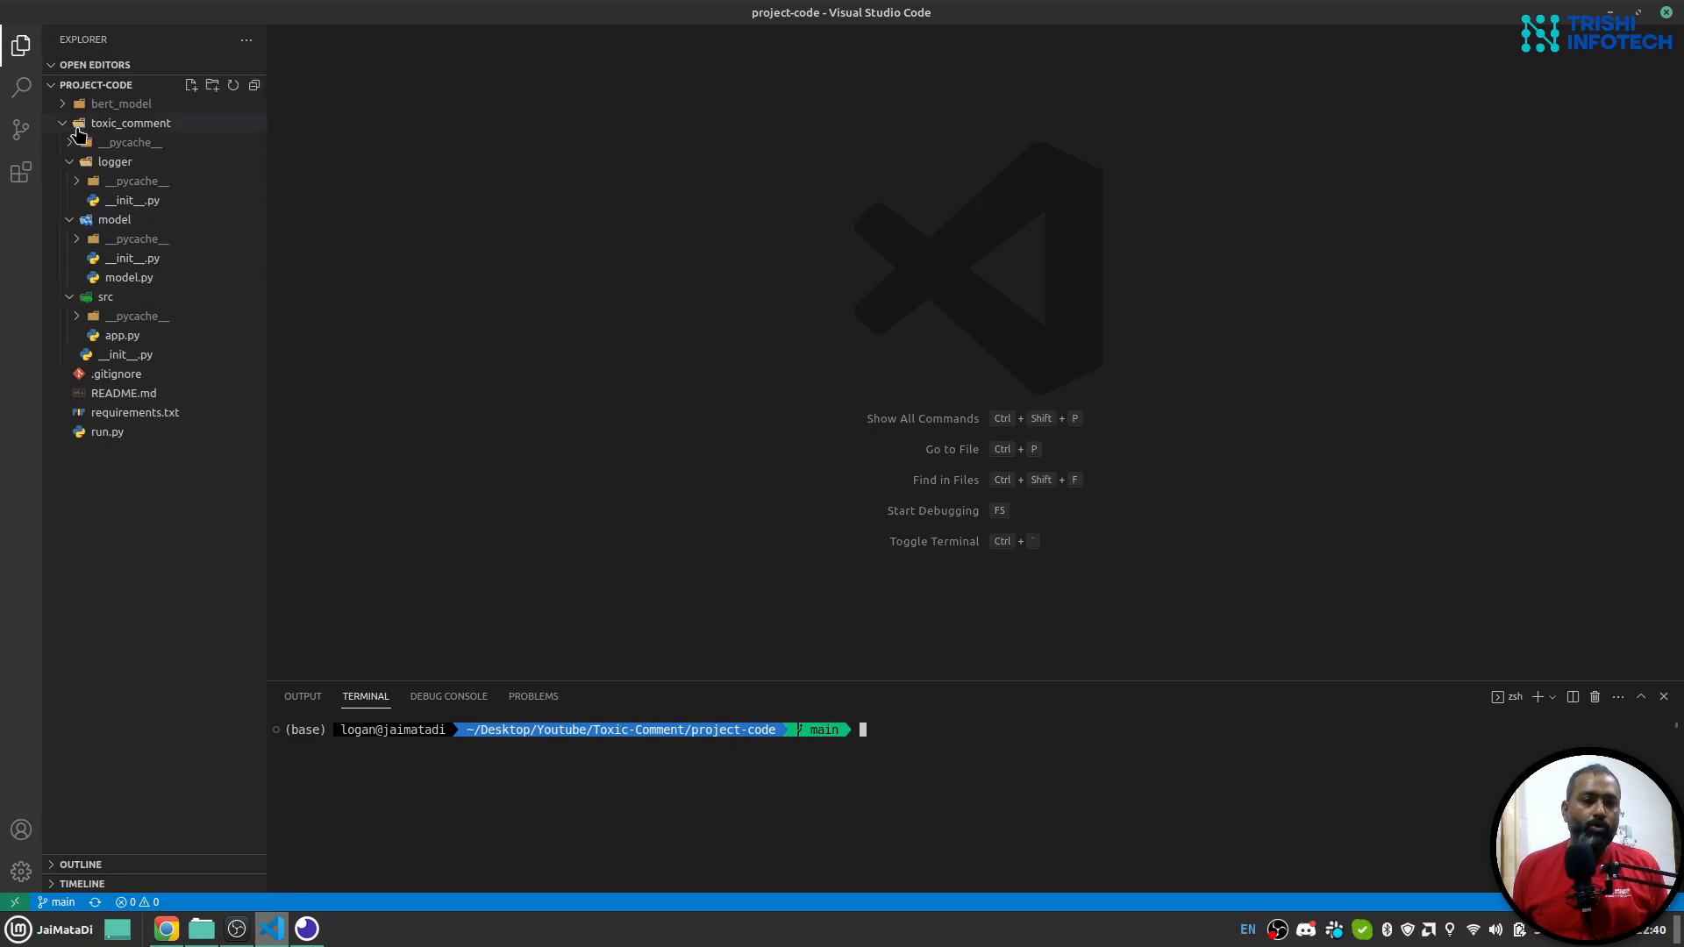
- Create a virtual environment with python -m venv venv beside the bert_model folder
click(121, 104)
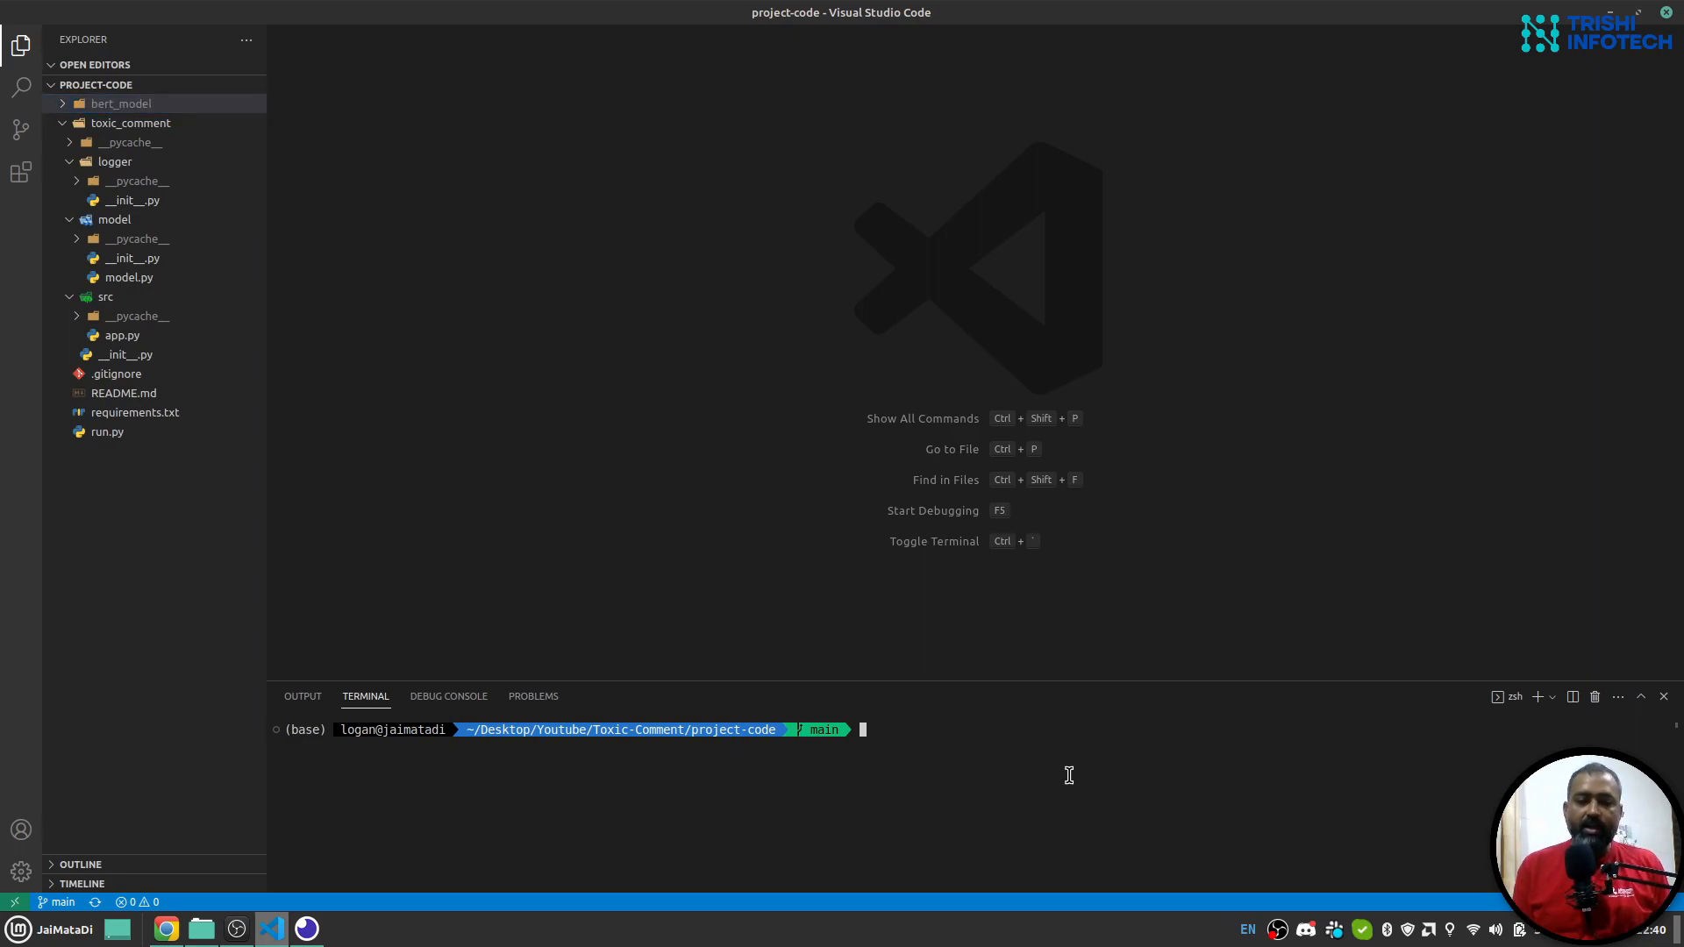
text(python -m)
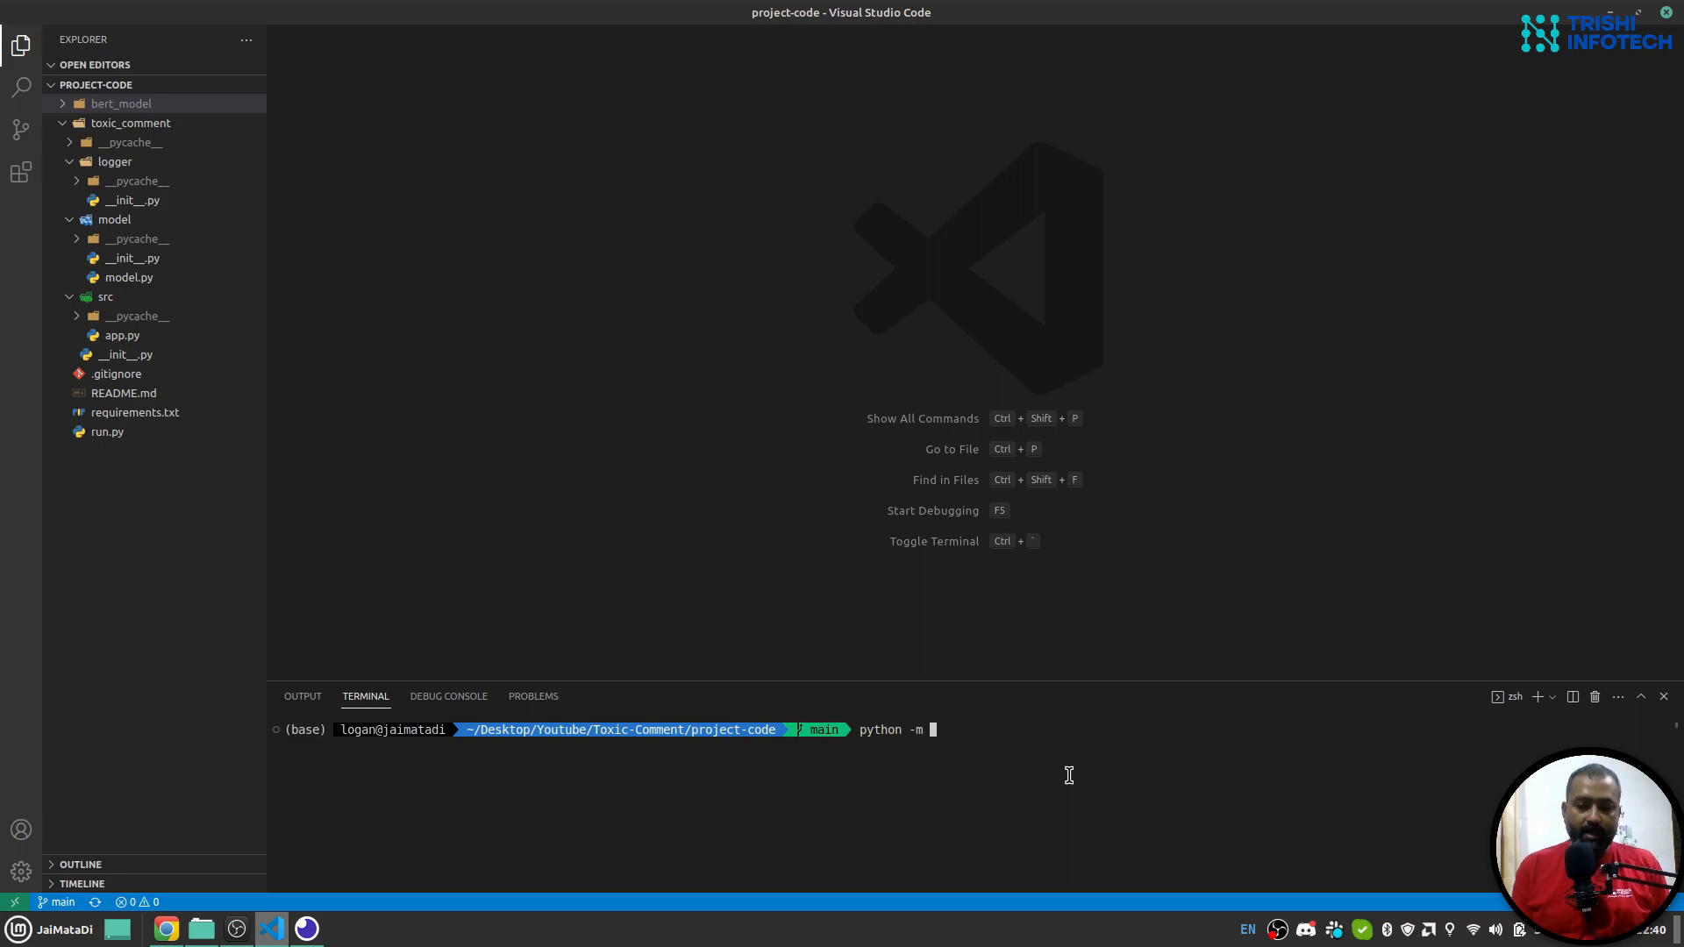
text(venv)
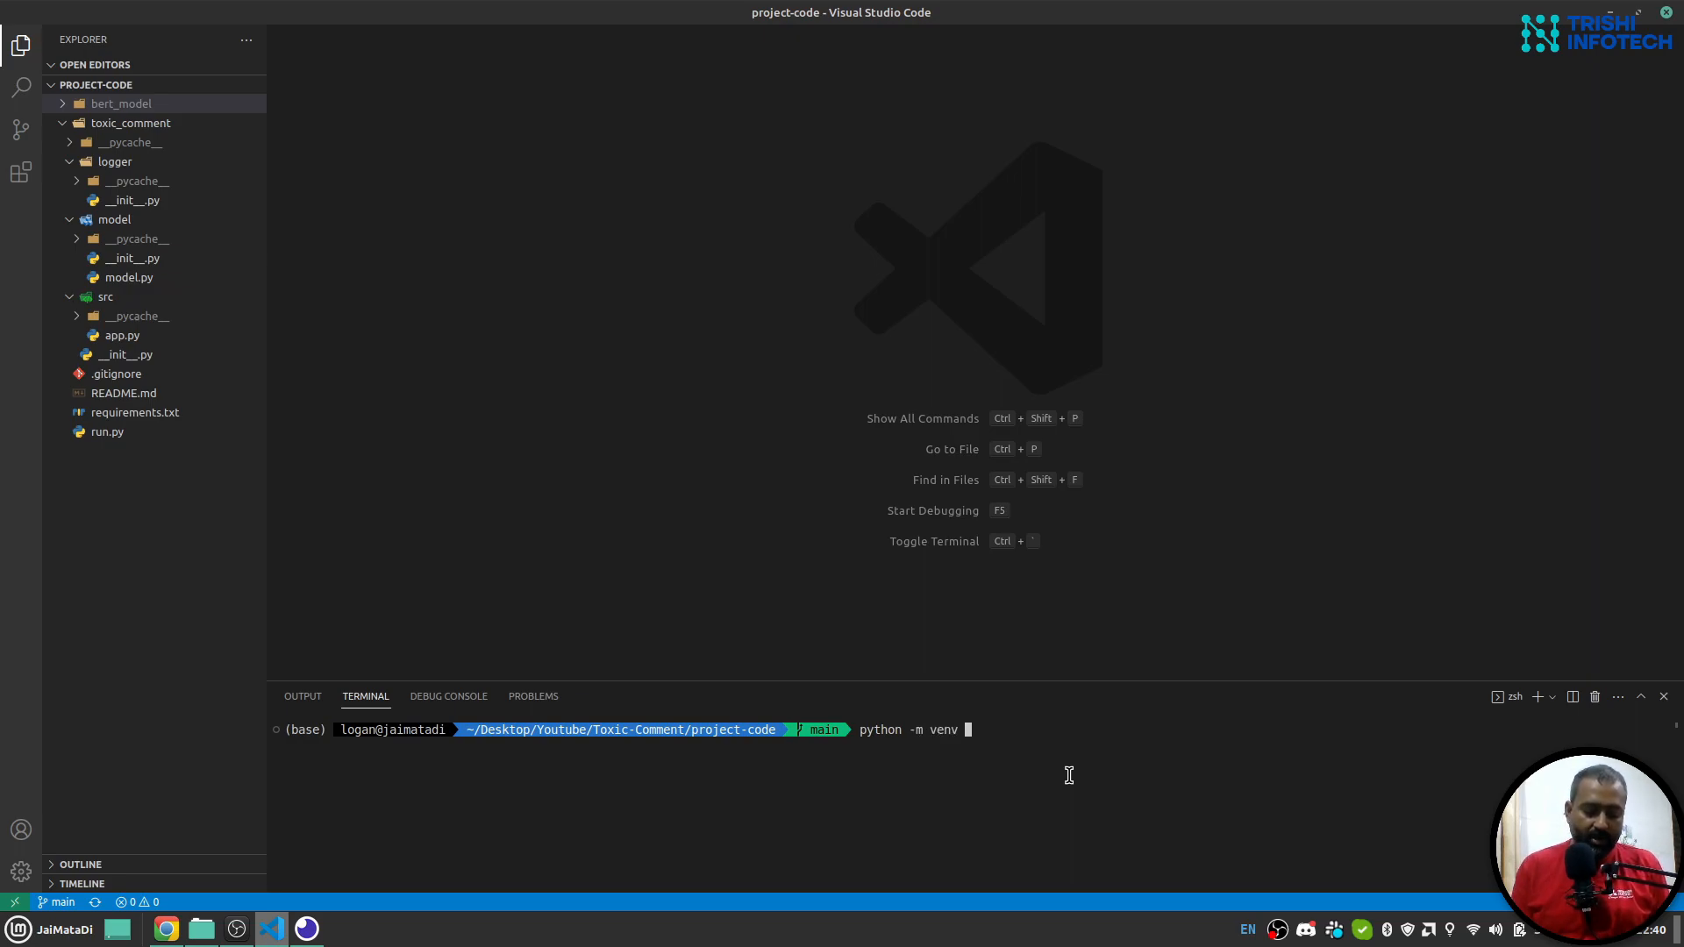
text(venv)
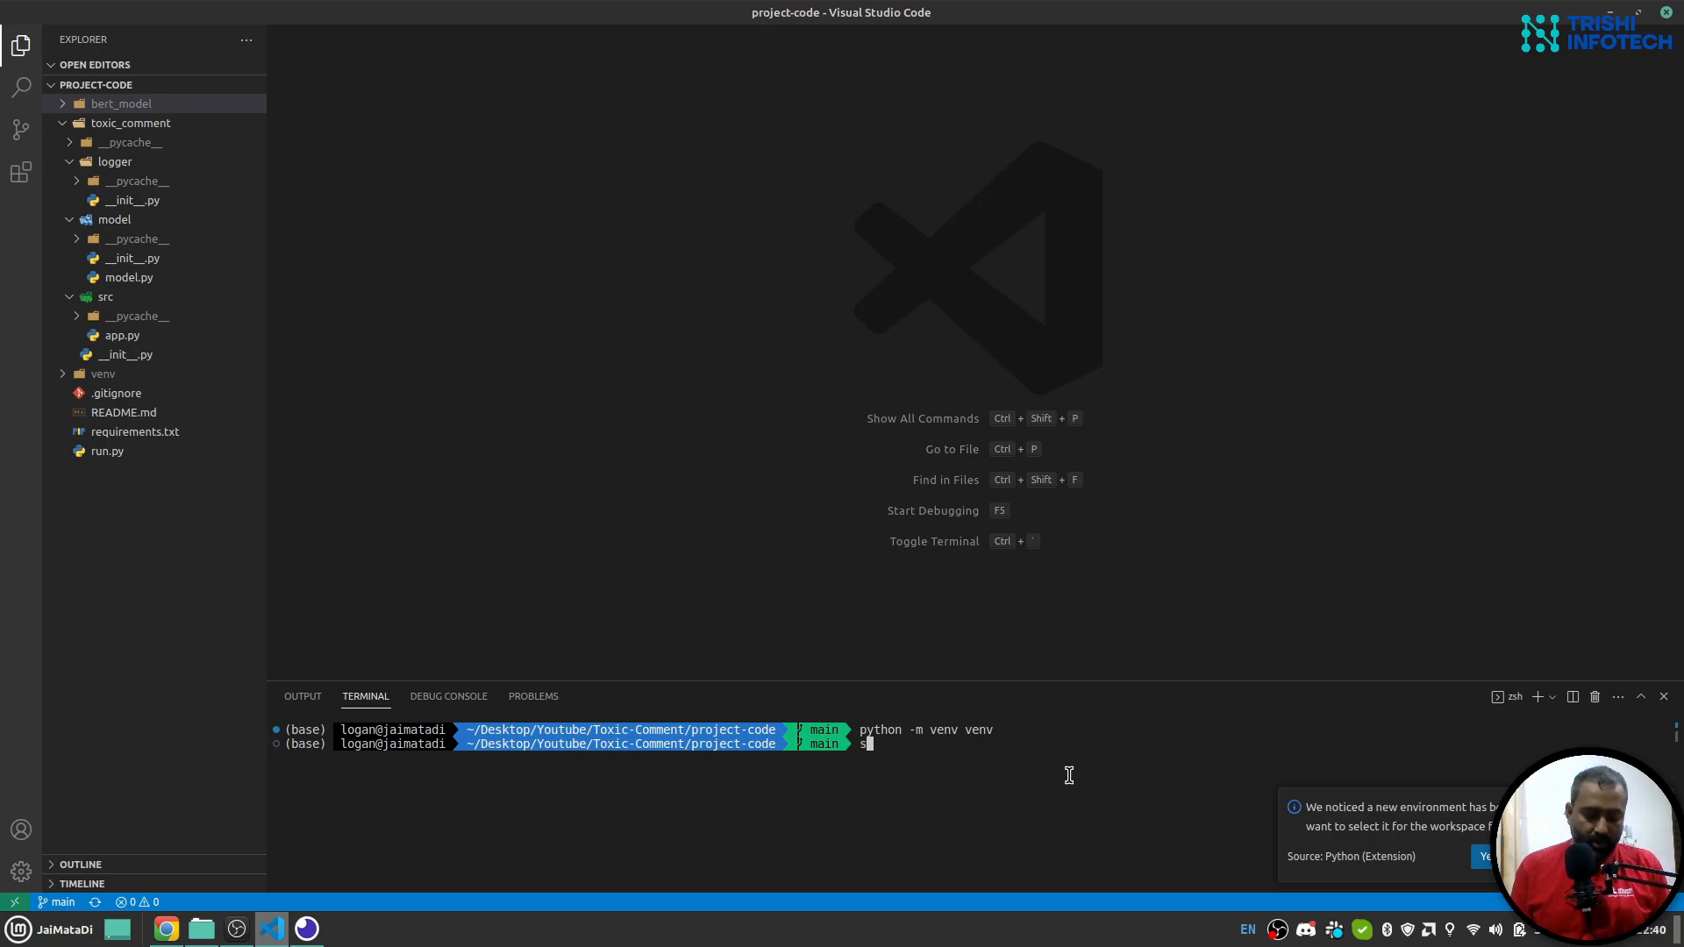
- Begin typing source venv/bin/activate, correcting the misspelled name
text(source vne)
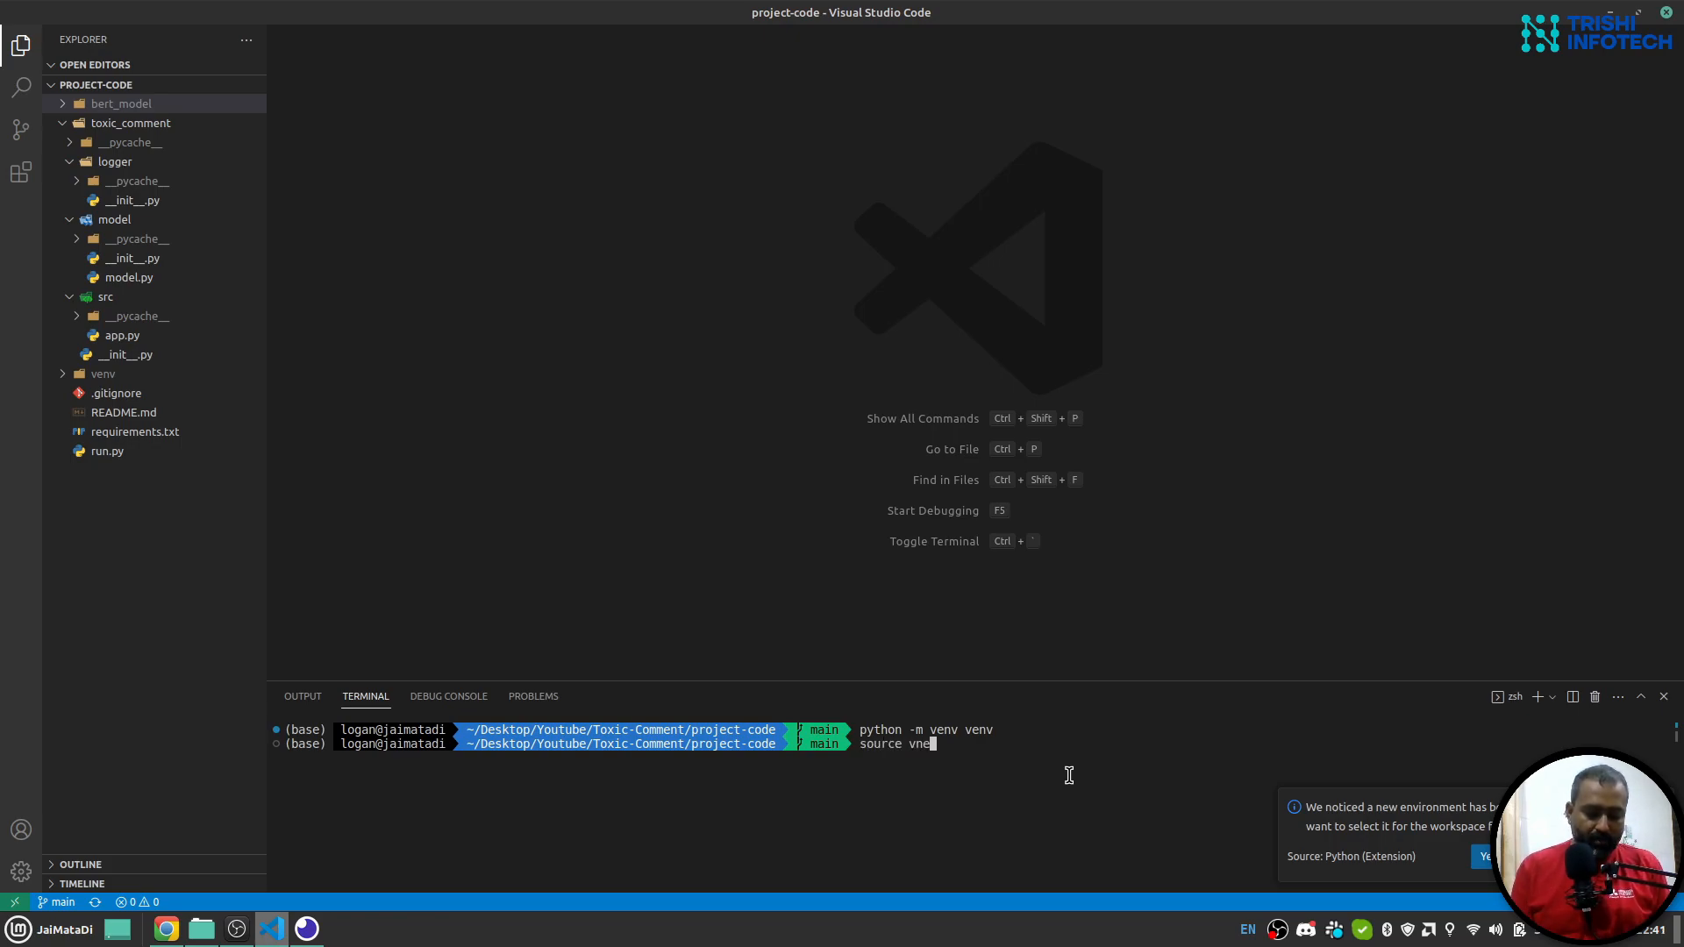
key(Backspace)
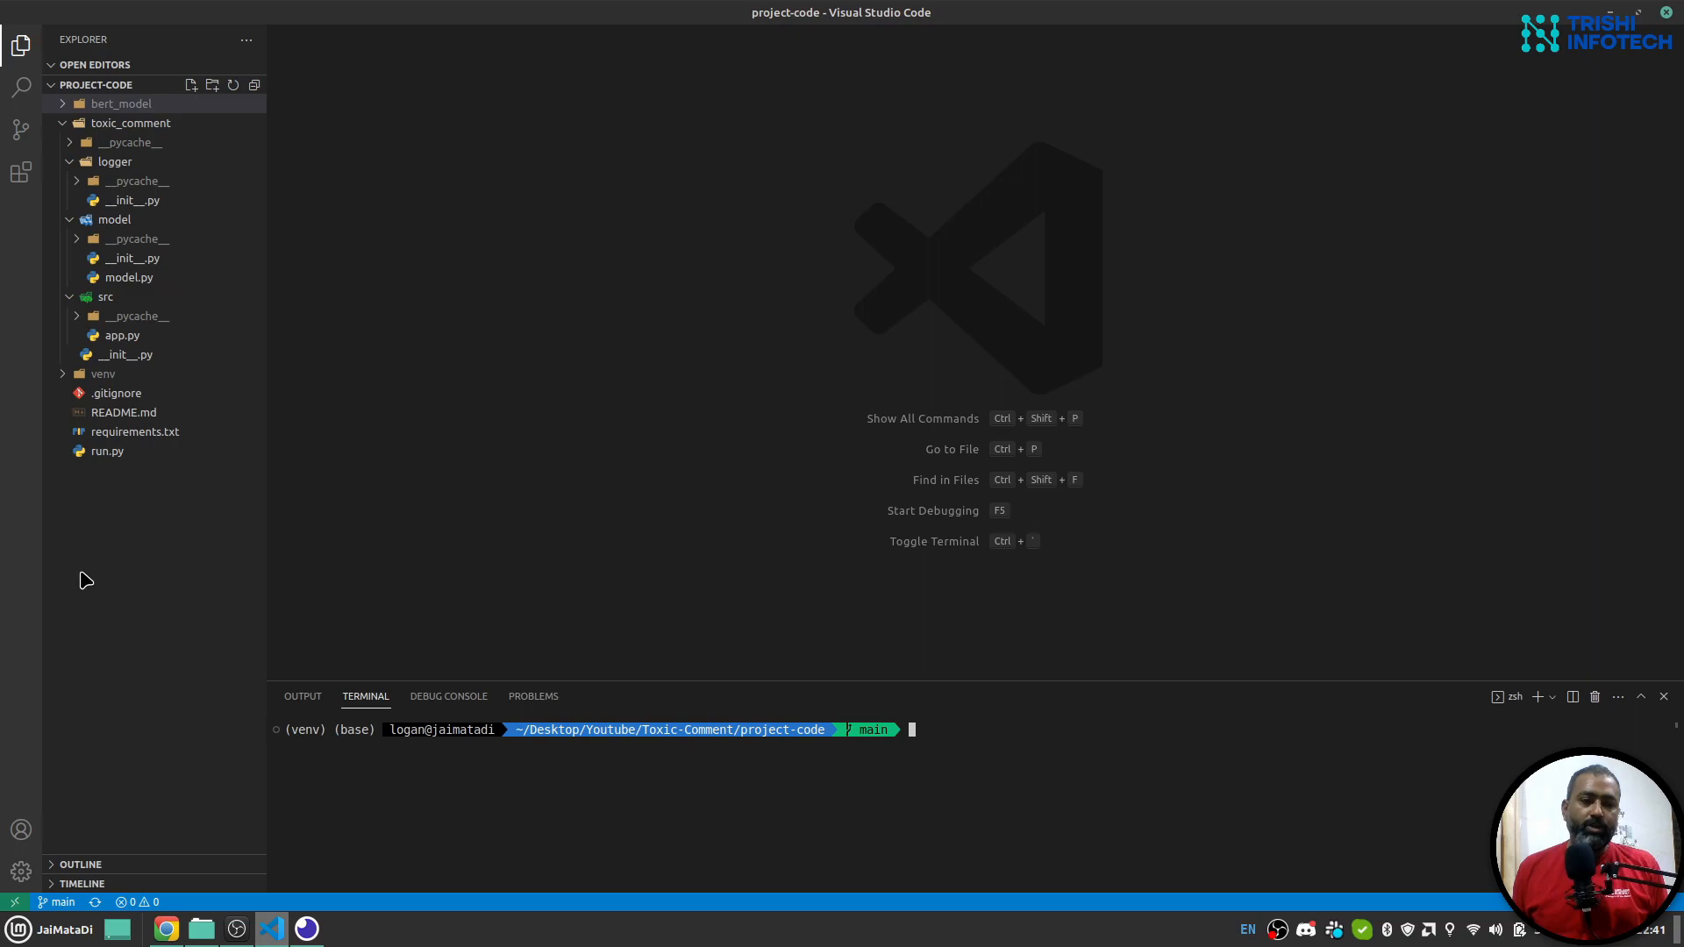
mouse_move(133, 444)
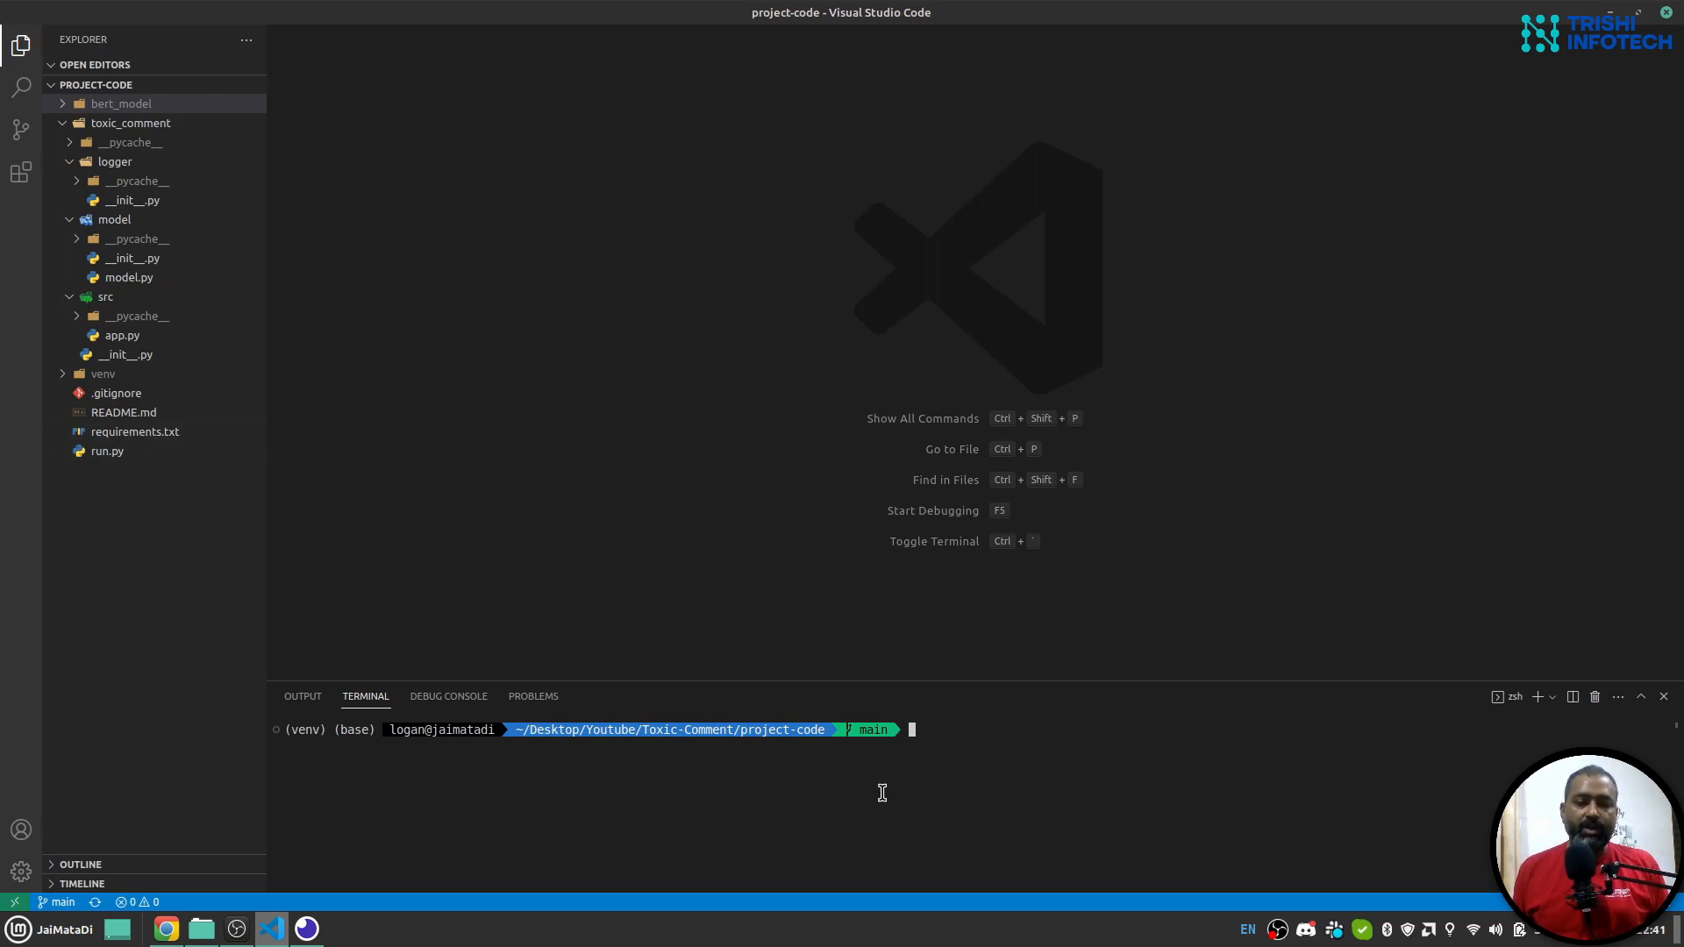
- Install the project dependencies with pip install -r requirements.txt
text(pip)
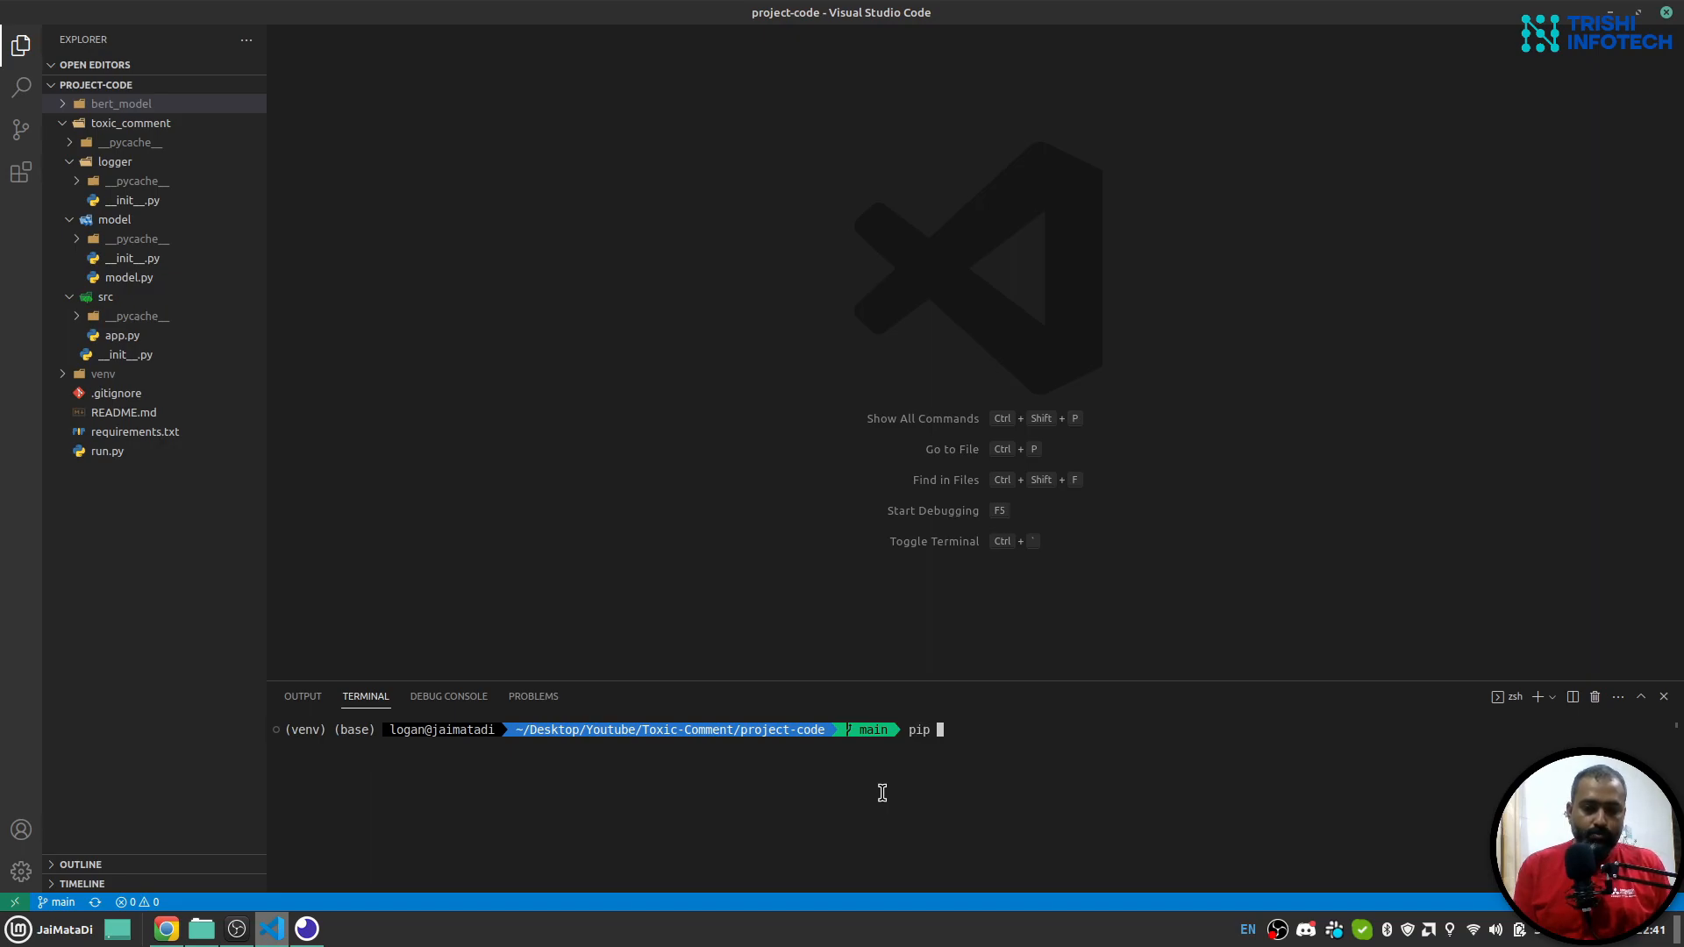
text(install)
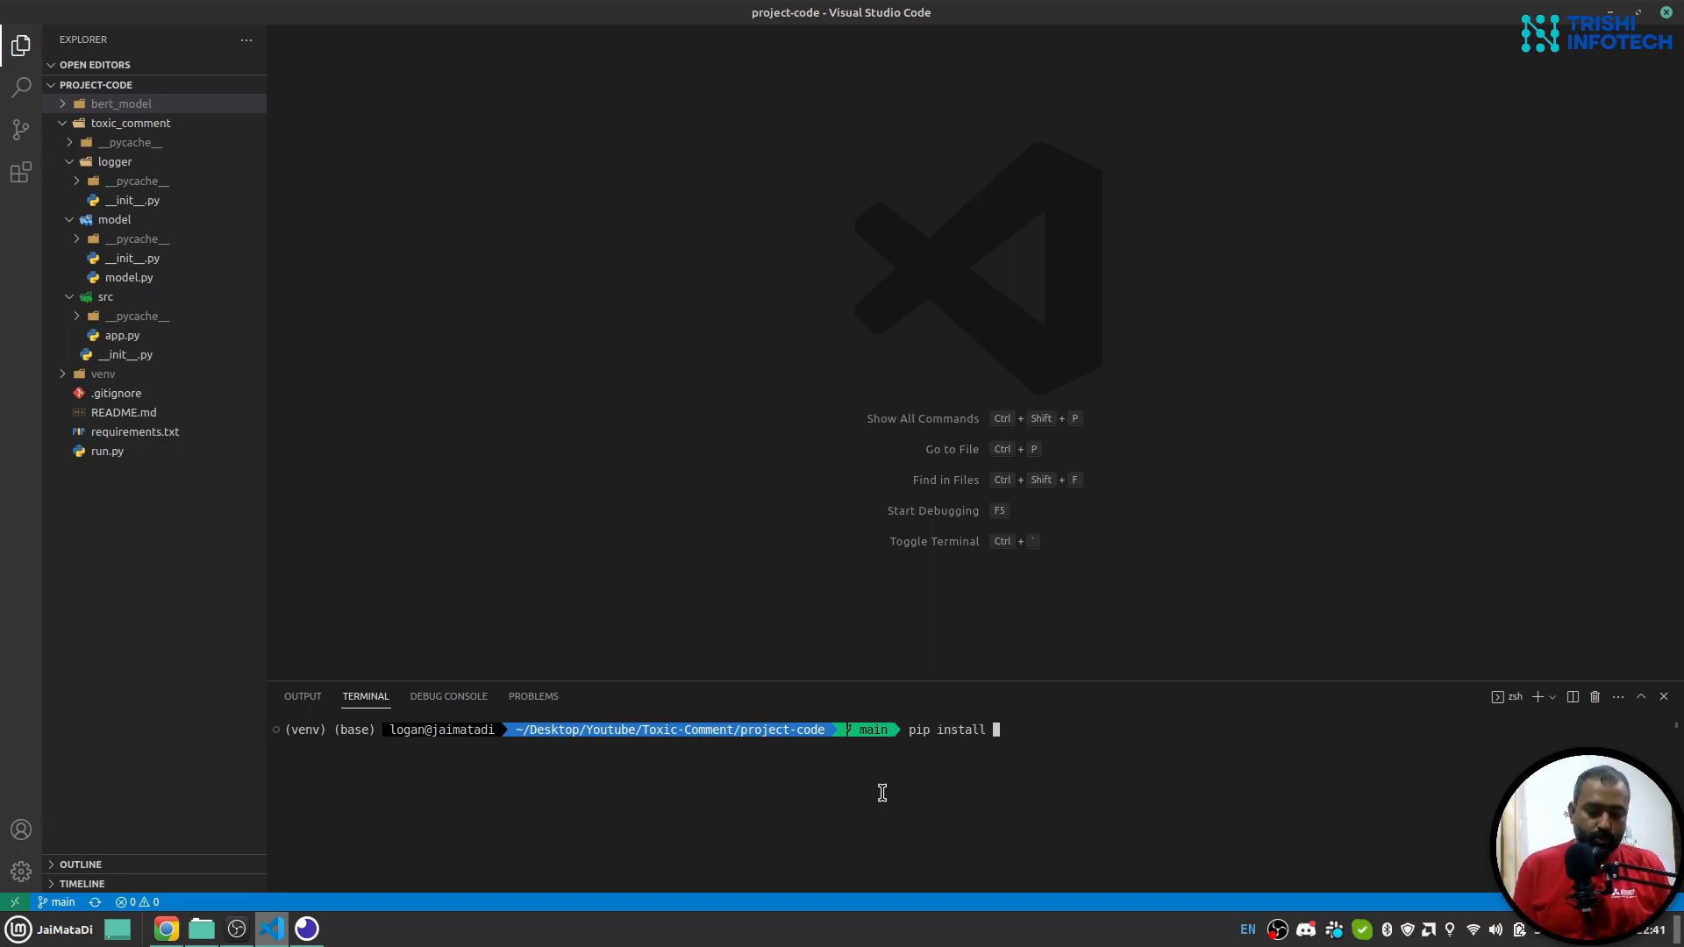
text(-r)
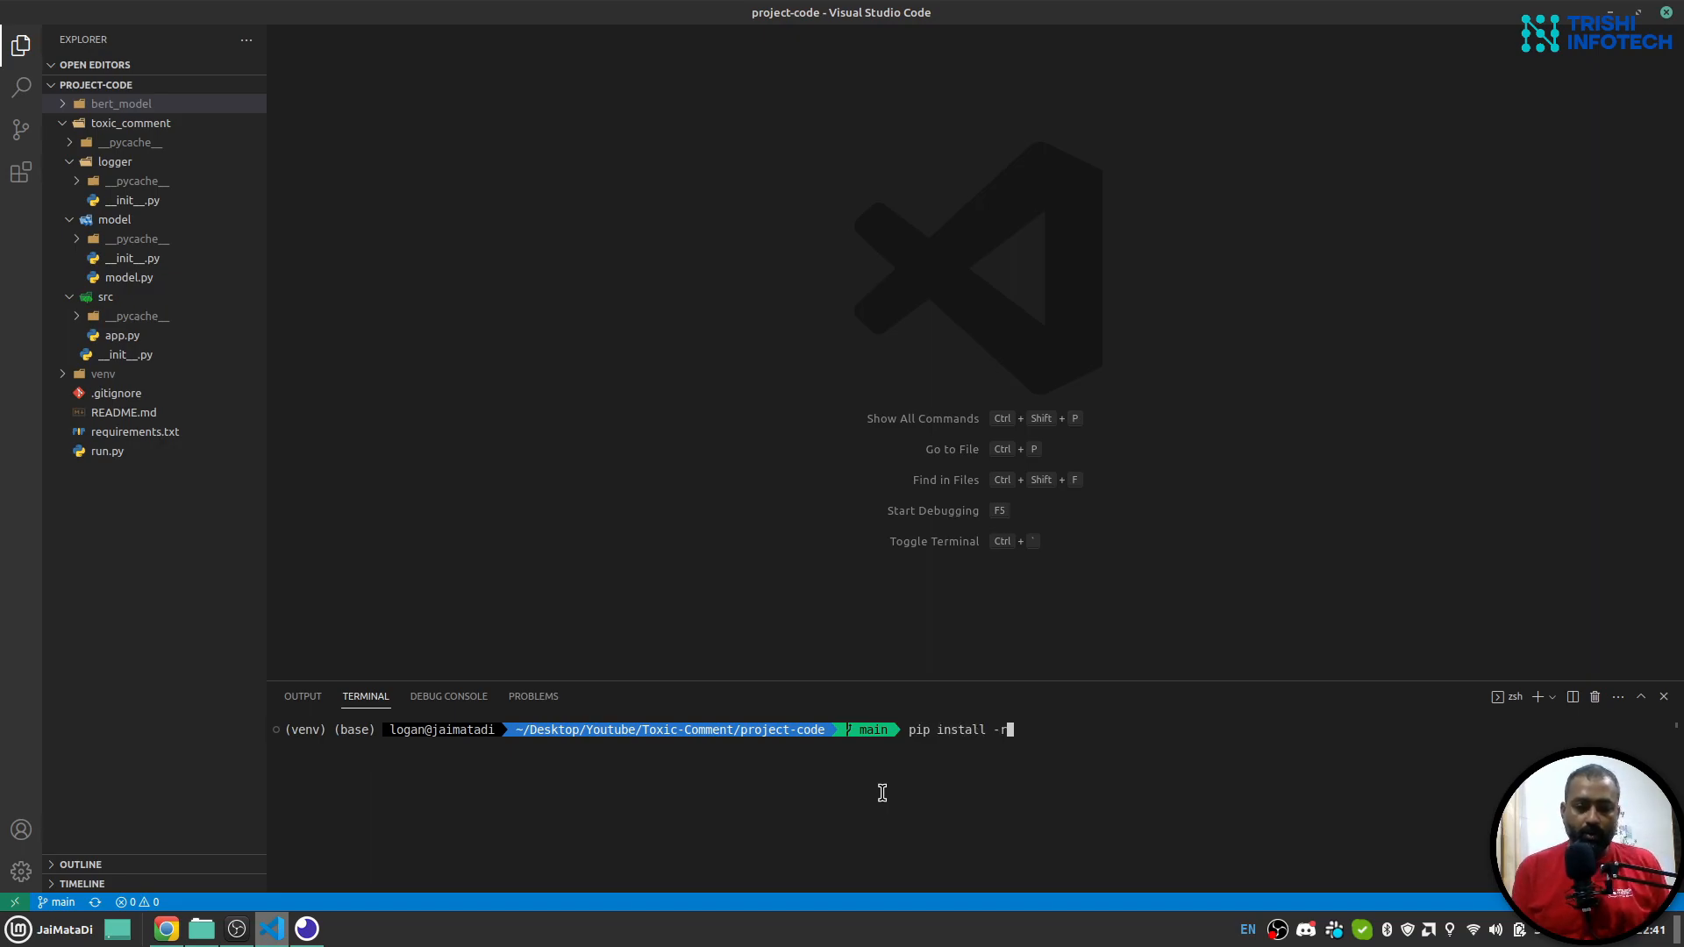
text(equirements.txt)
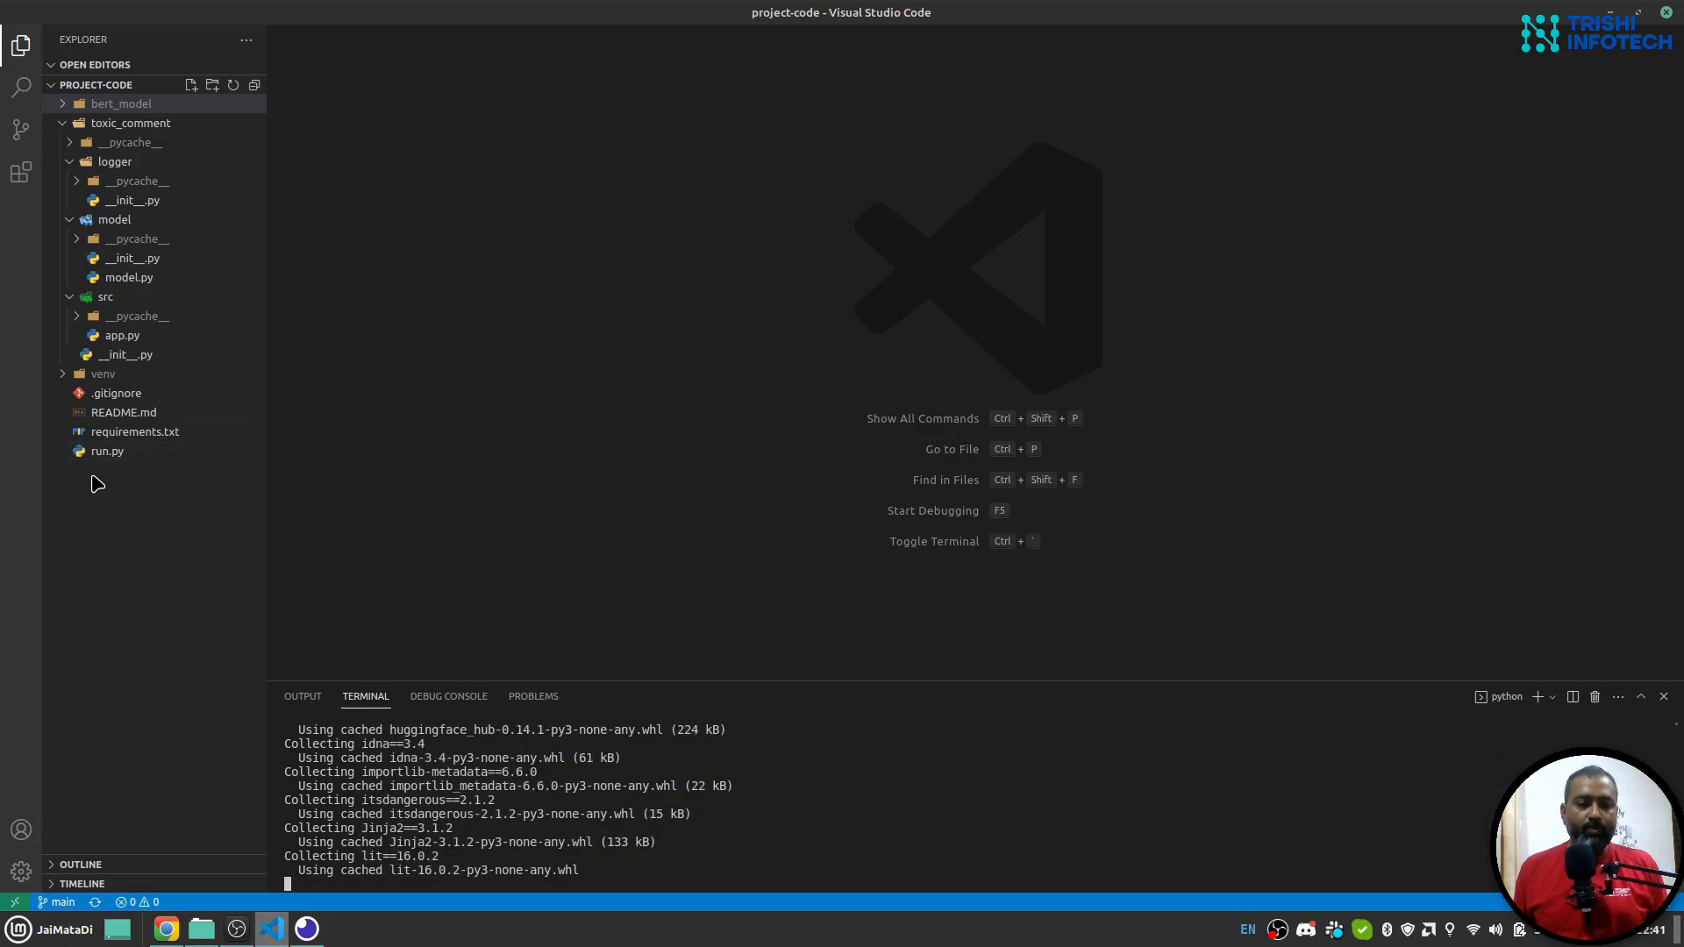
- Review run.py briefly and close it
click(107, 450)
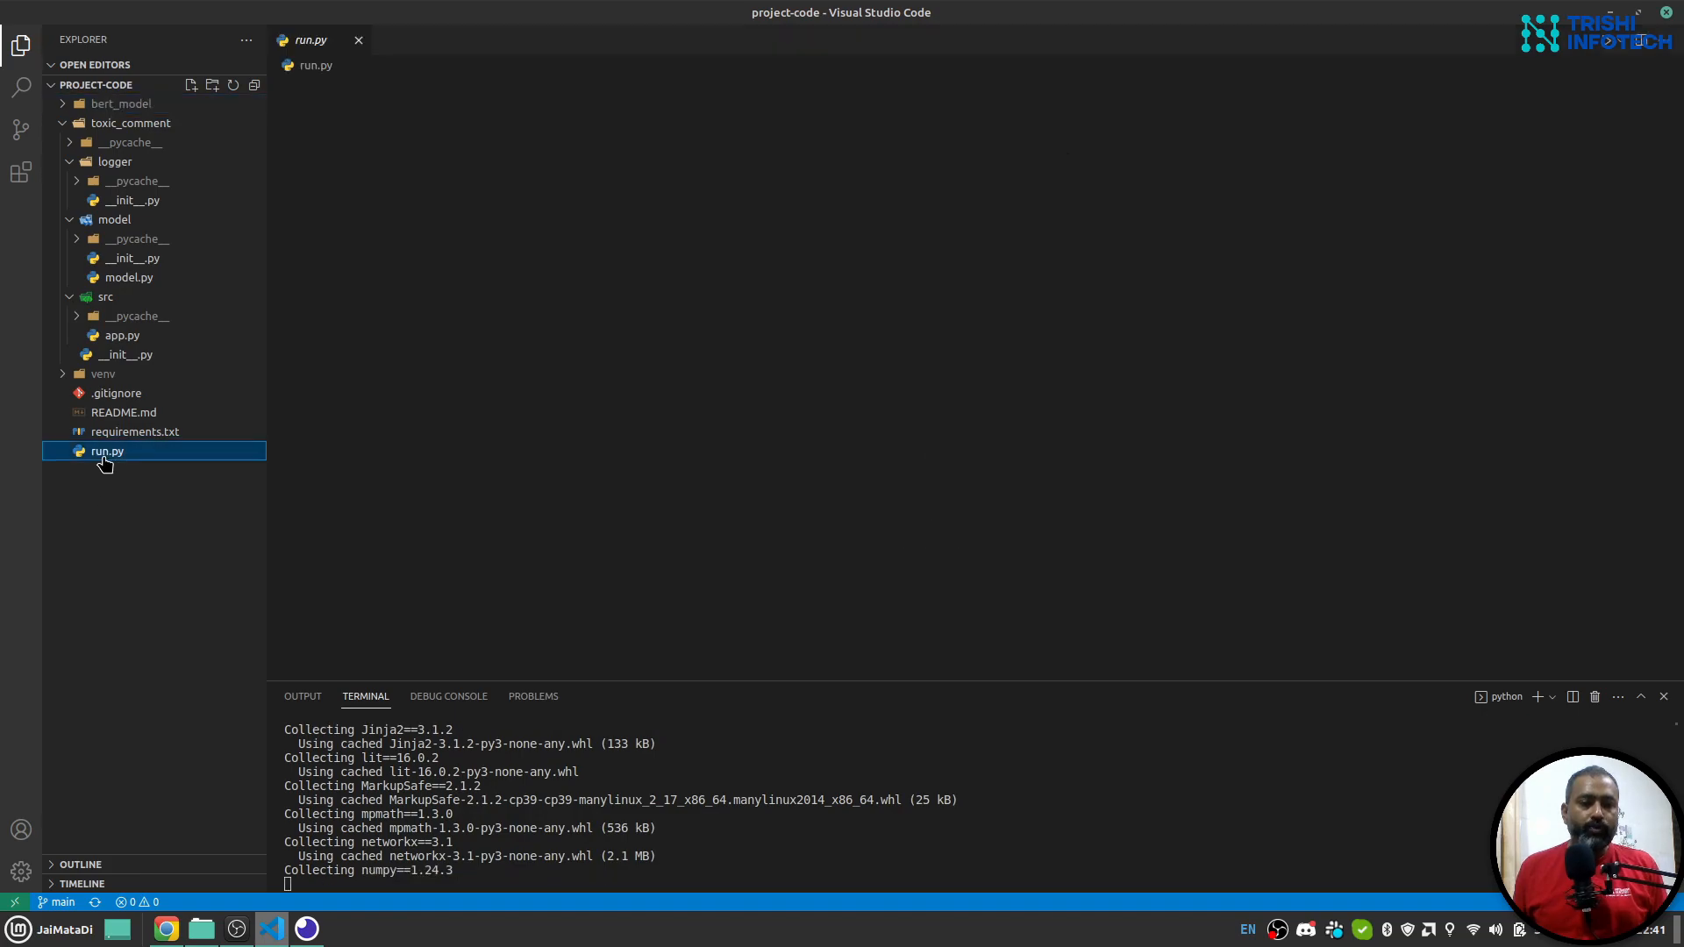
double_click(107, 451)
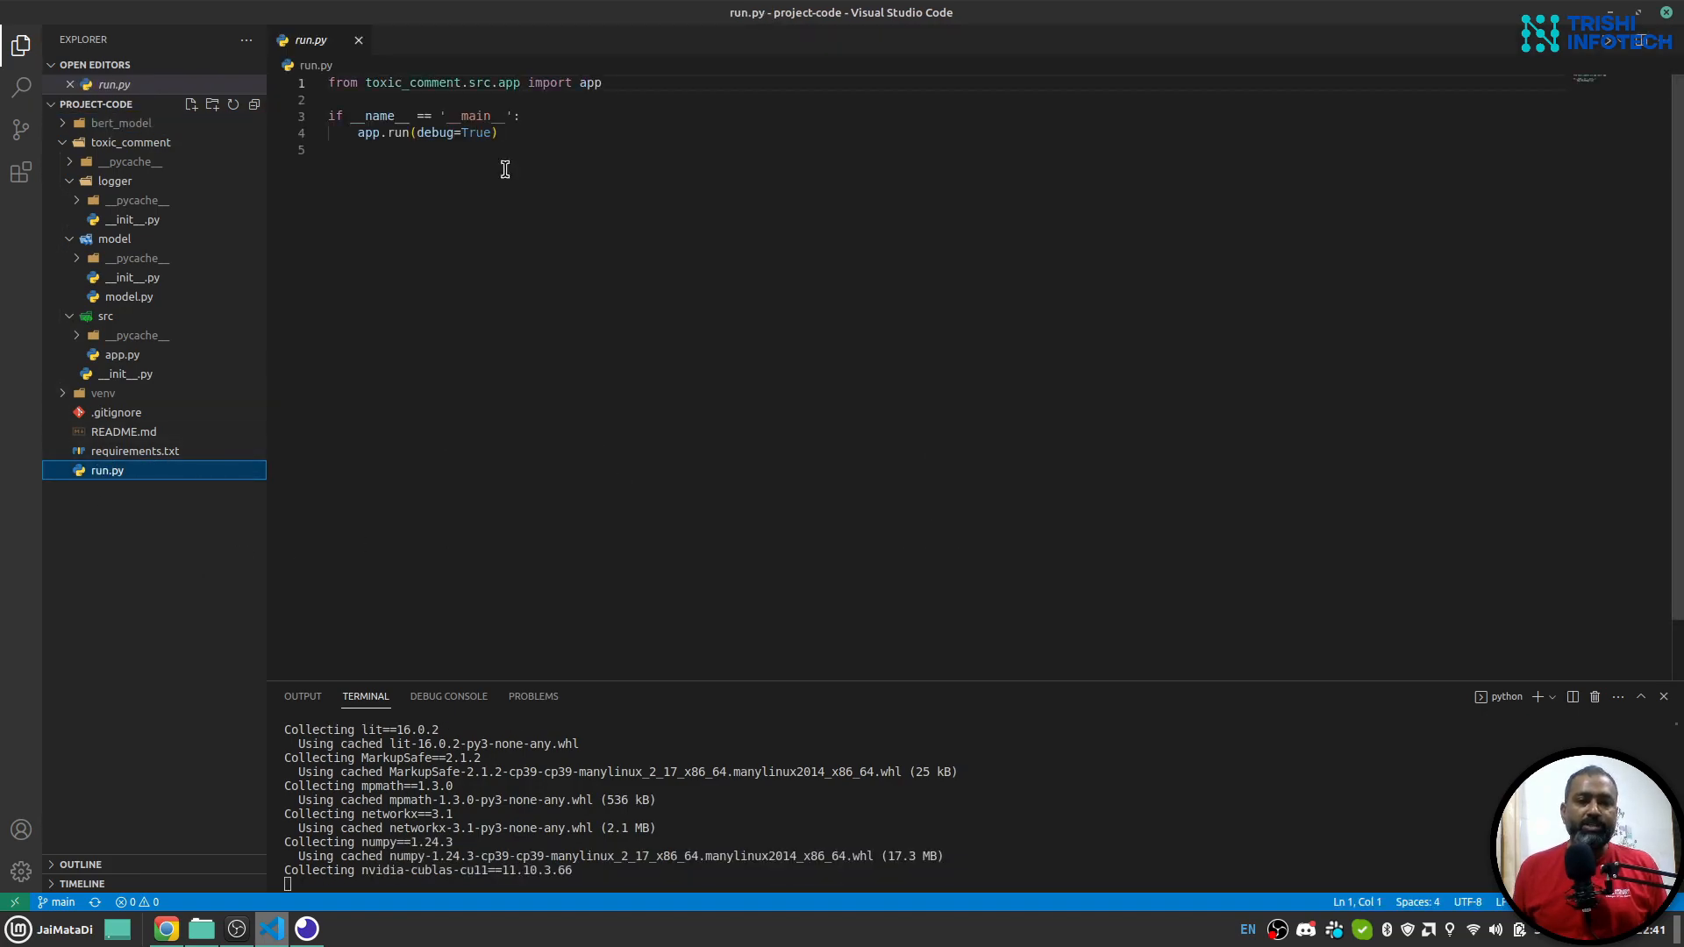
scroll(down, 3)
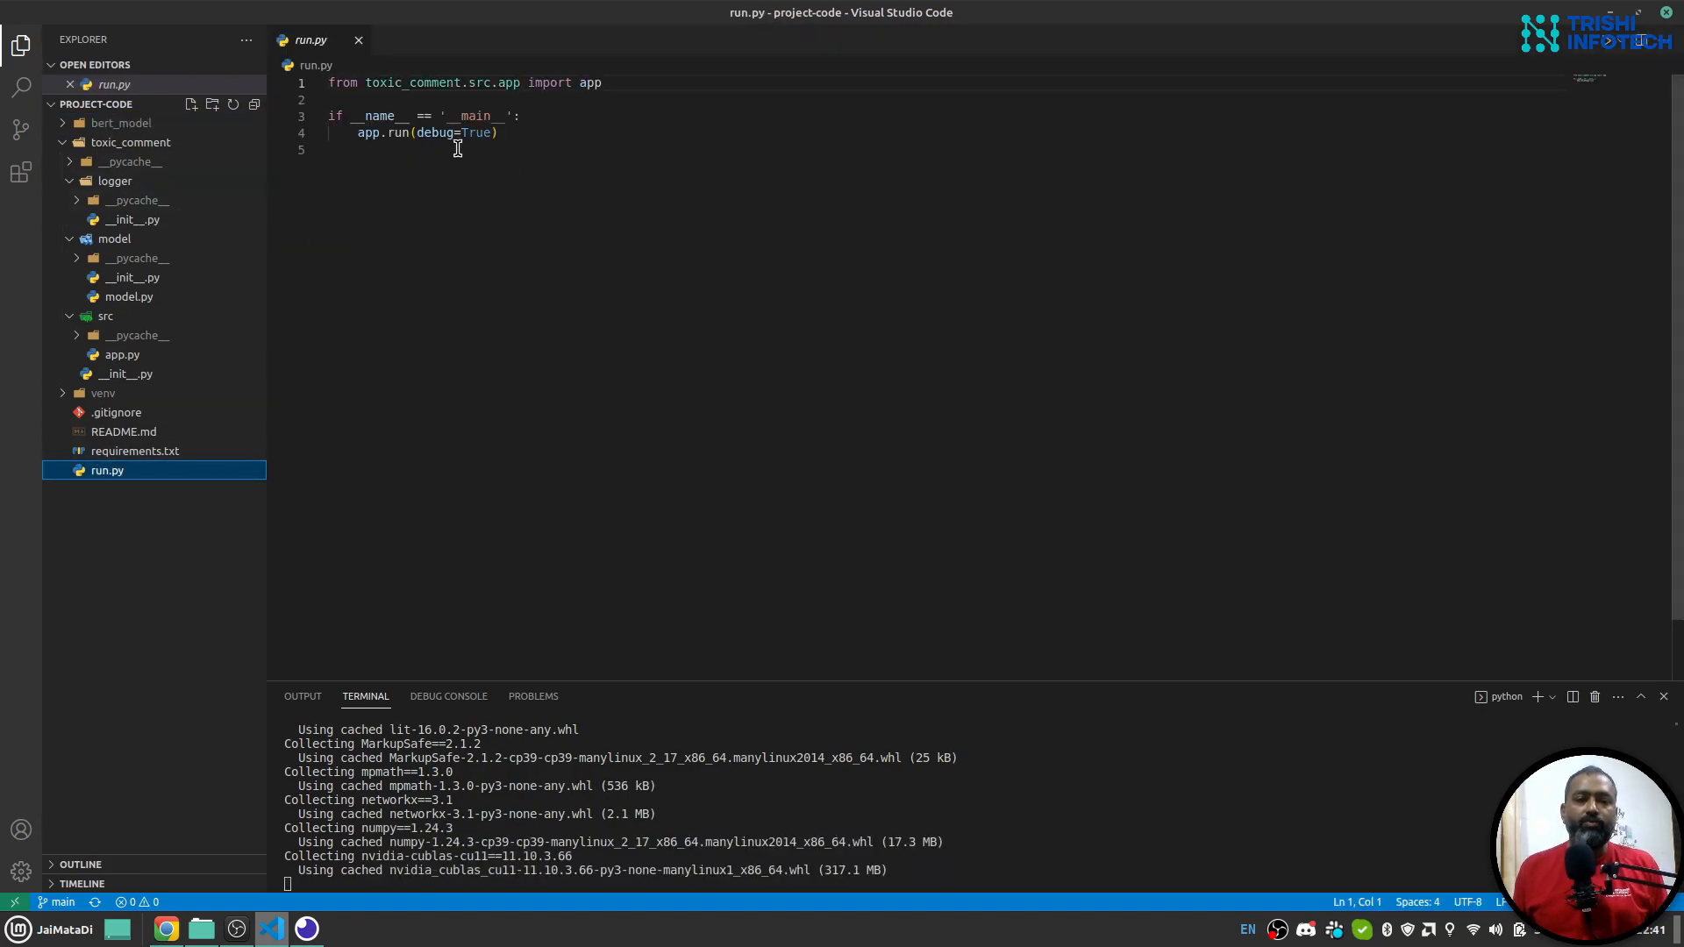
scroll(down, 3)
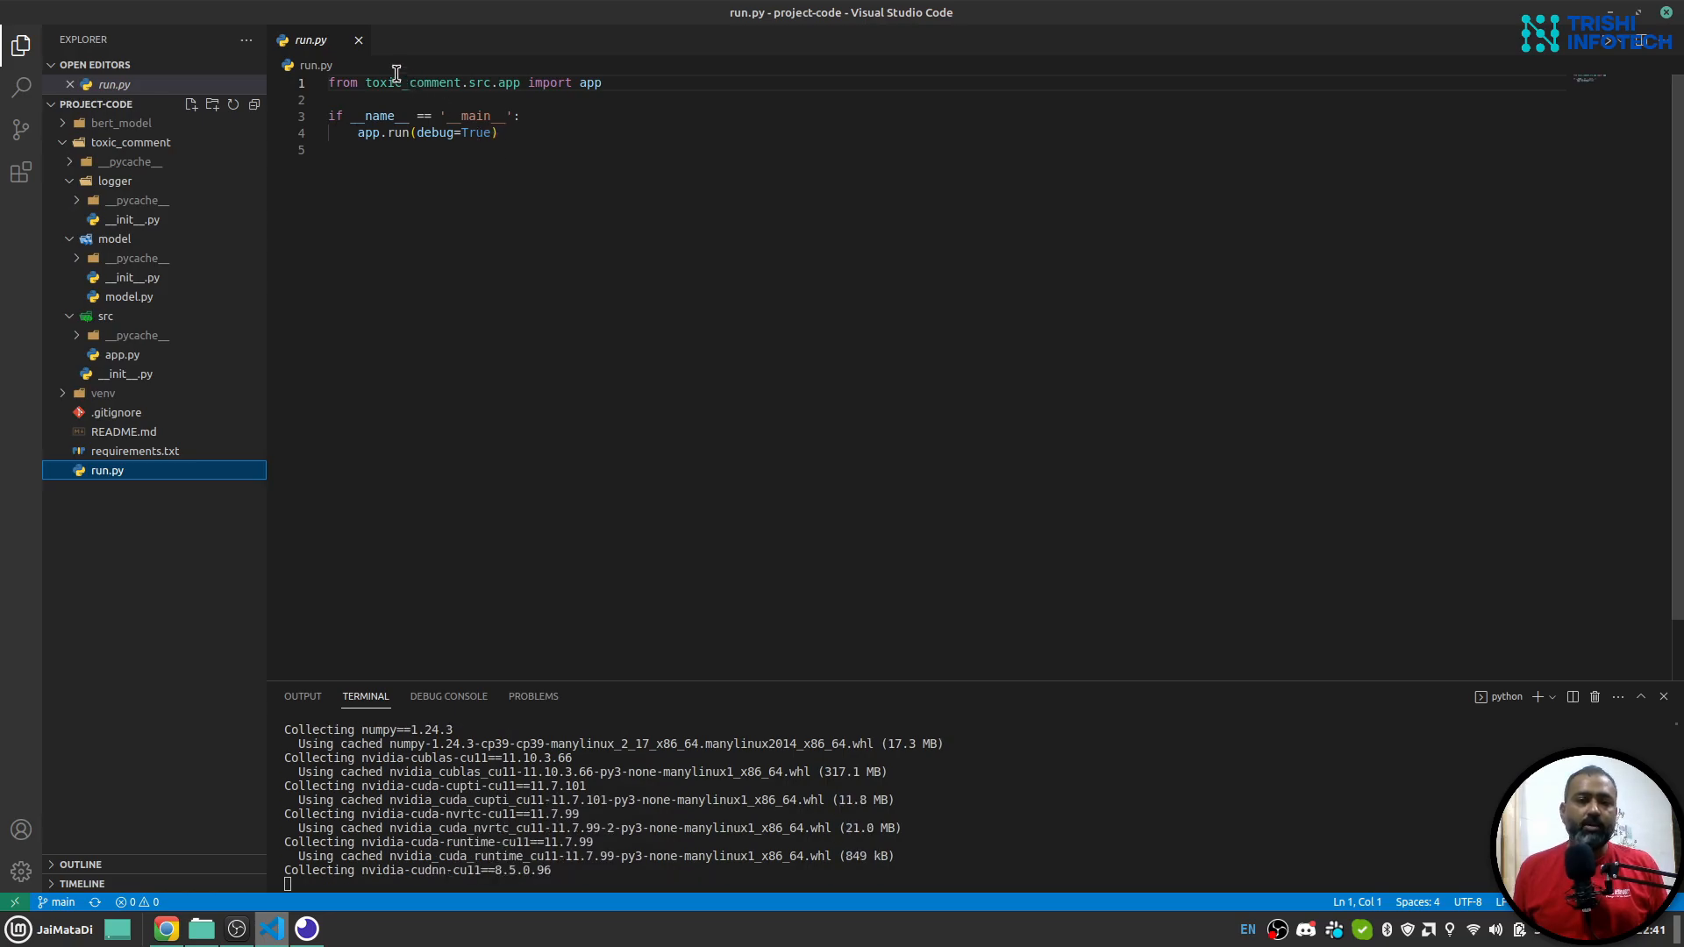
click(358, 40)
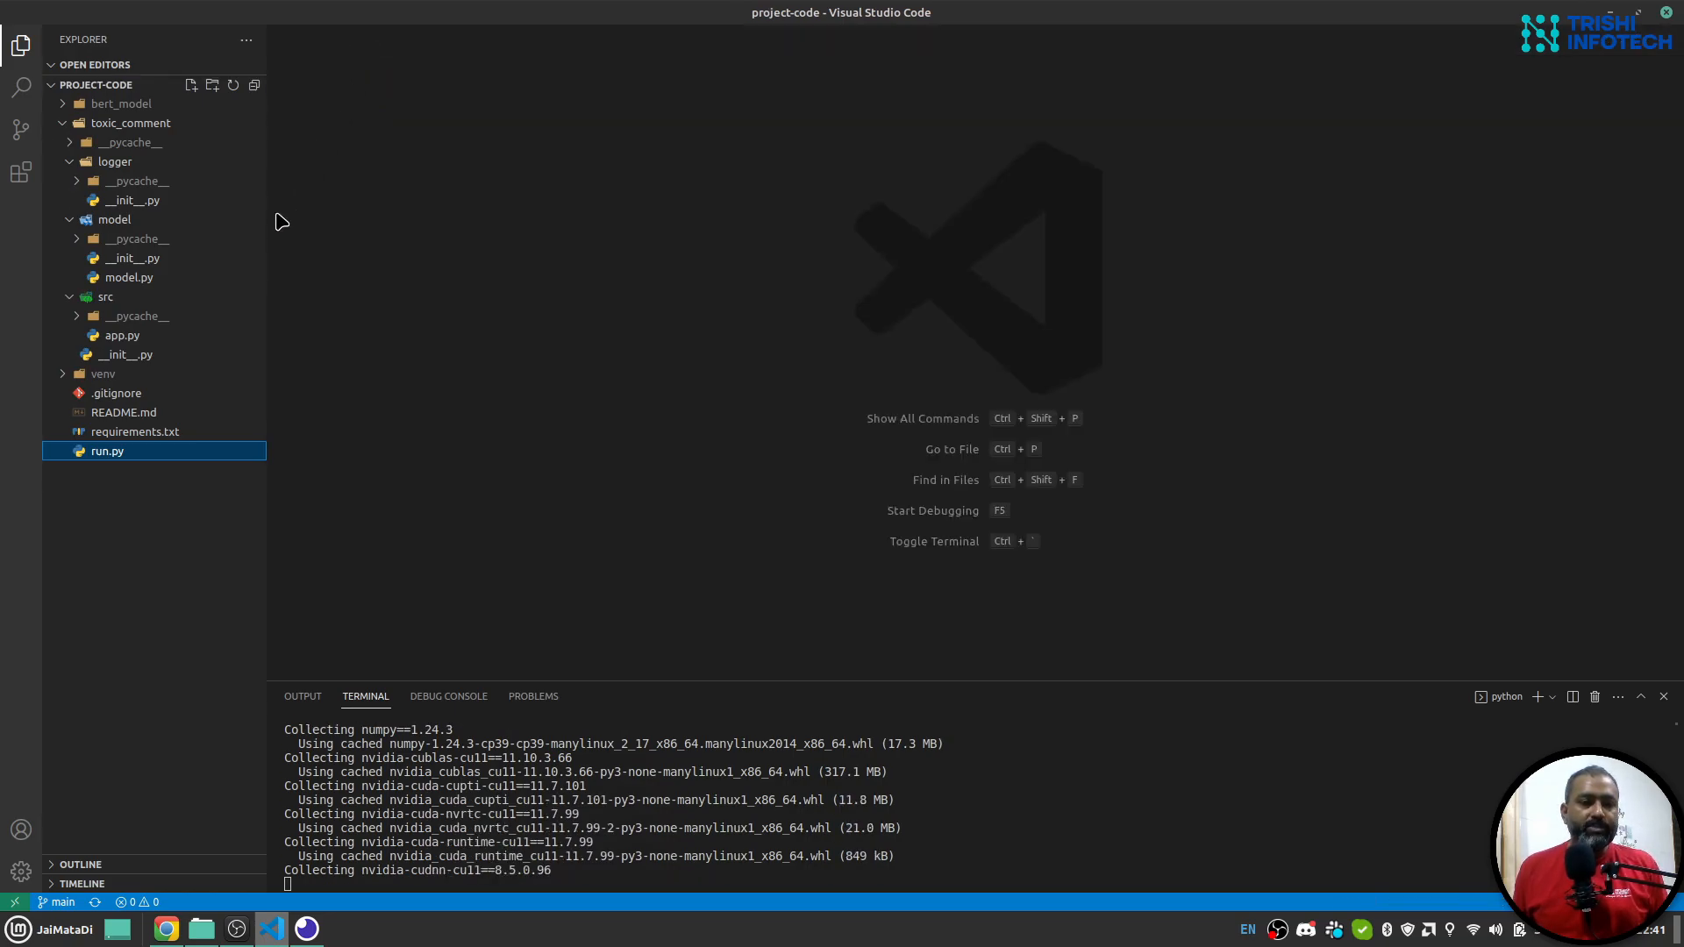
mouse_move(132, 122)
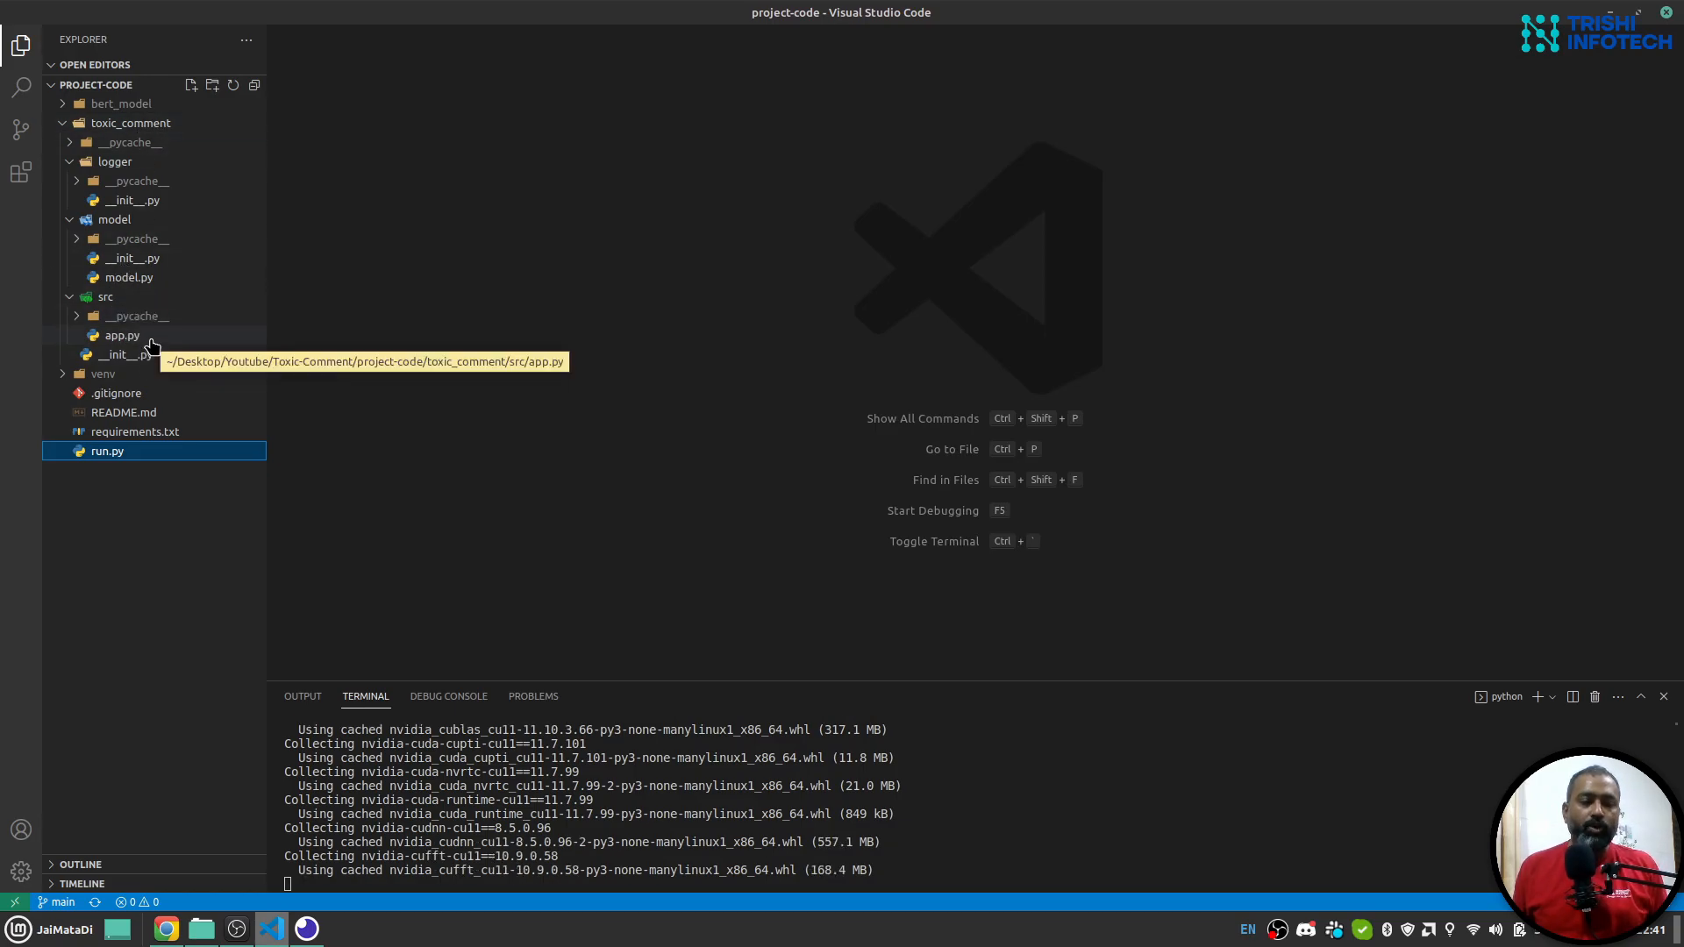
- Open src/app.py showing the Flask app and API routes
double_click(121, 333)
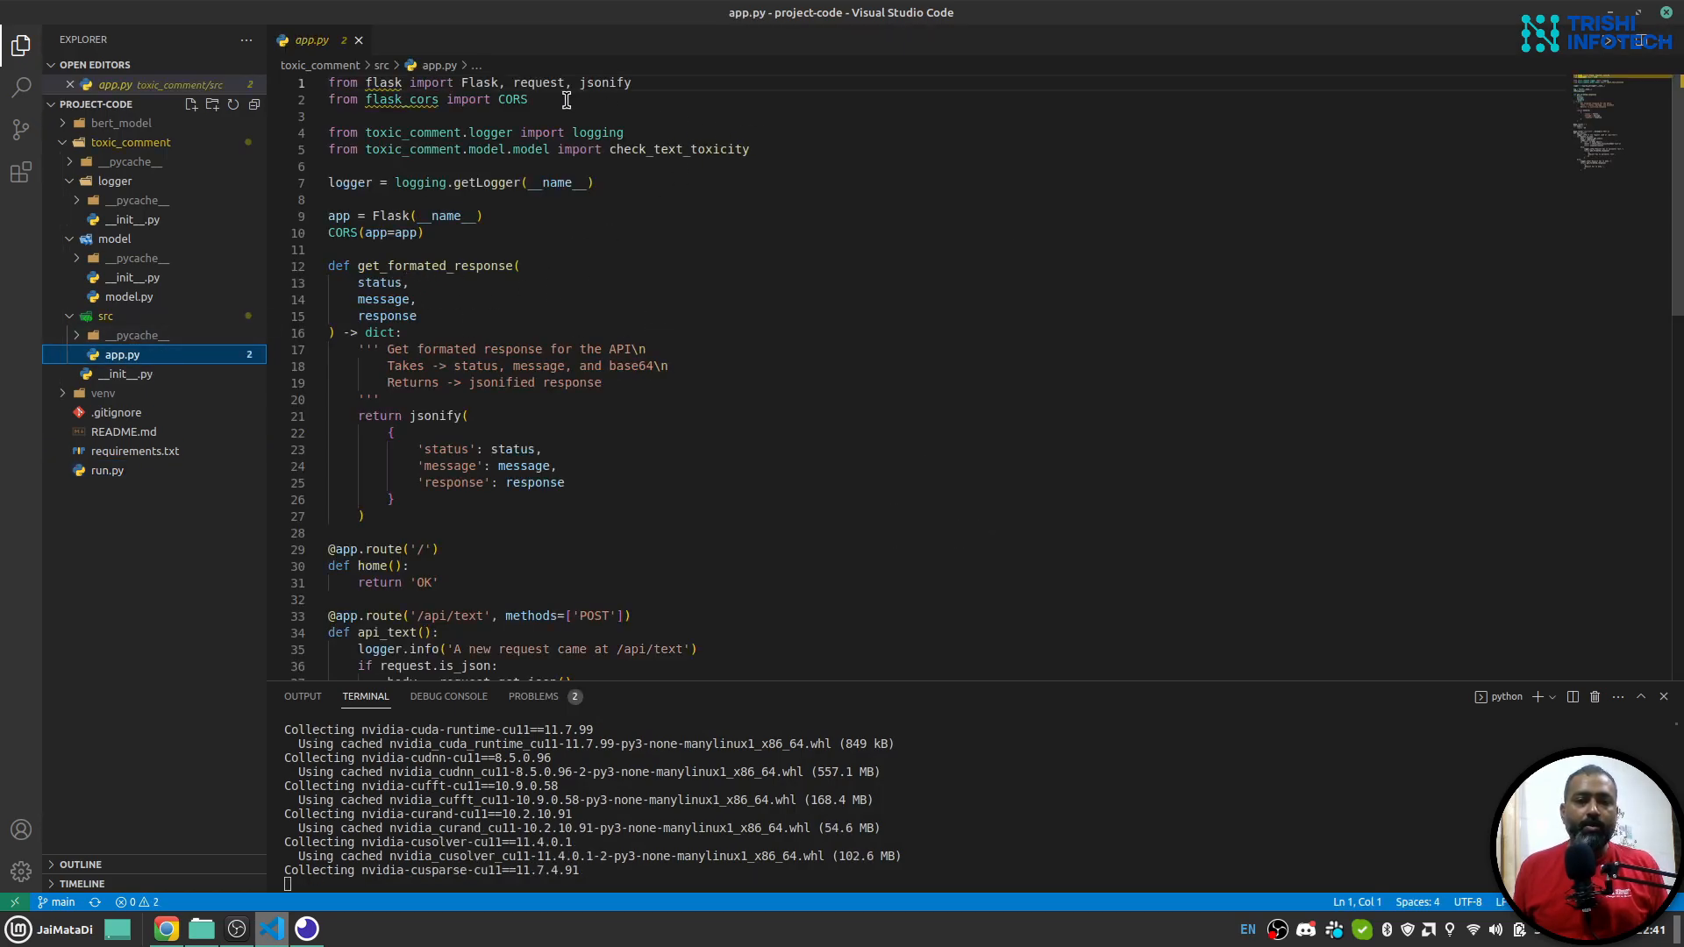
- Read through the CORS setup line and the /api/text route in app.py
drag(332, 83, 528, 98)
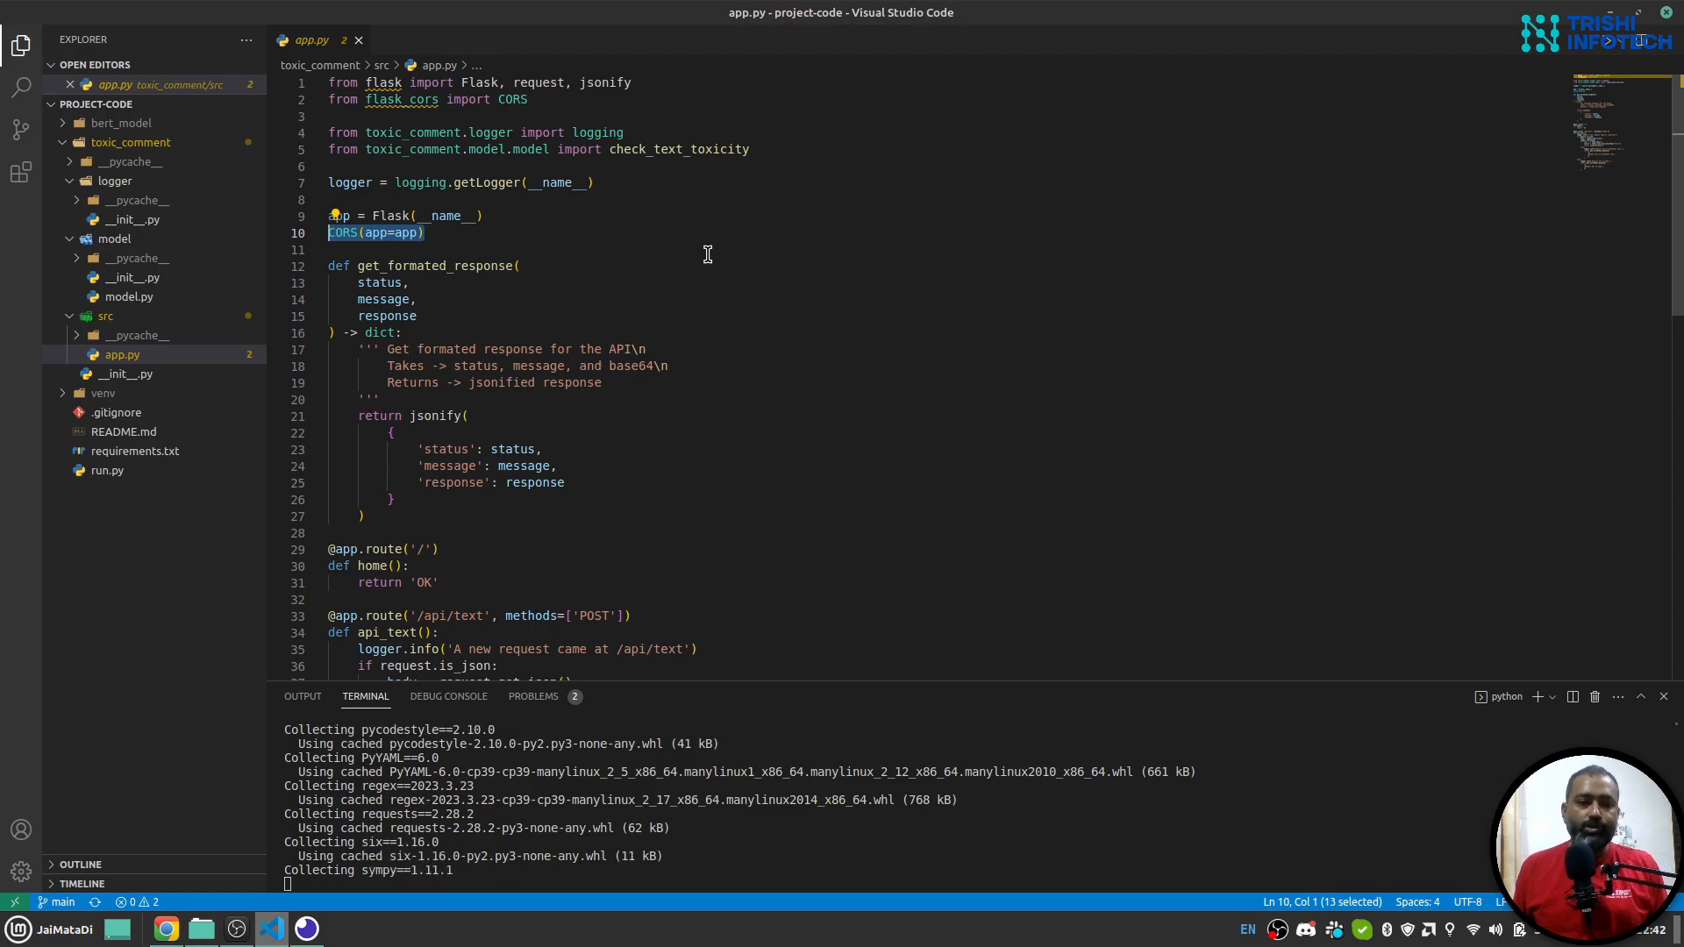
scroll(down, 3)
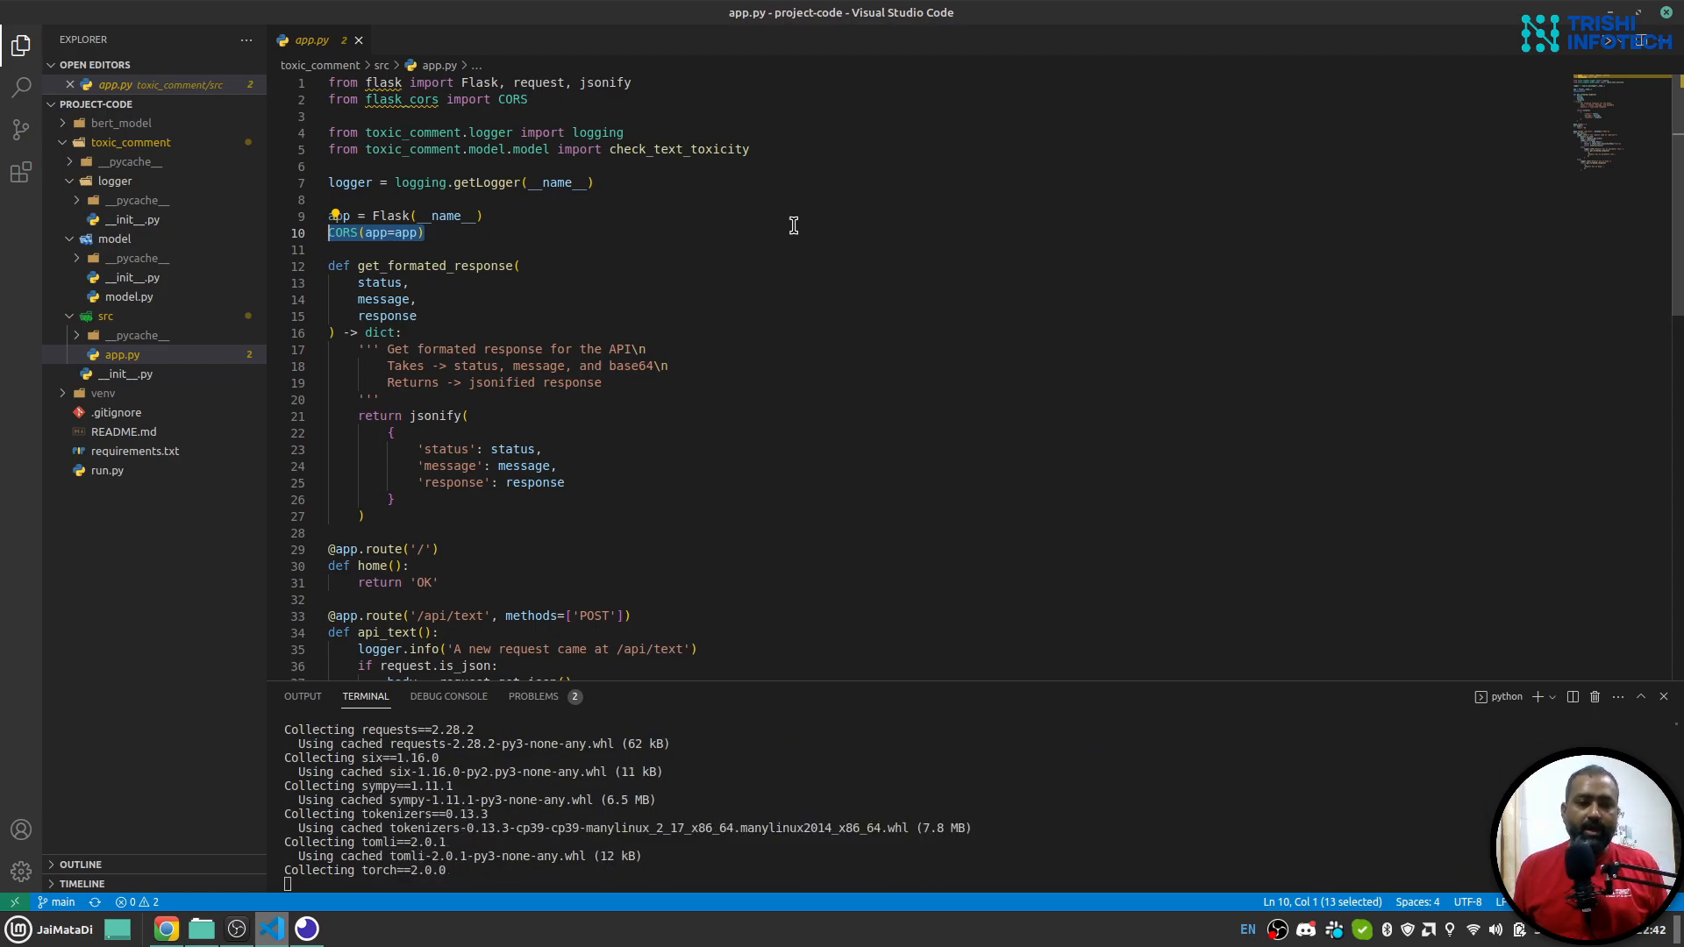
scroll(down, 3)
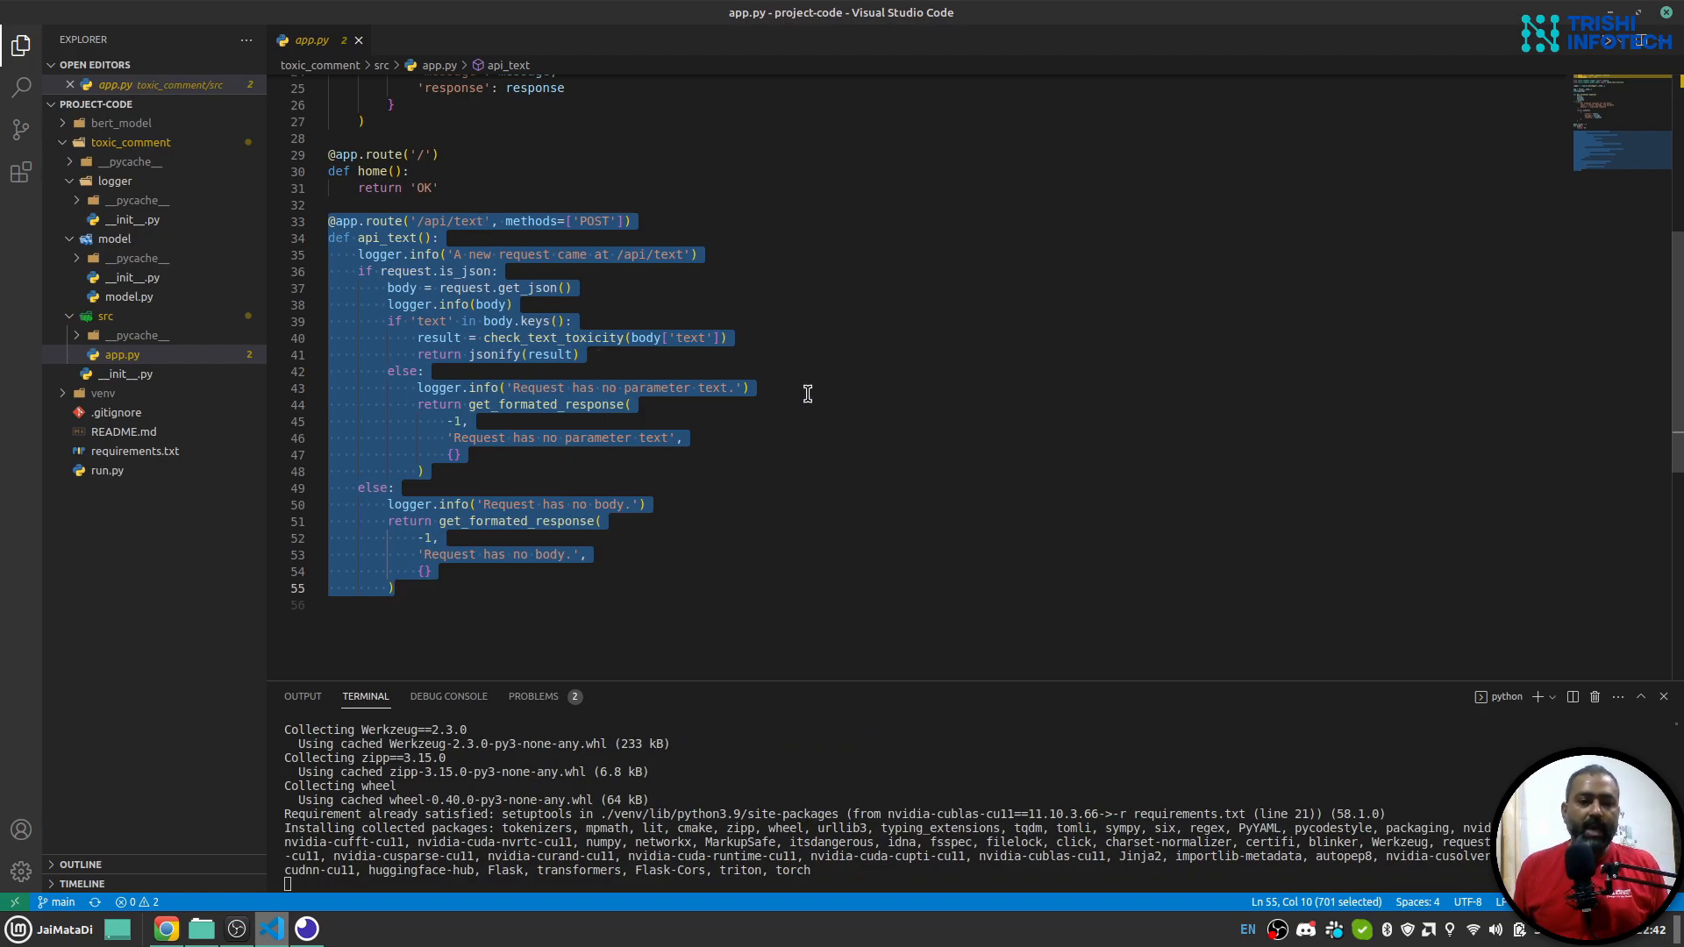
mouse_move(712, 404)
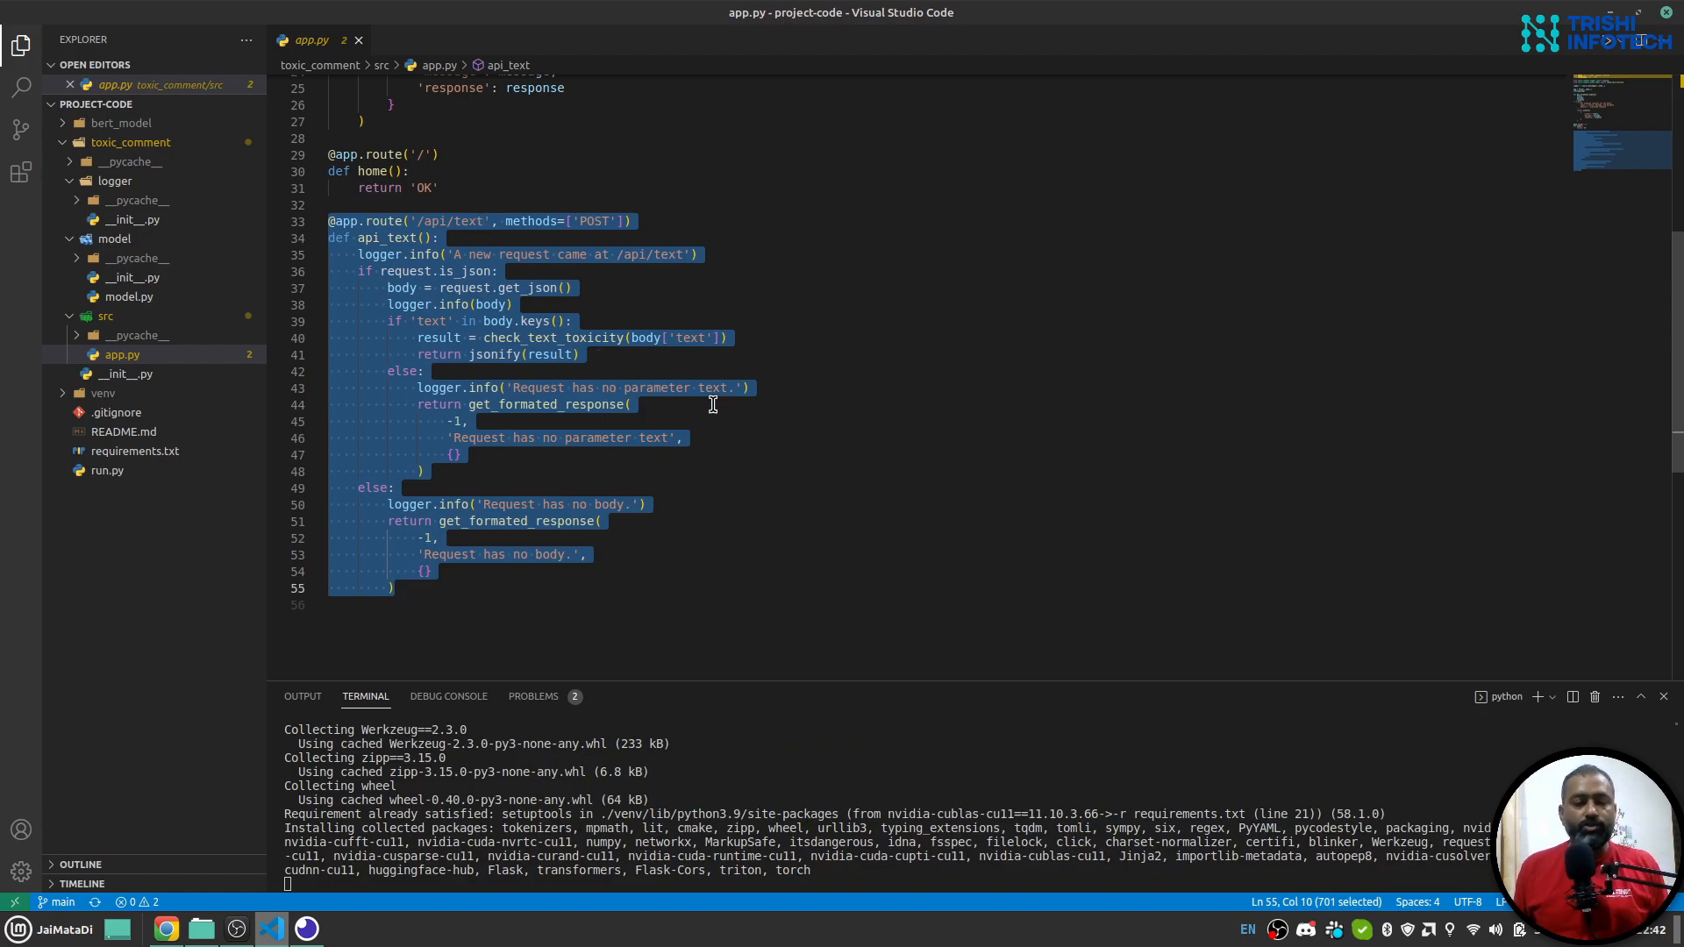
click(575, 319)
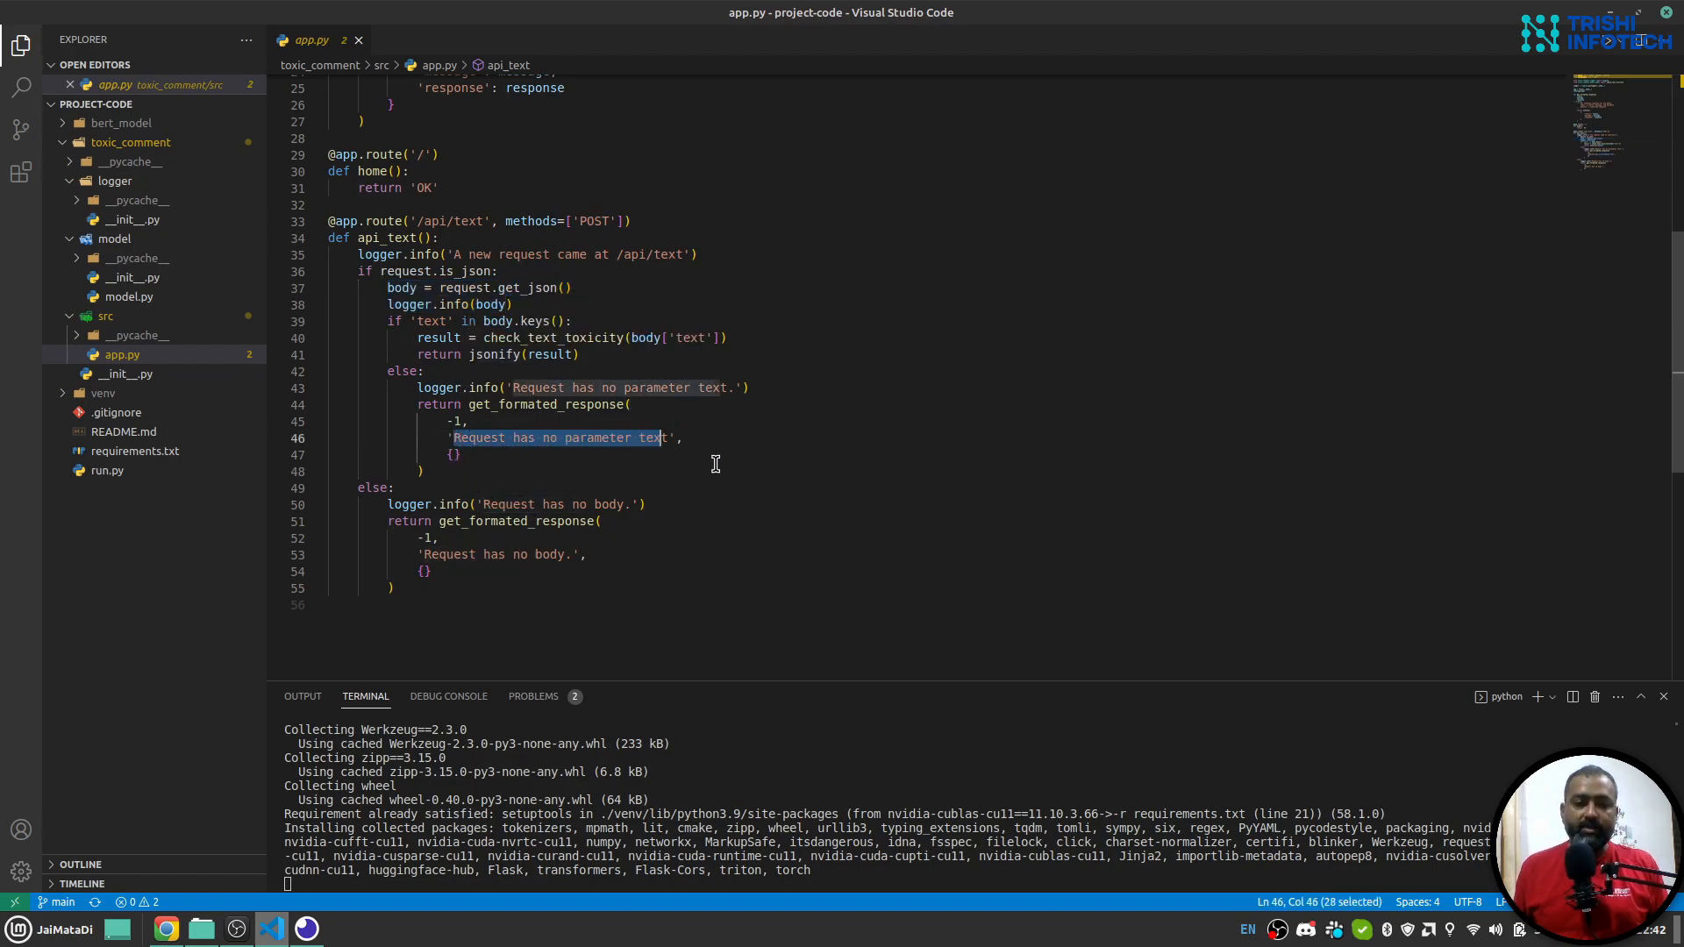
- Note the 'Request has no body' message and close app.py
double_click(499, 554)
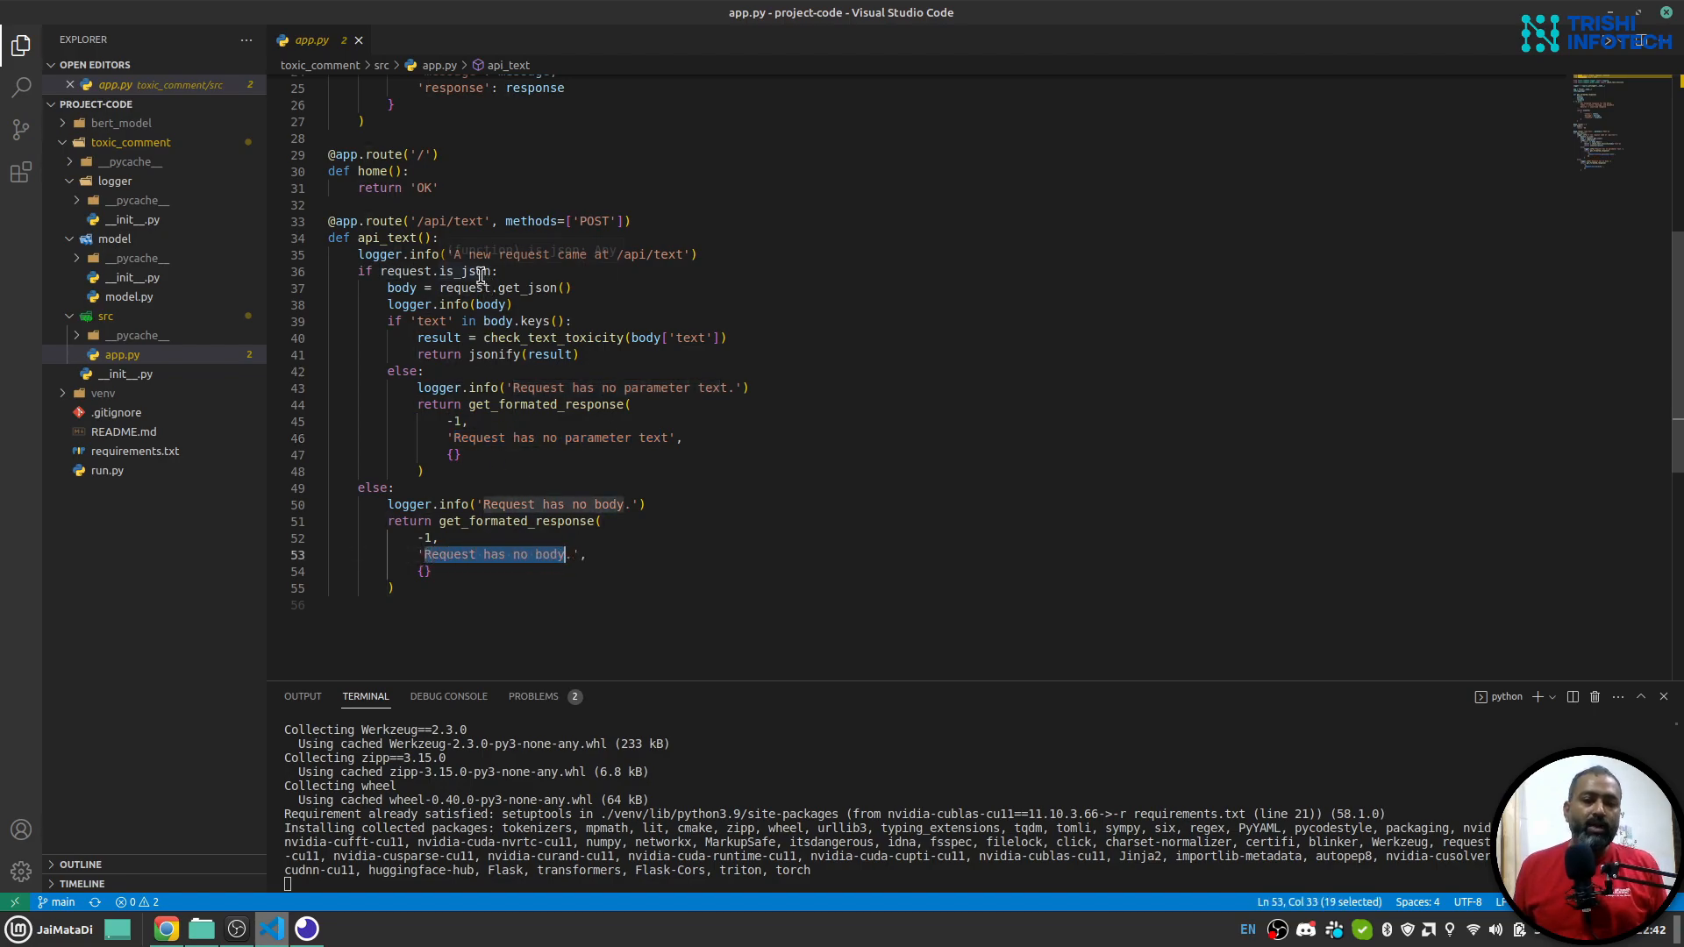
mouse_move(477, 270)
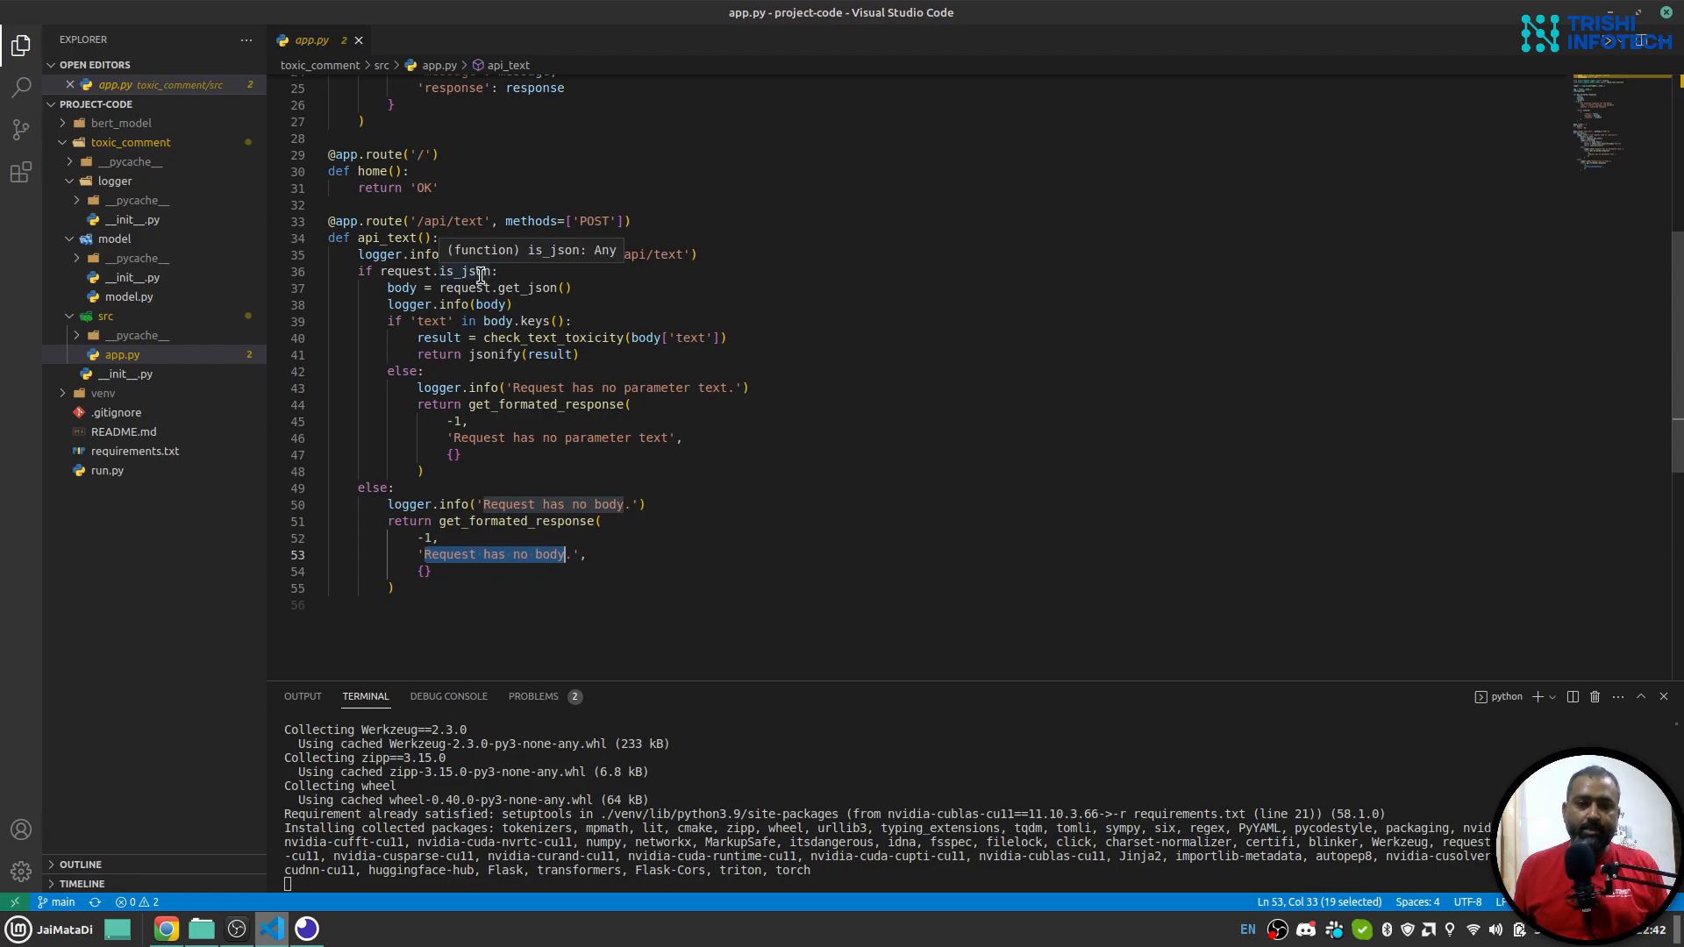
mouse_move(497, 391)
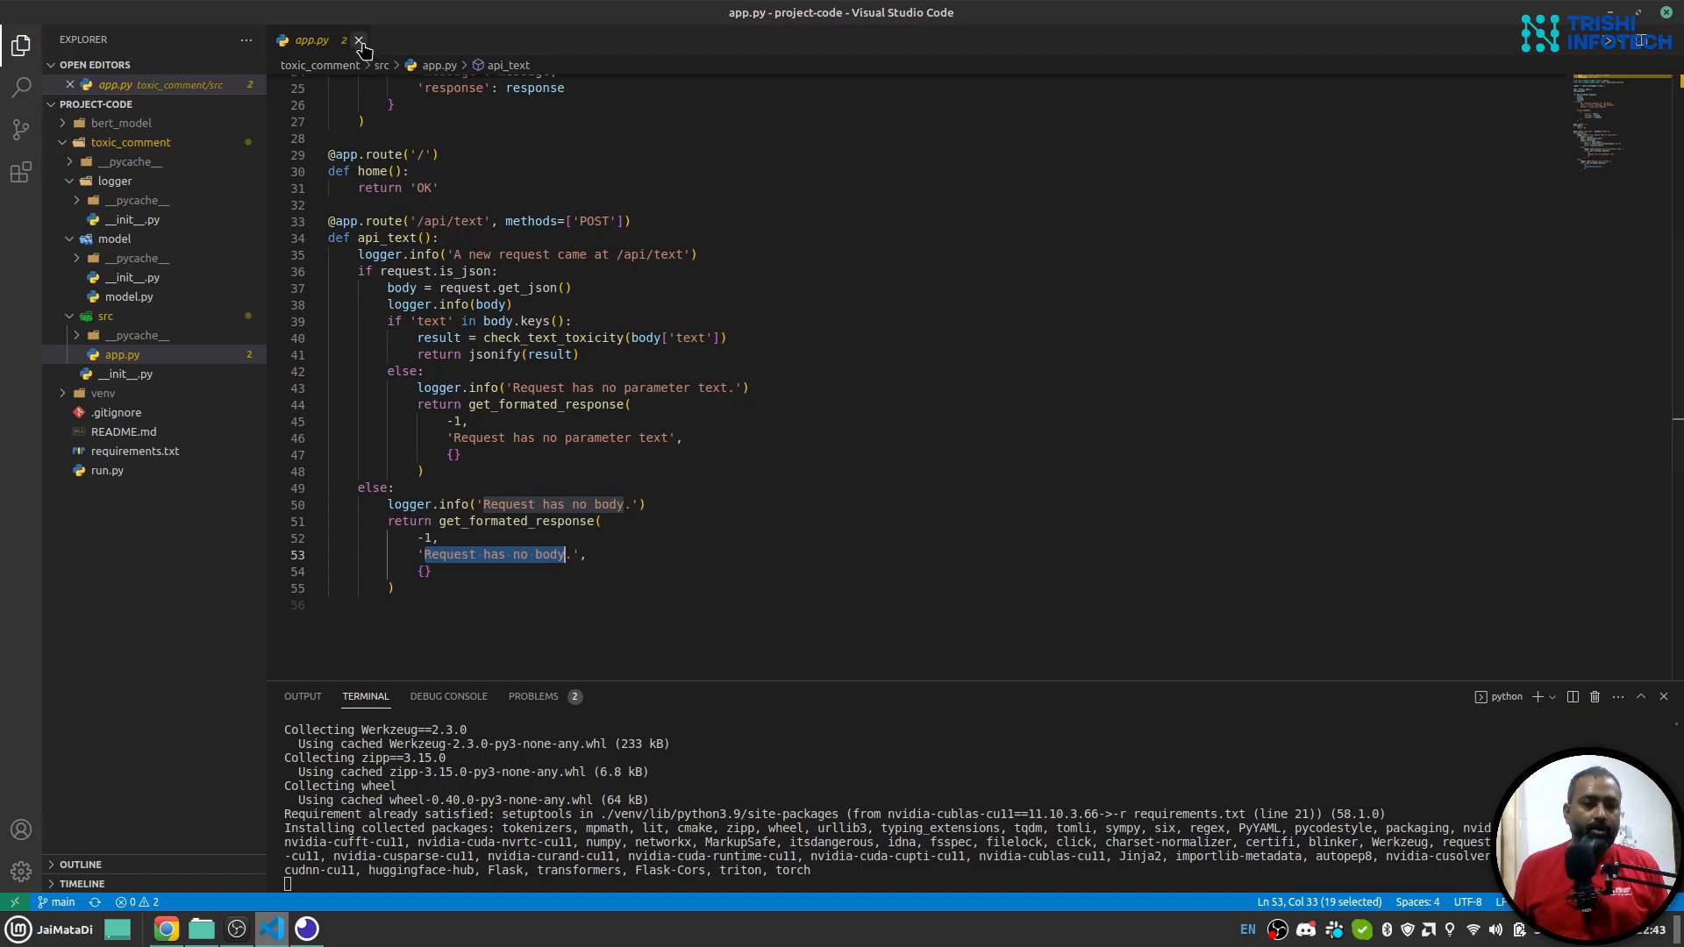
click(128, 297)
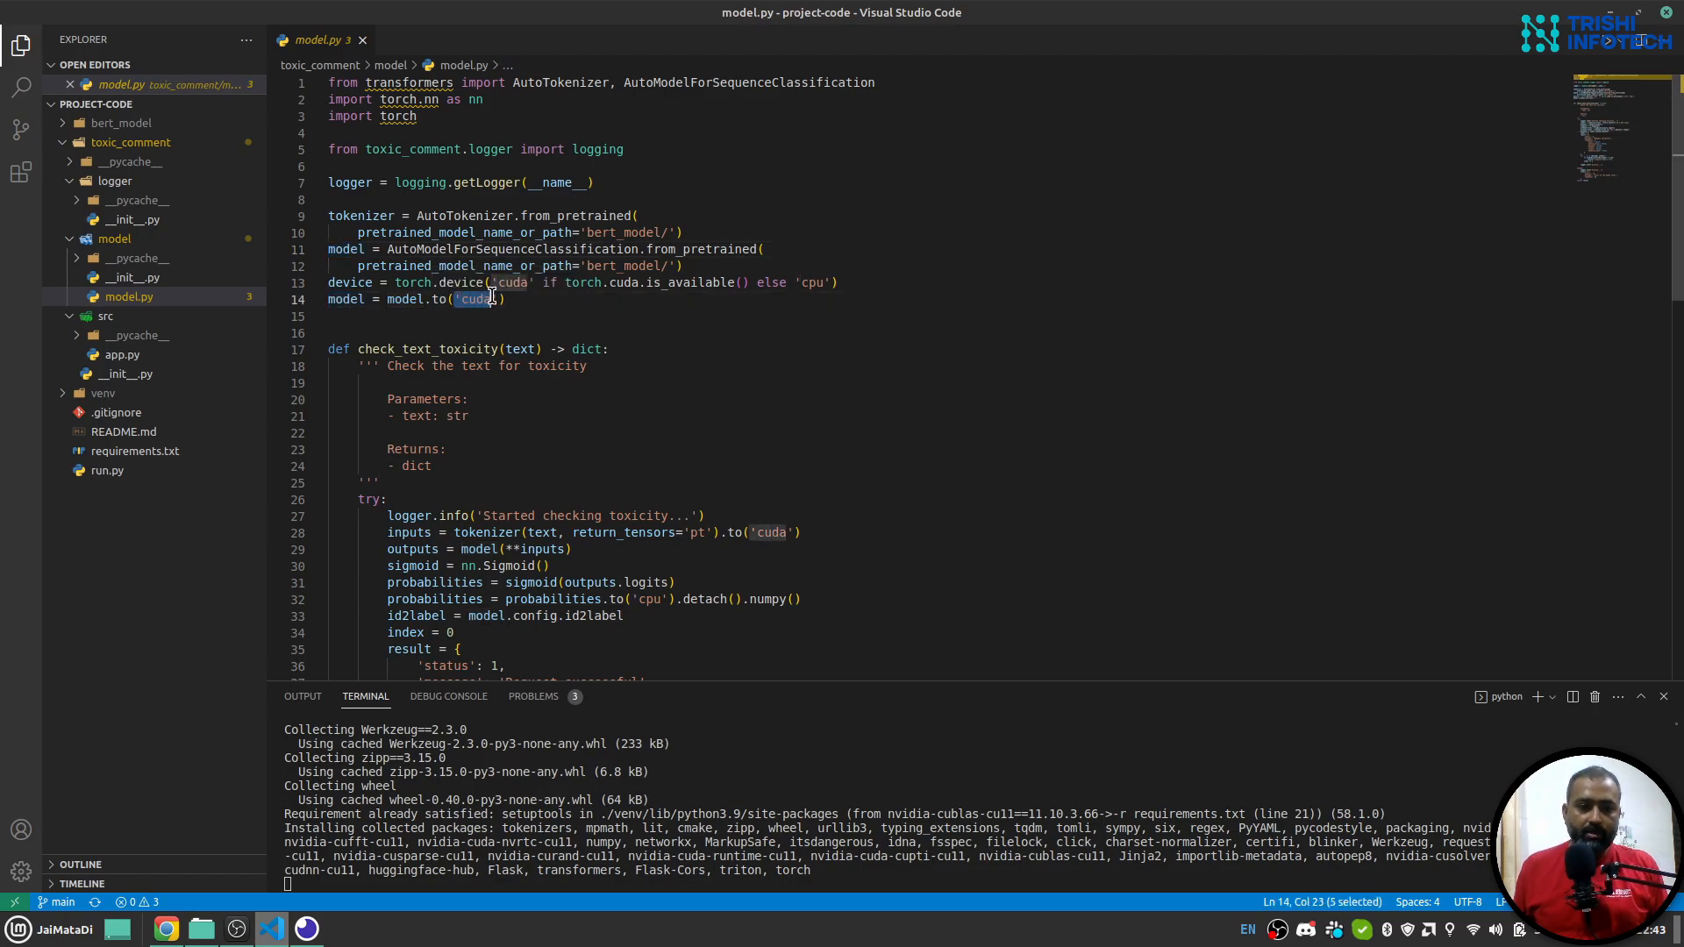
- Replace 'cuda' with device in model.to() and save model.py
text(device)
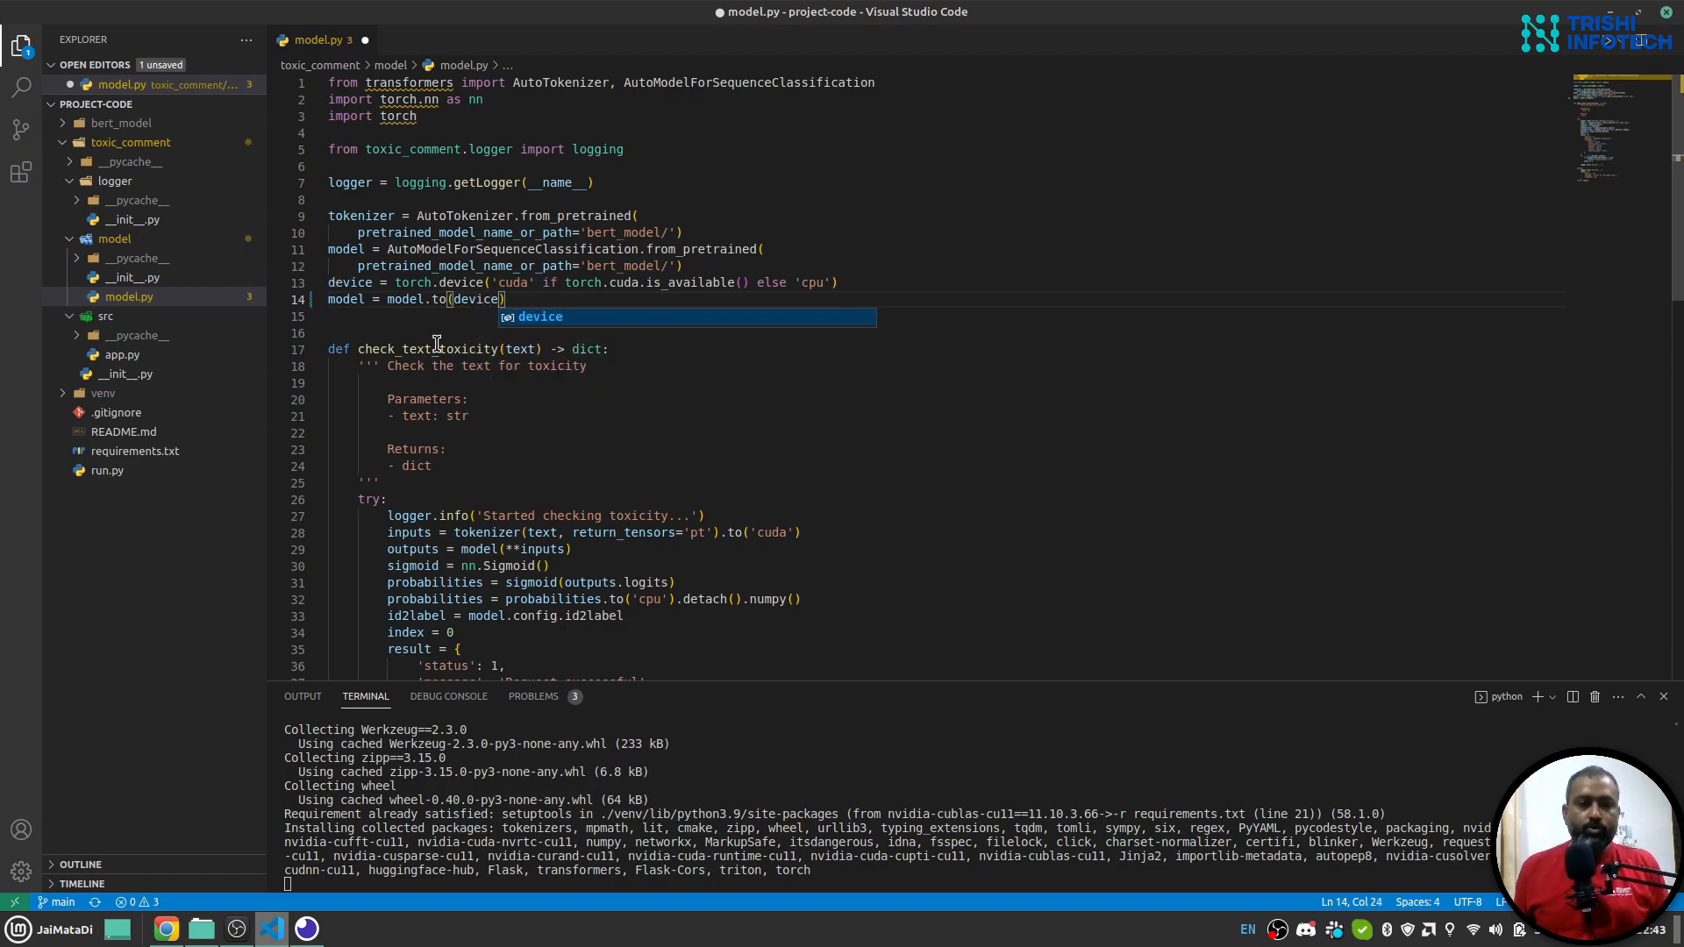
key(ctrl+s)
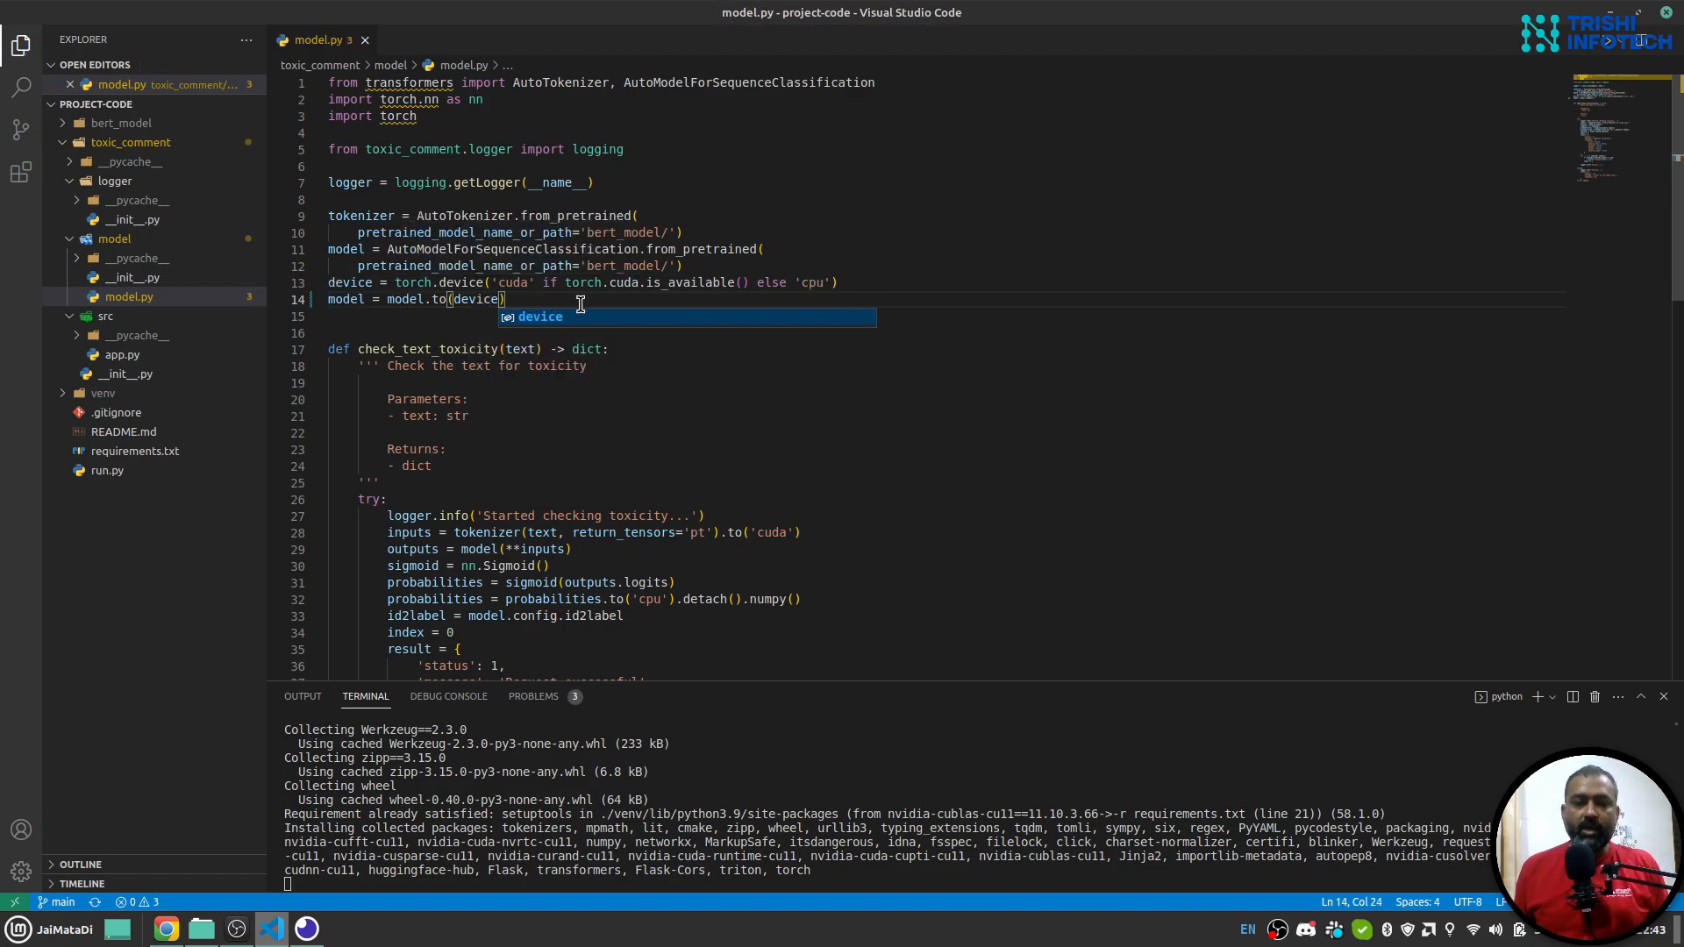
mouse_move(810, 287)
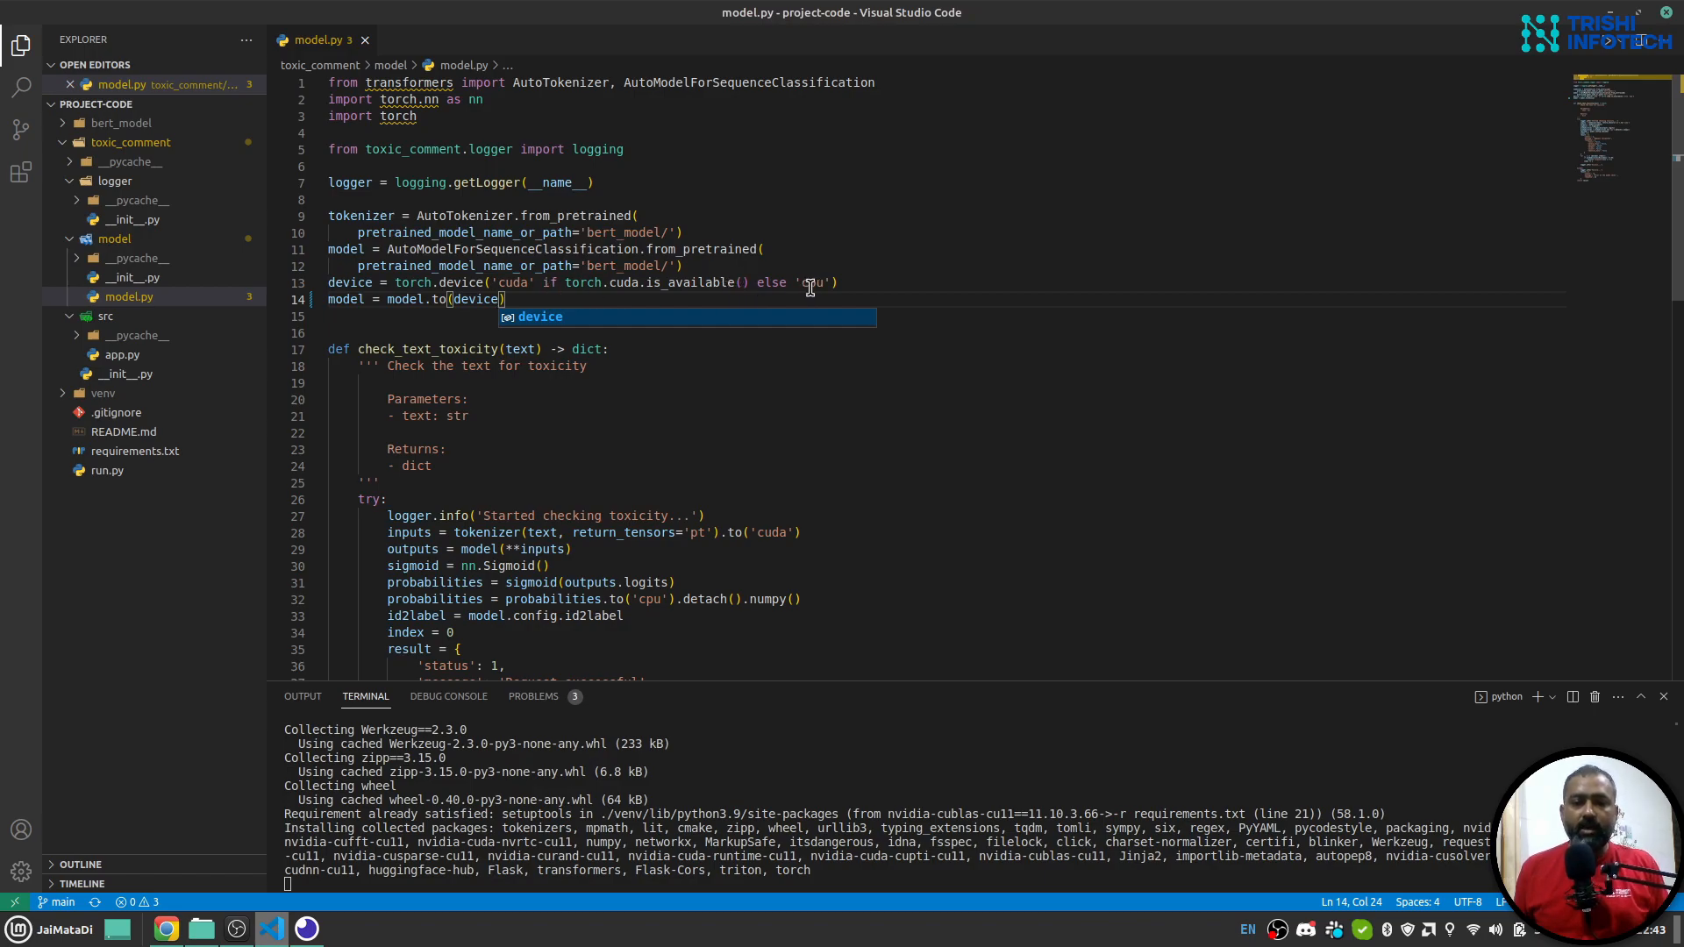
scroll(down, 3)
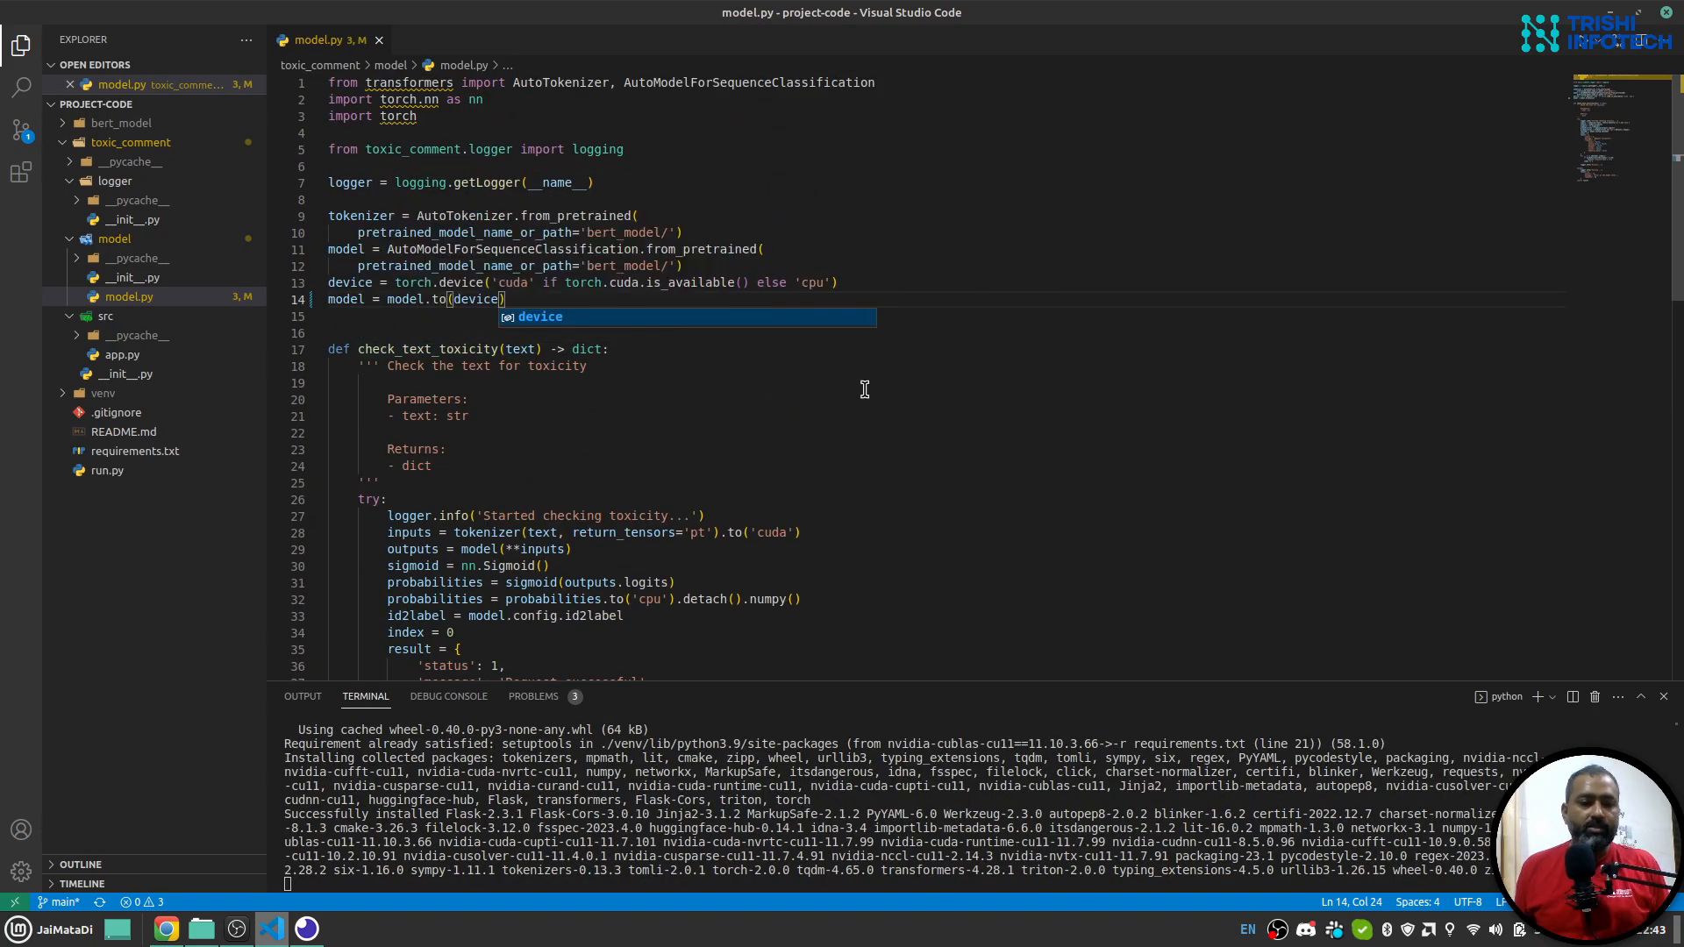
scroll(down, 3)
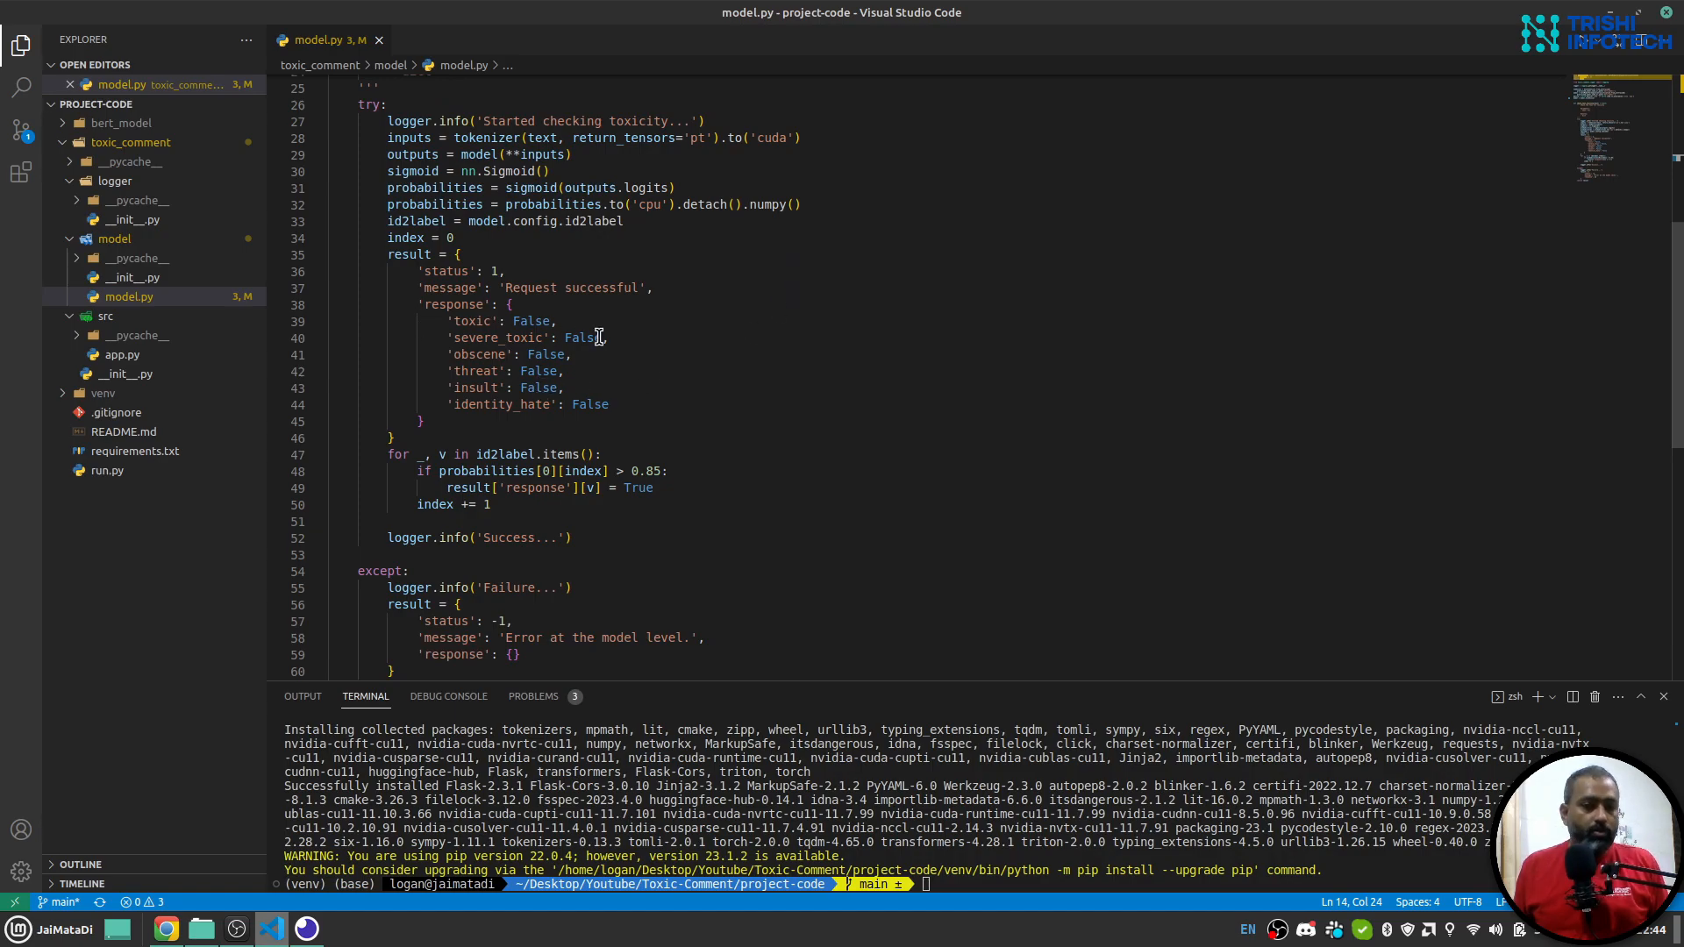
- Highlight the 0.85 probability threshold in model.py
double_click(643, 470)
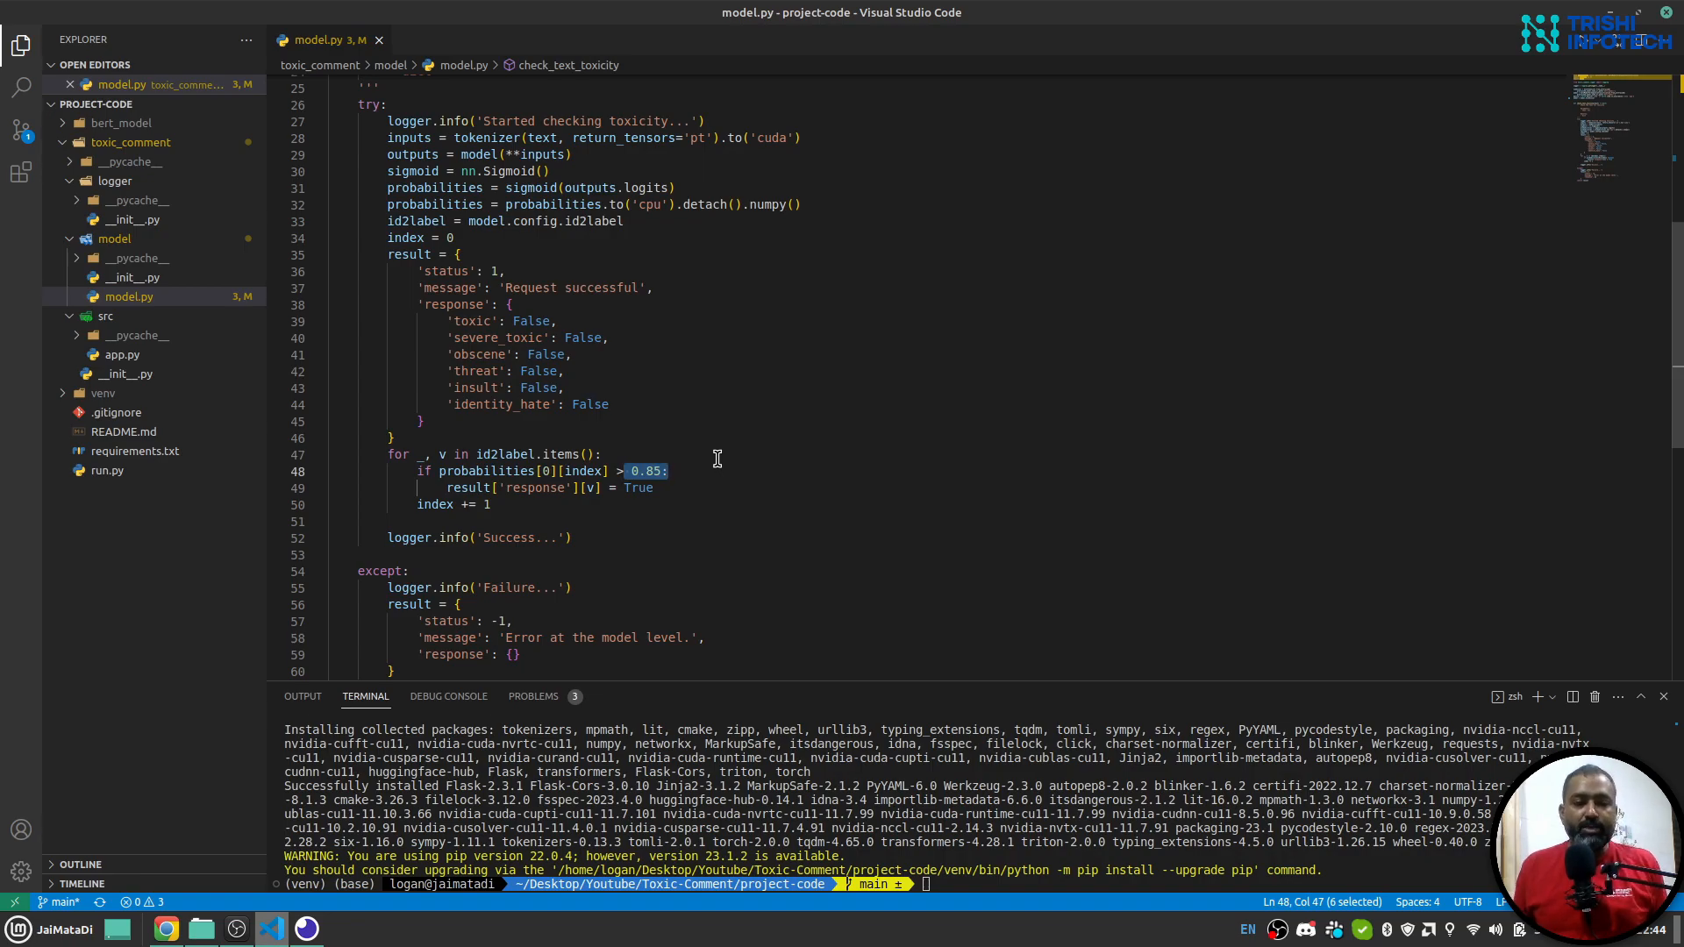
mouse_move(486, 321)
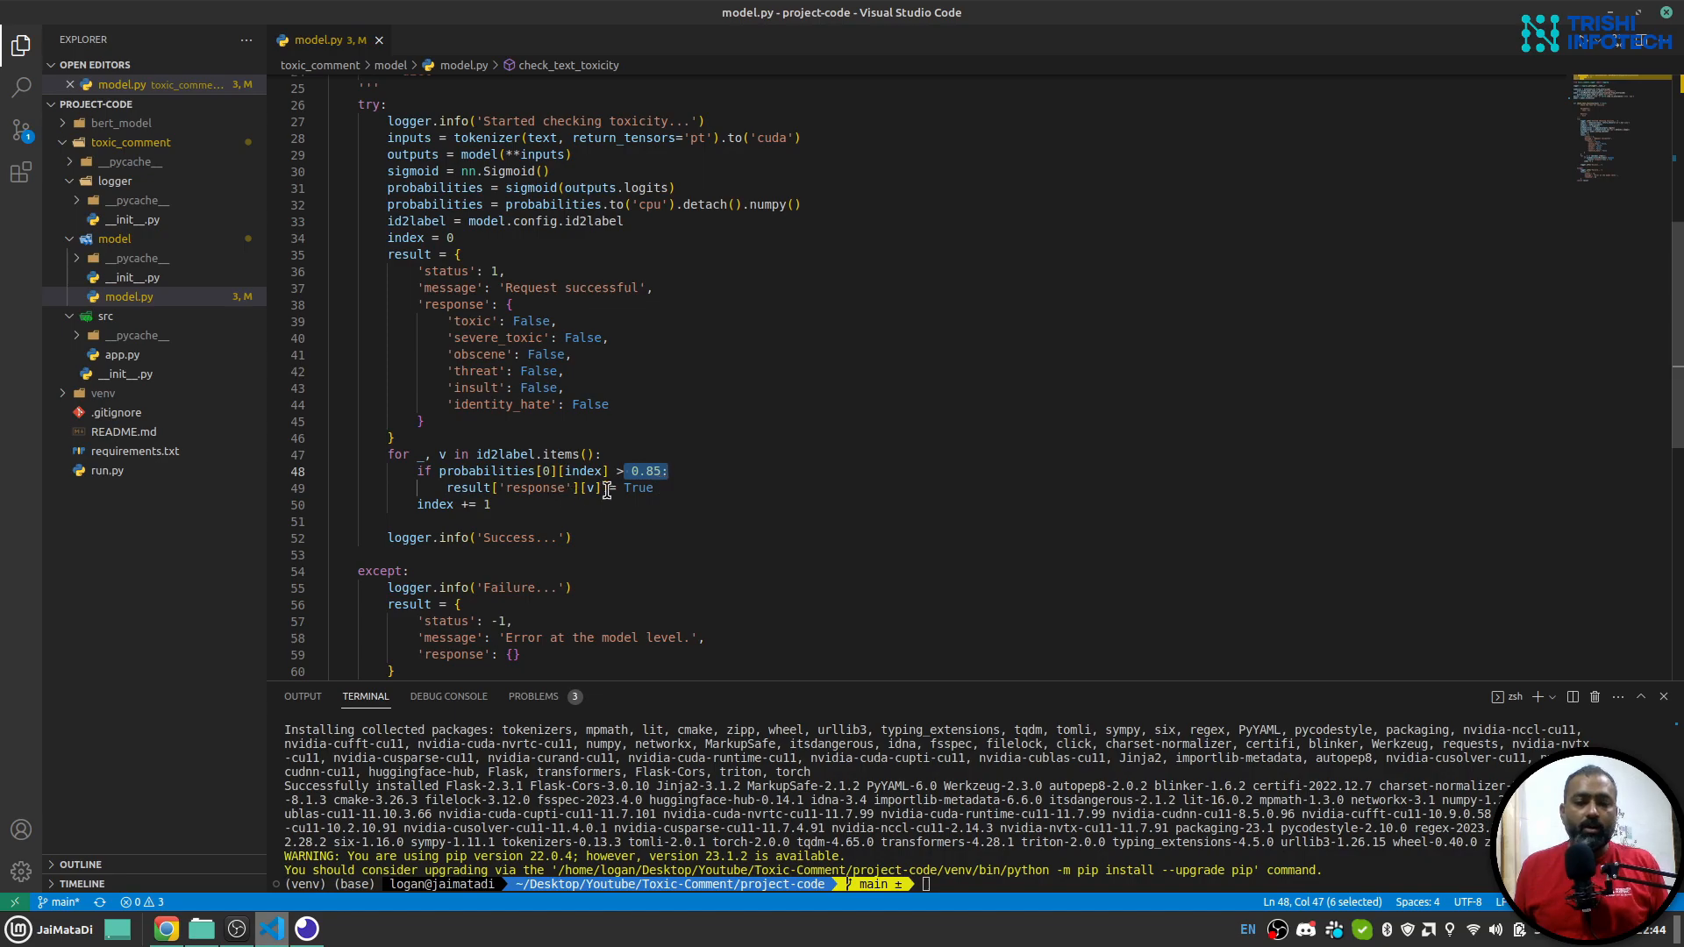
mouse_move(644, 452)
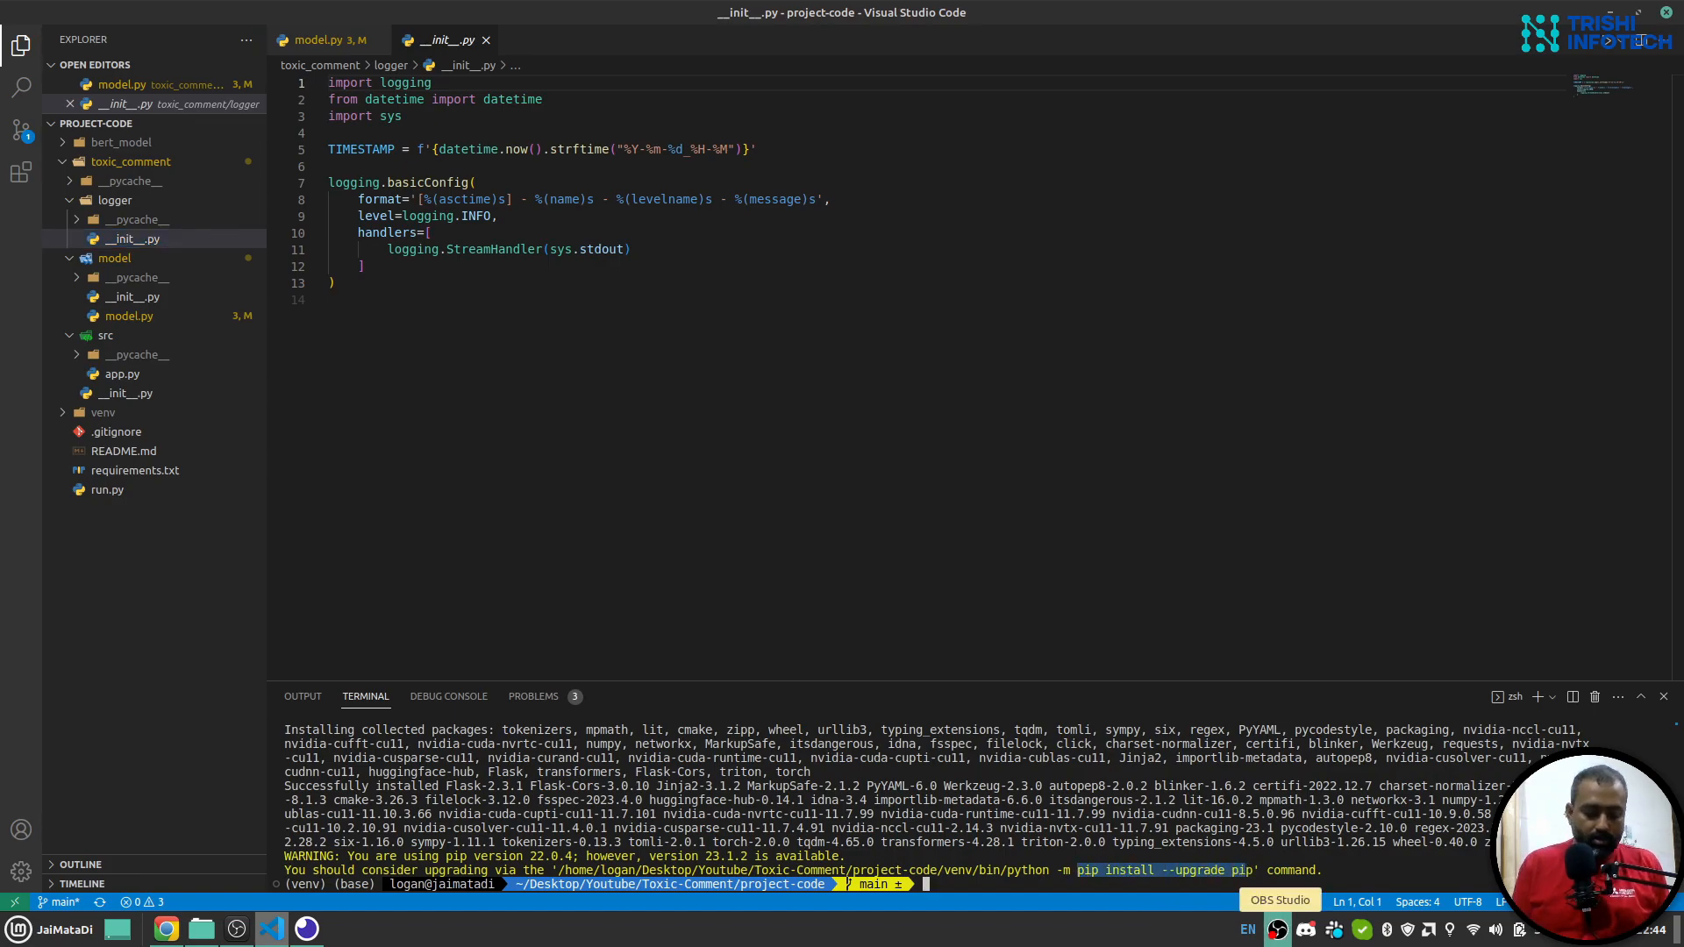
- Run pip install --upgrade pip, glance at run.py and open model.py
text(pip install --upgrade pip)
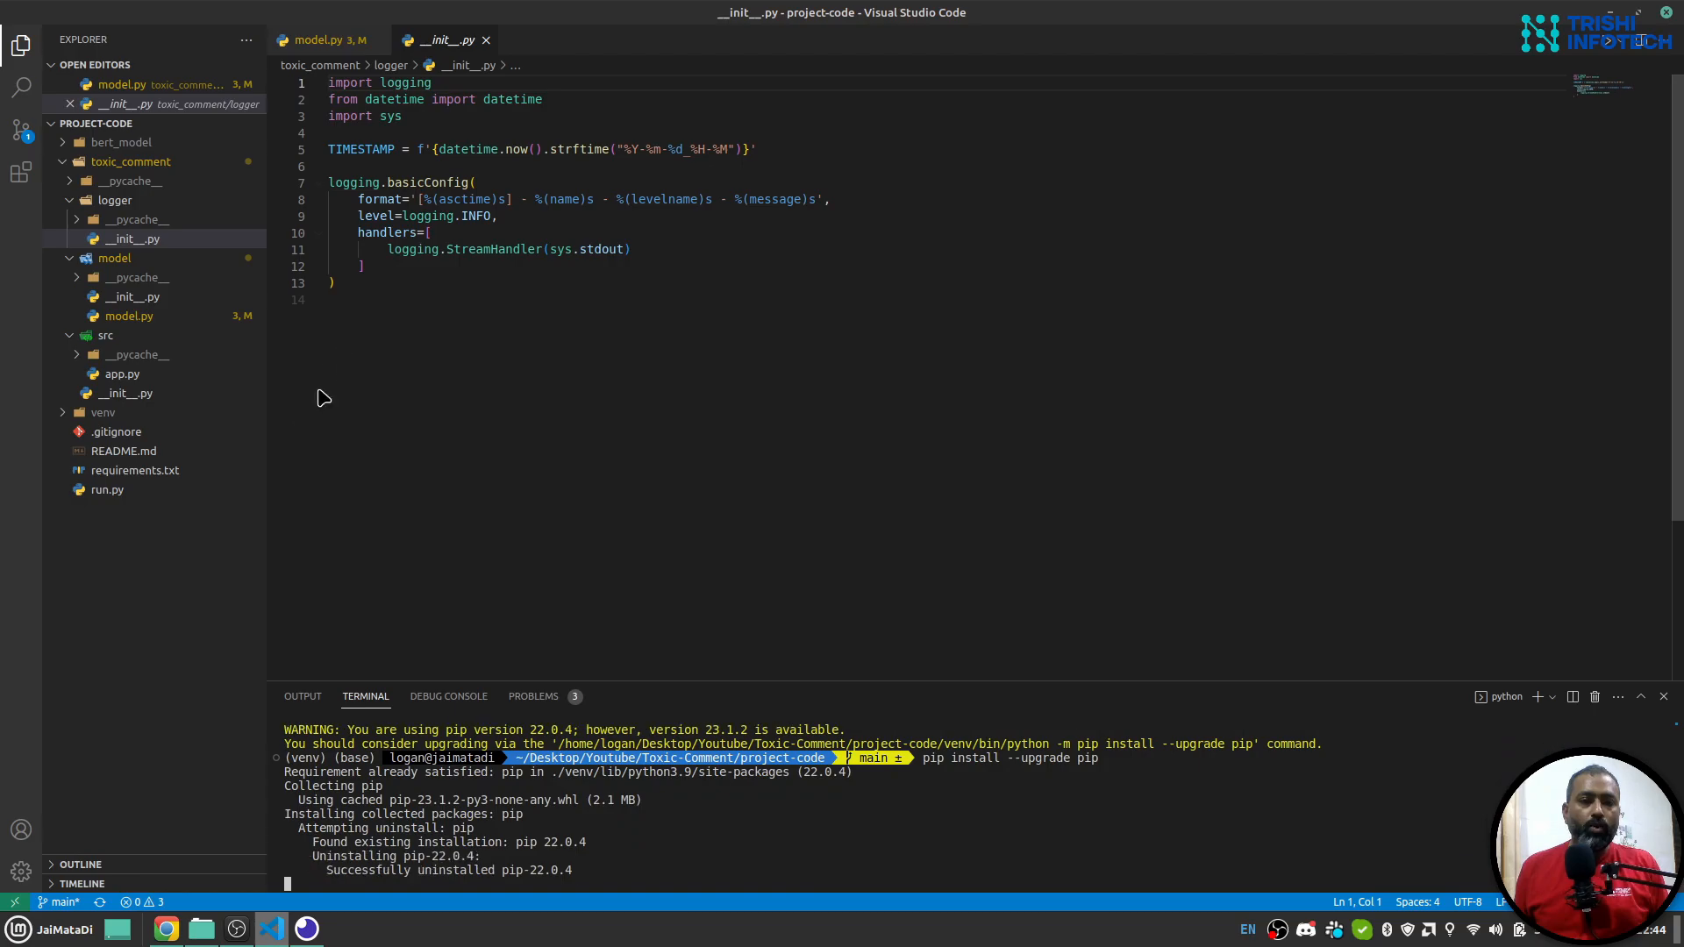
click(107, 490)
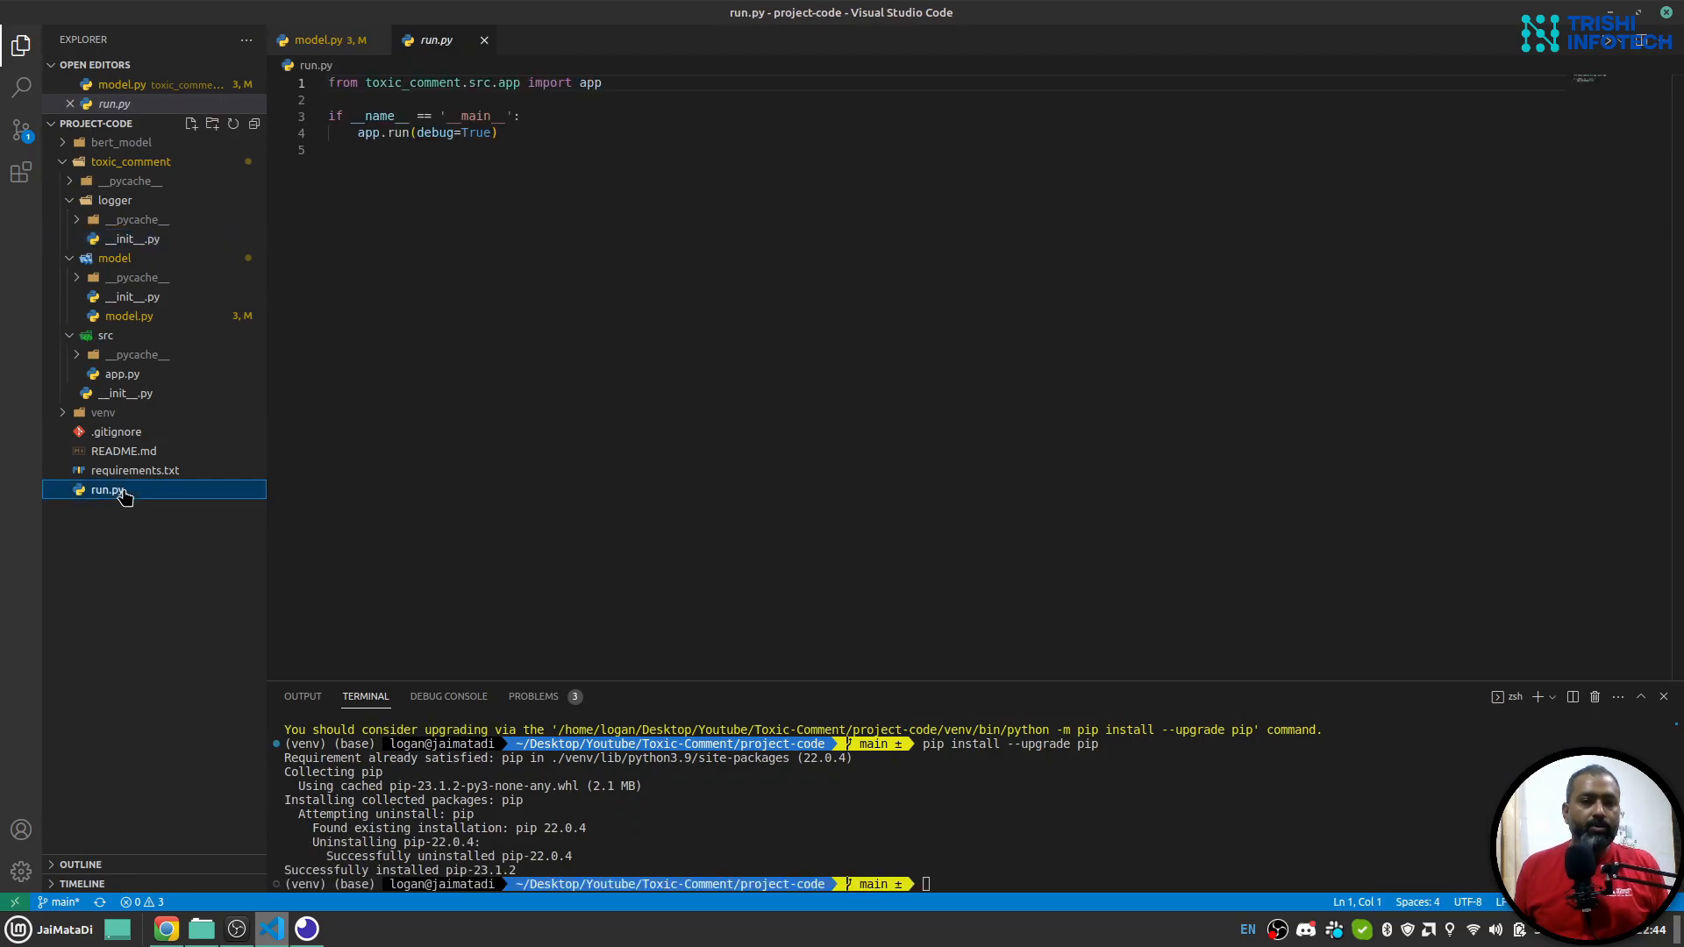
click(121, 374)
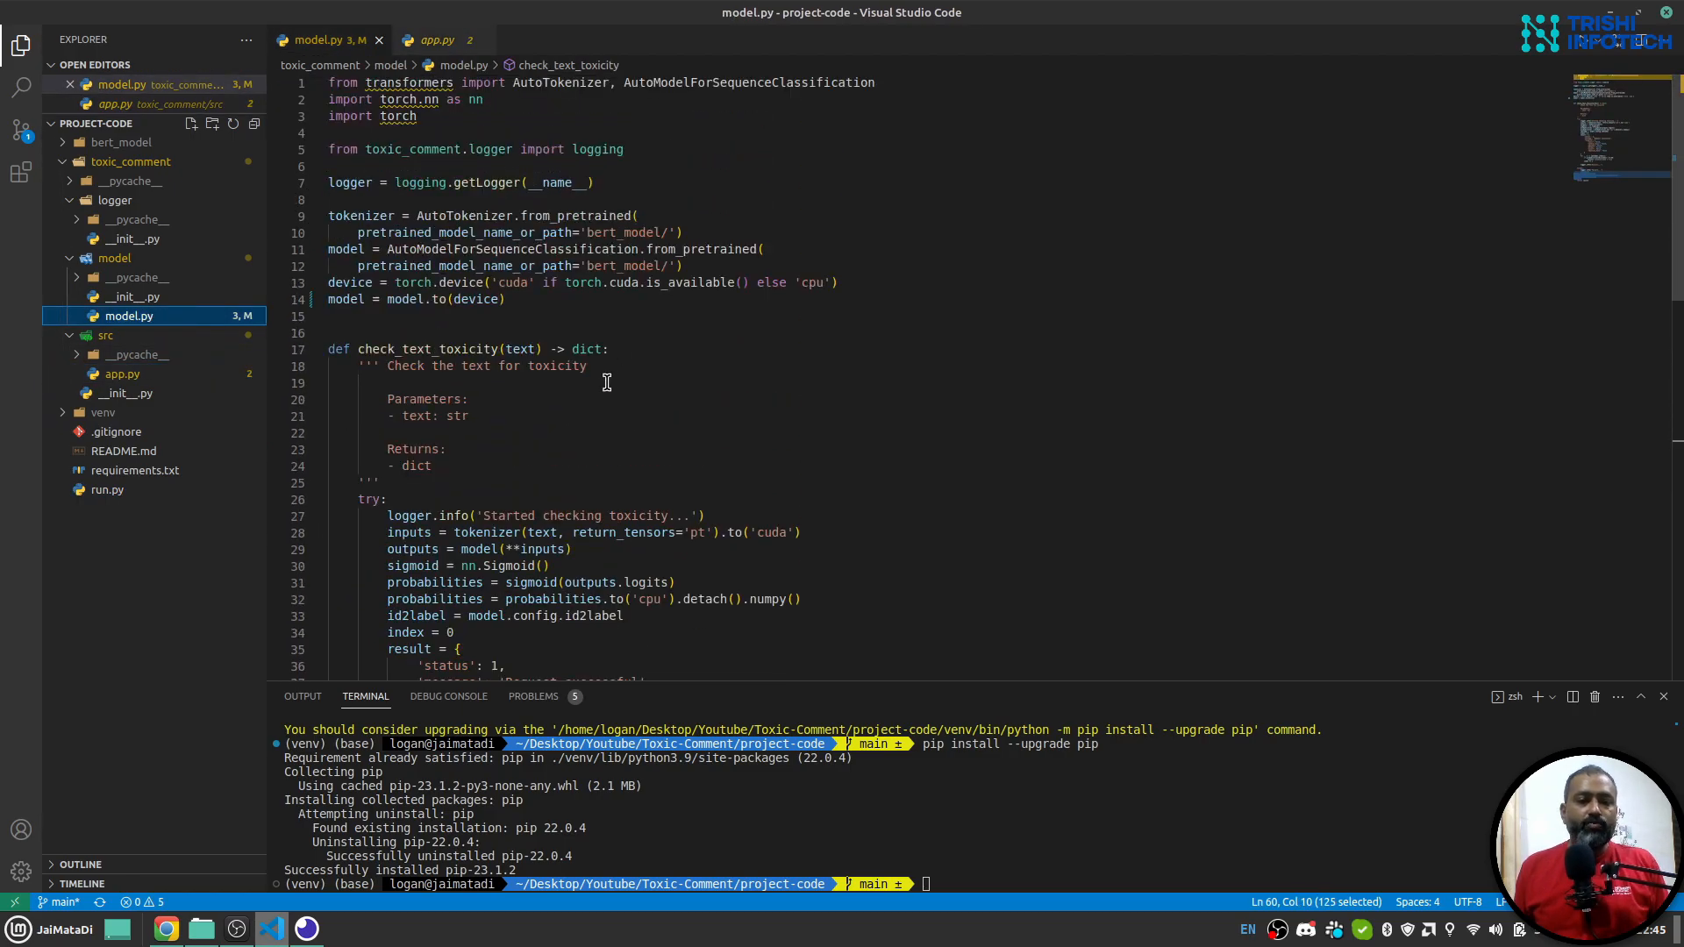
mouse_move(698, 247)
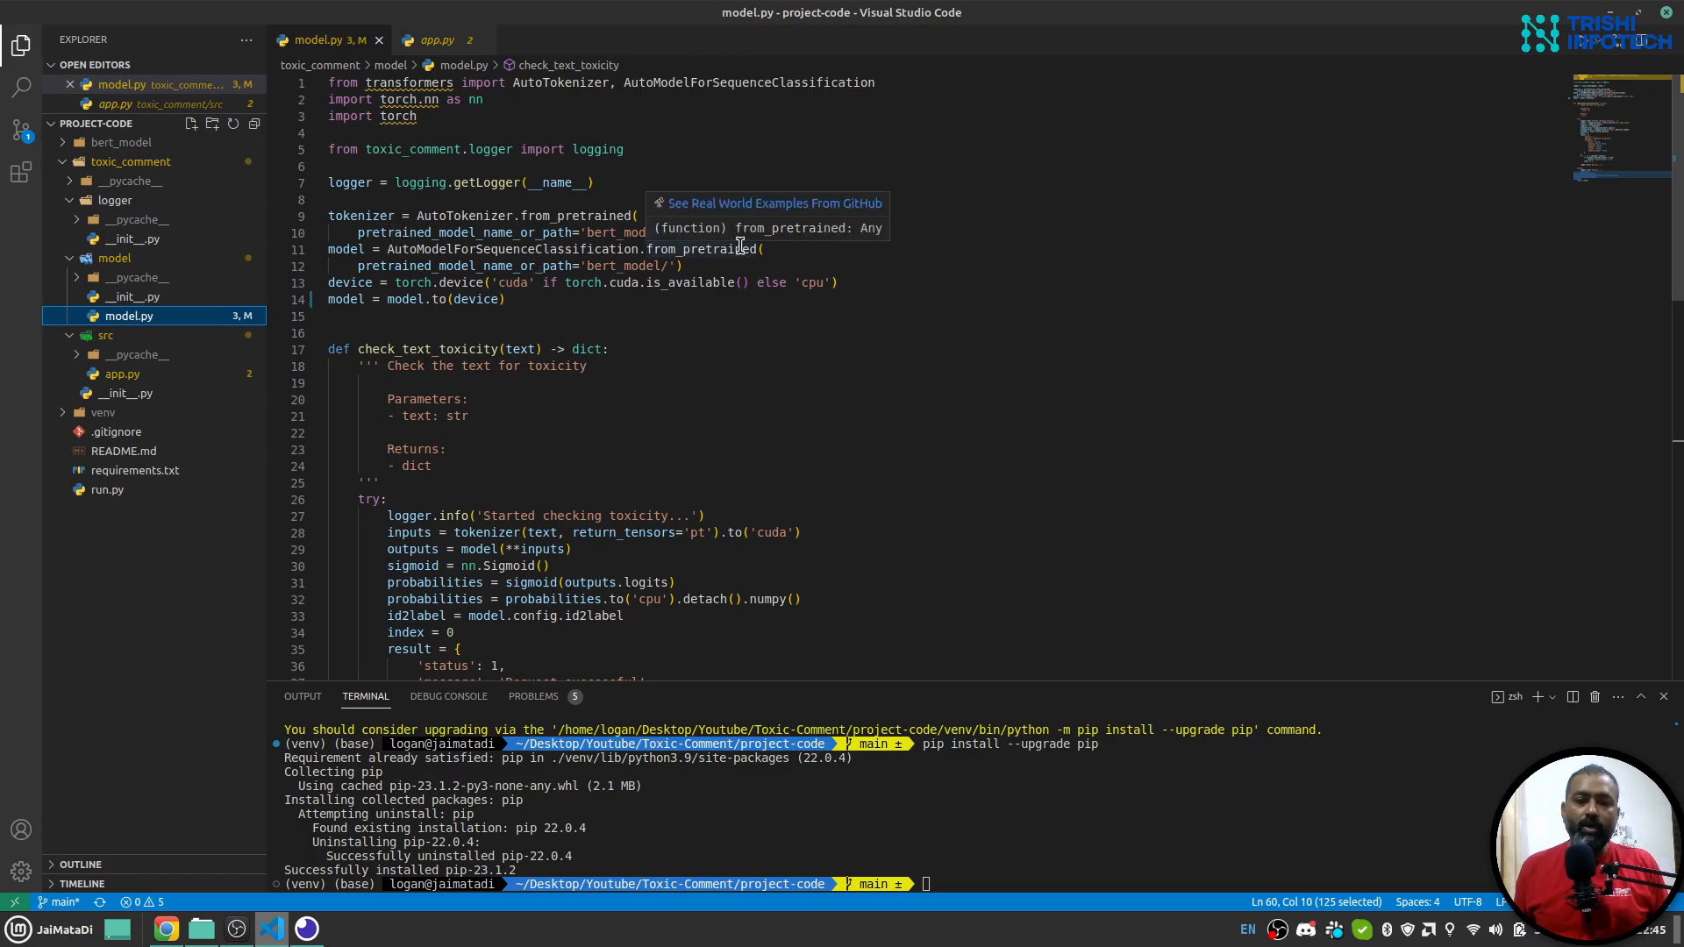
- Expand bert_model and select the loop marking labels above 0.85 as true
click(127, 142)
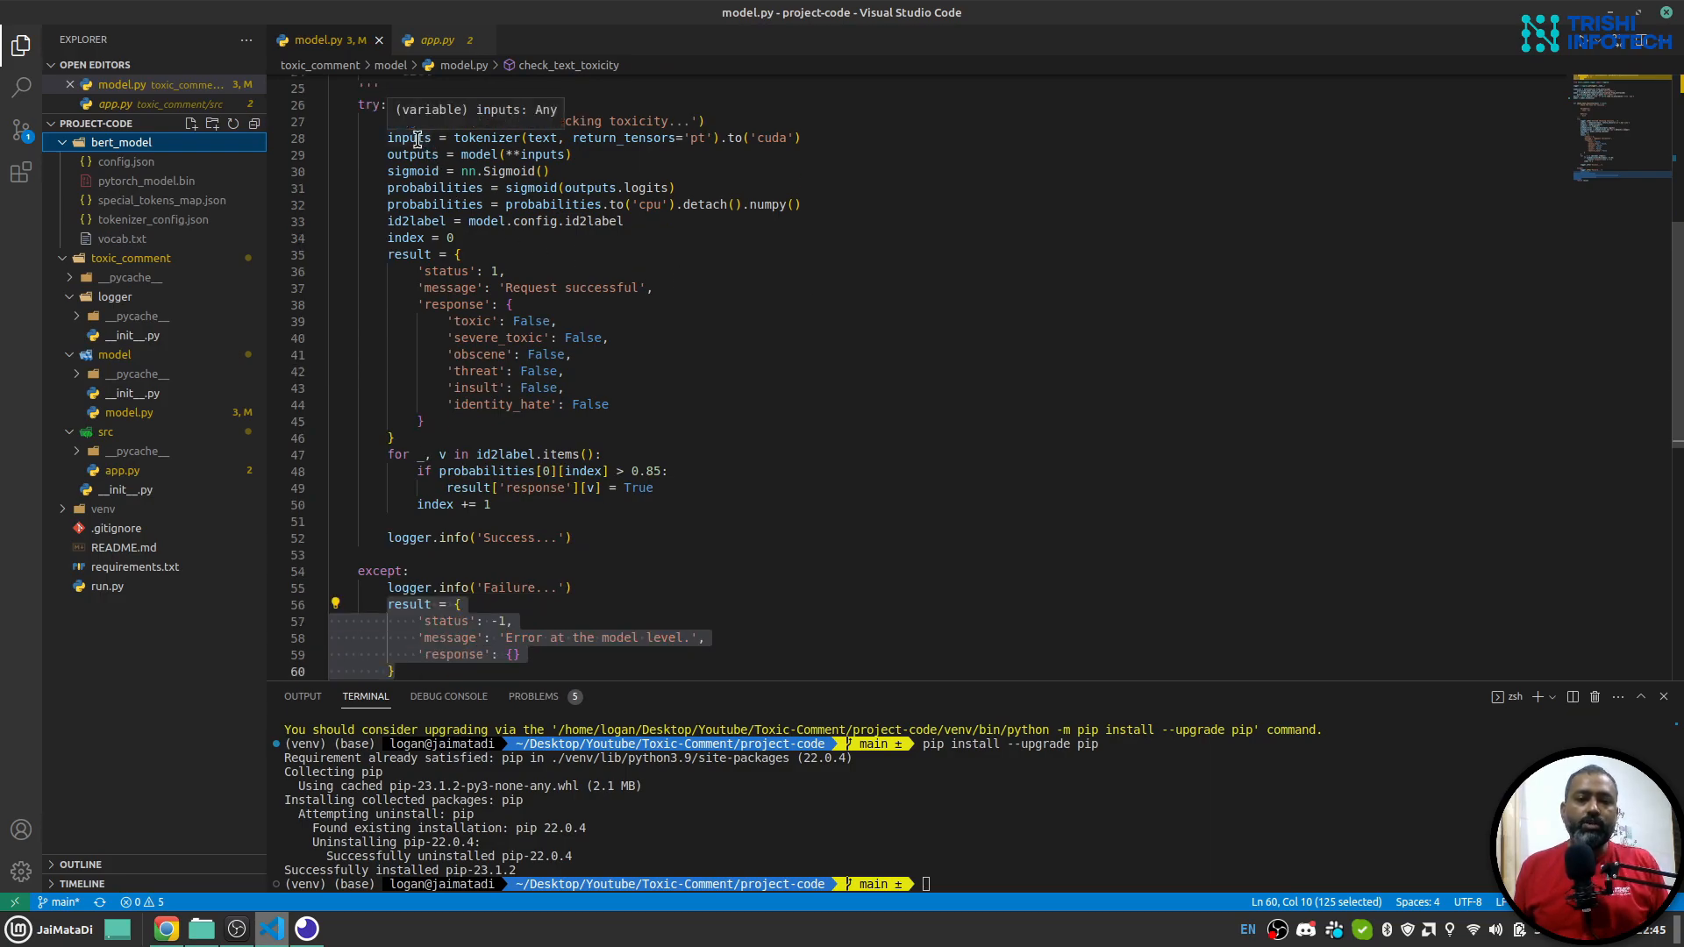
mouse_move(511, 258)
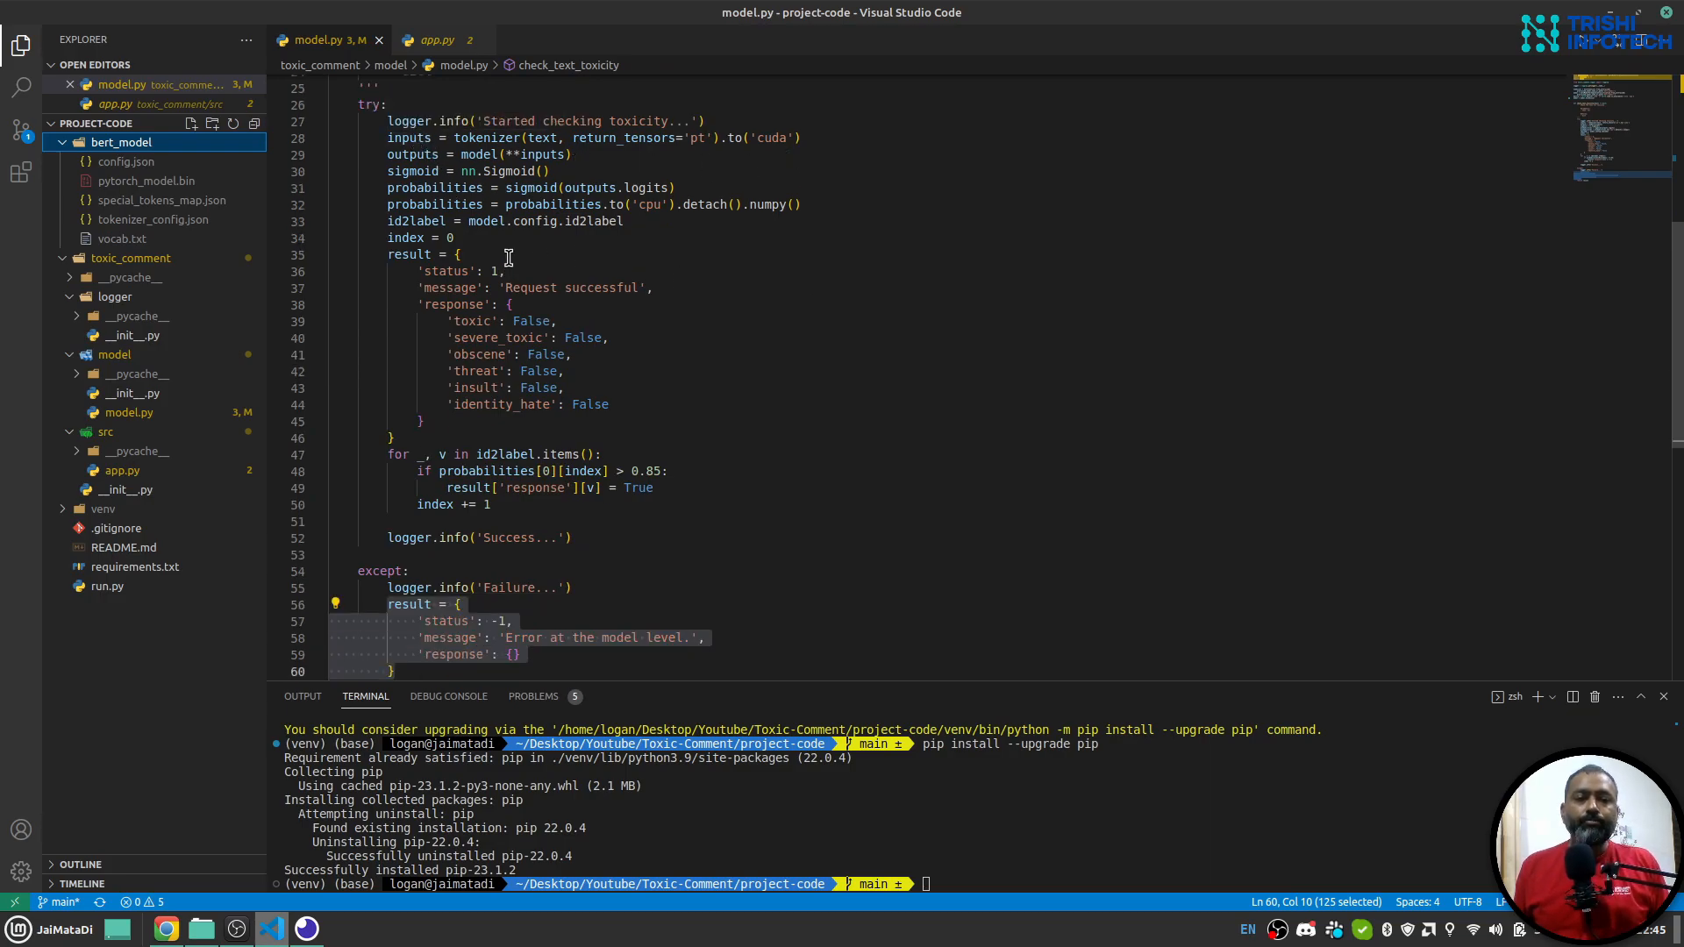
mouse_move(405, 137)
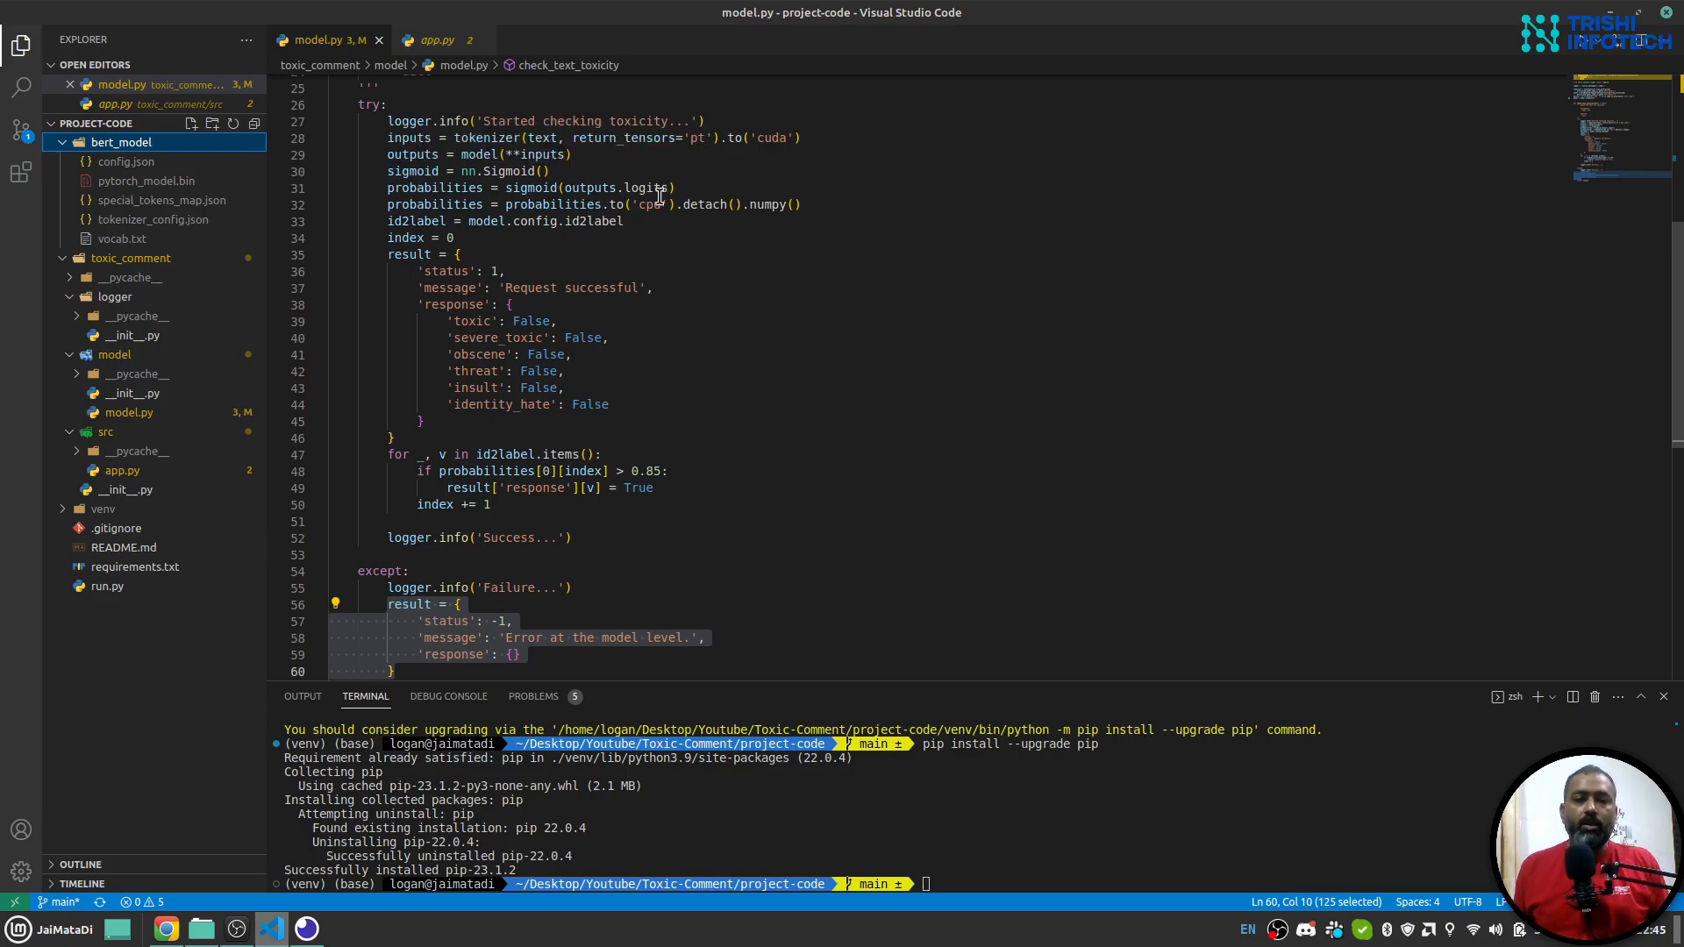
mouse_move(435, 188)
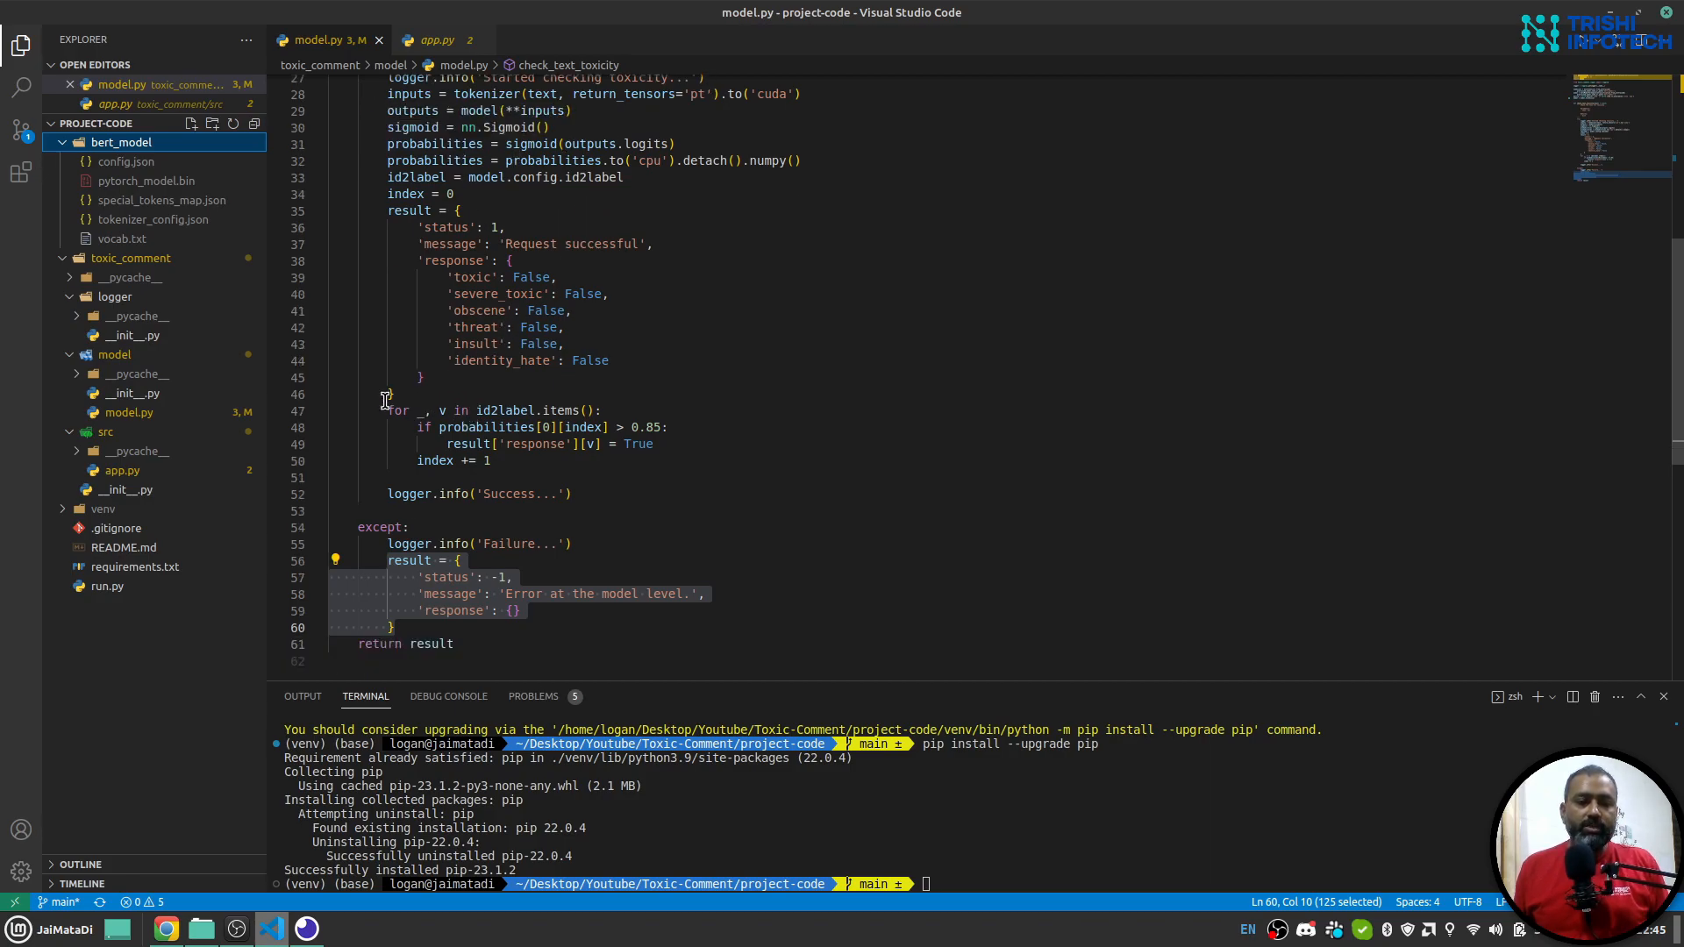
drag(393, 411, 489, 460)
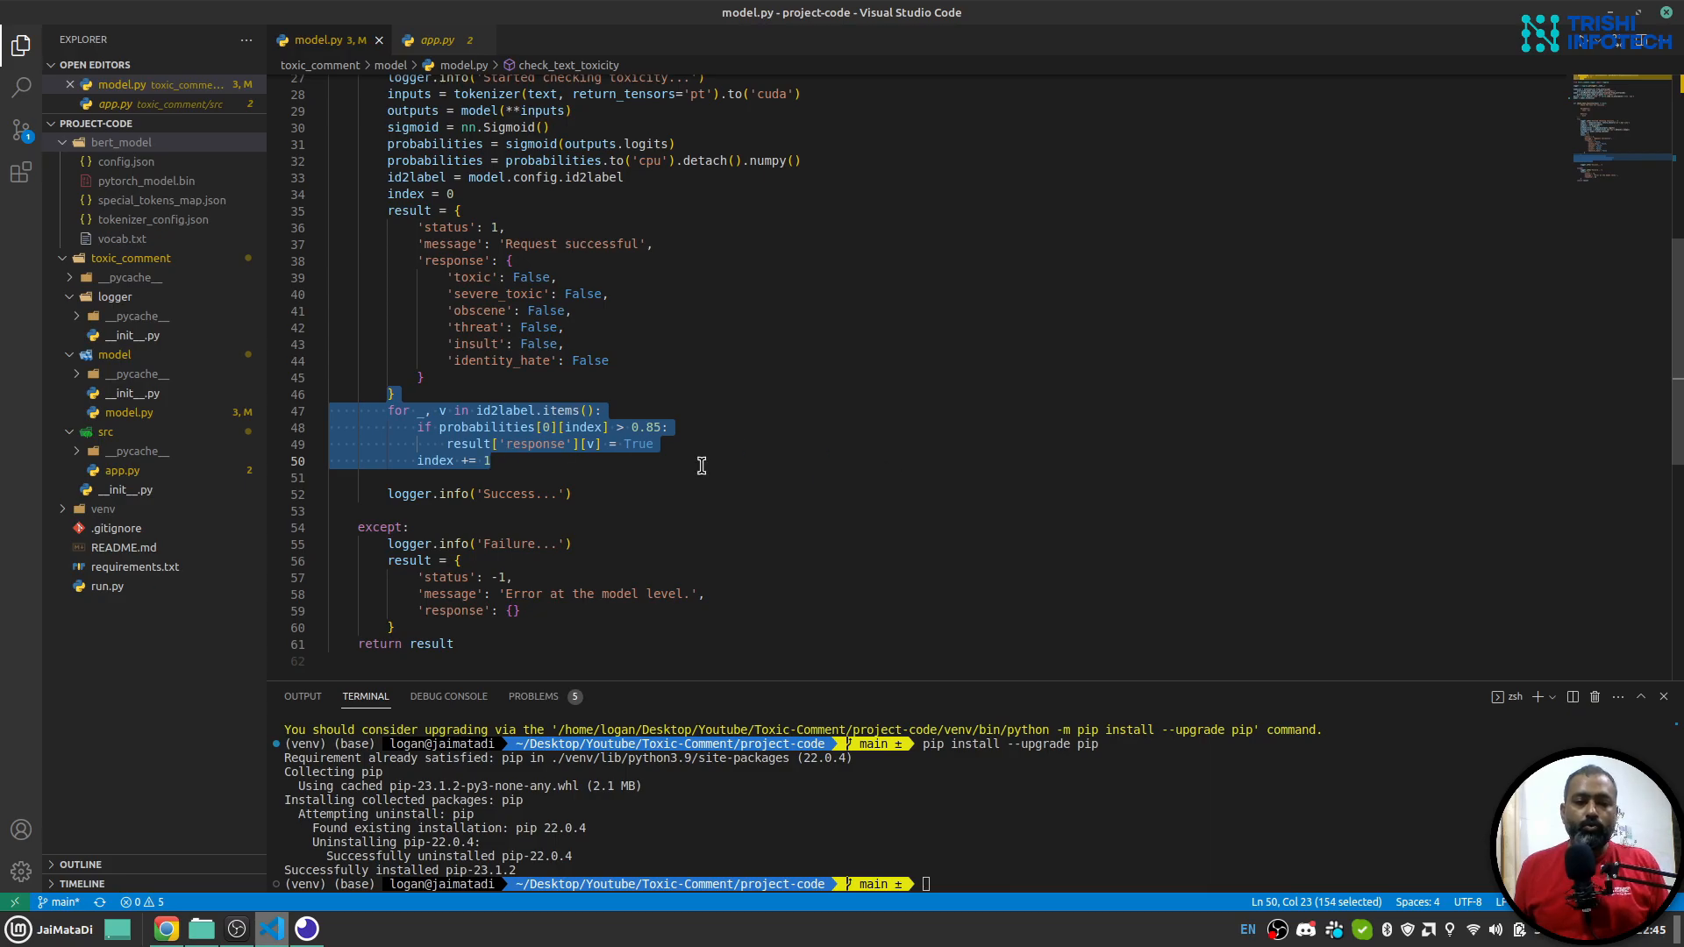
mouse_move(632, 426)
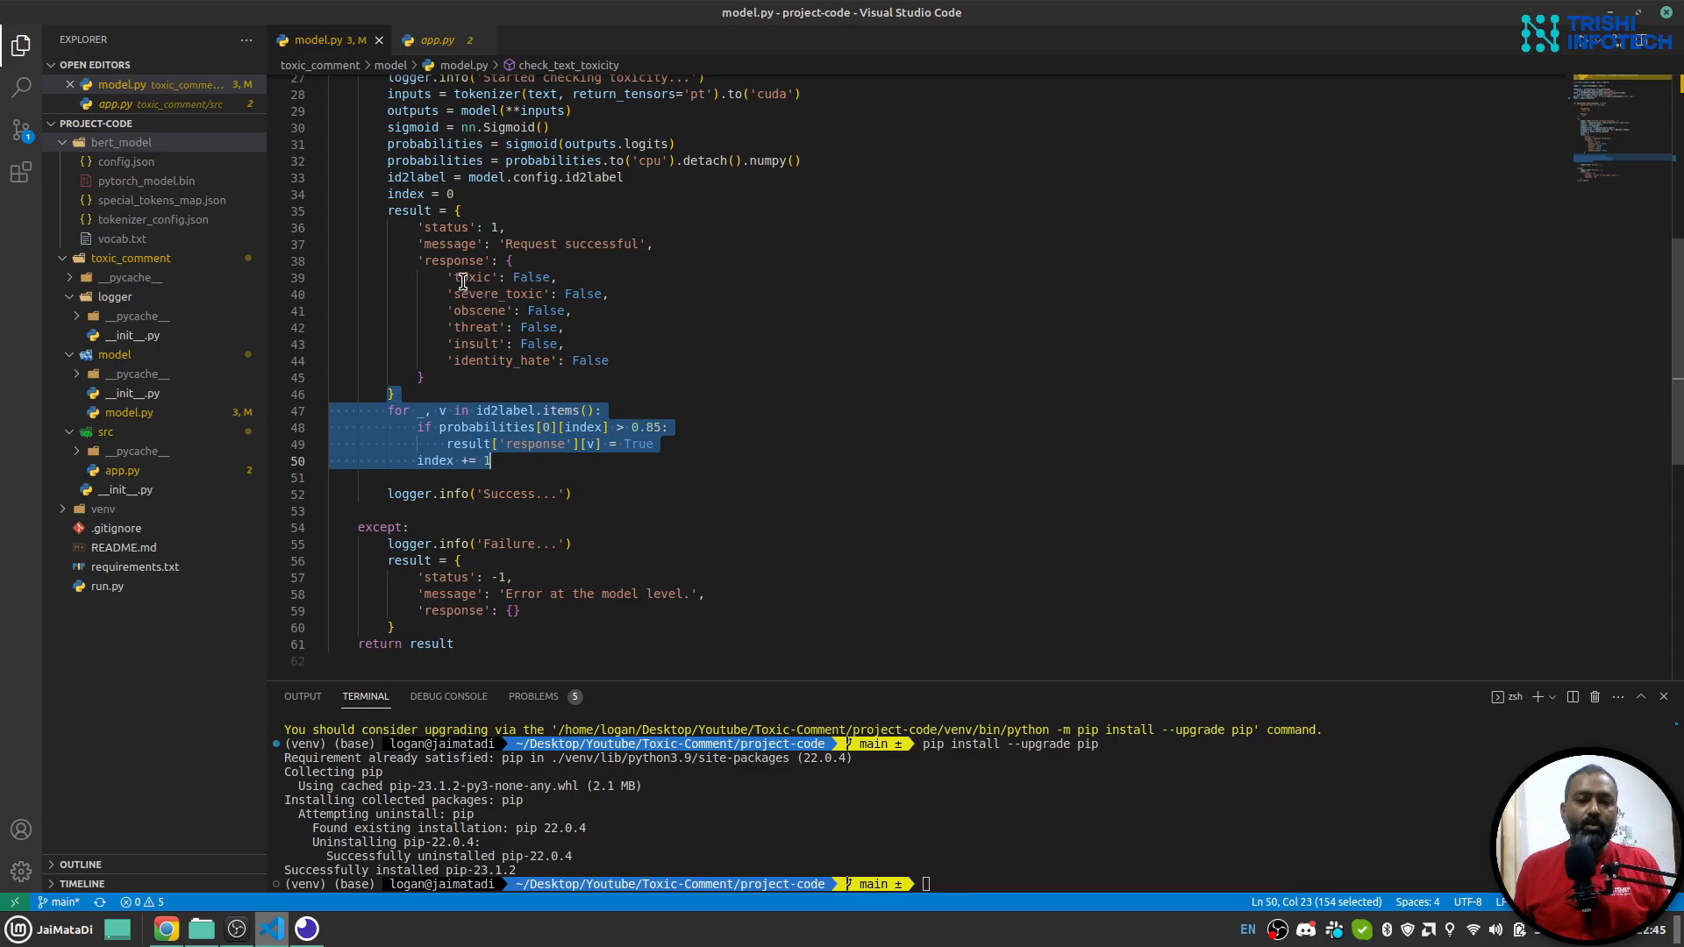
mouse_move(649, 424)
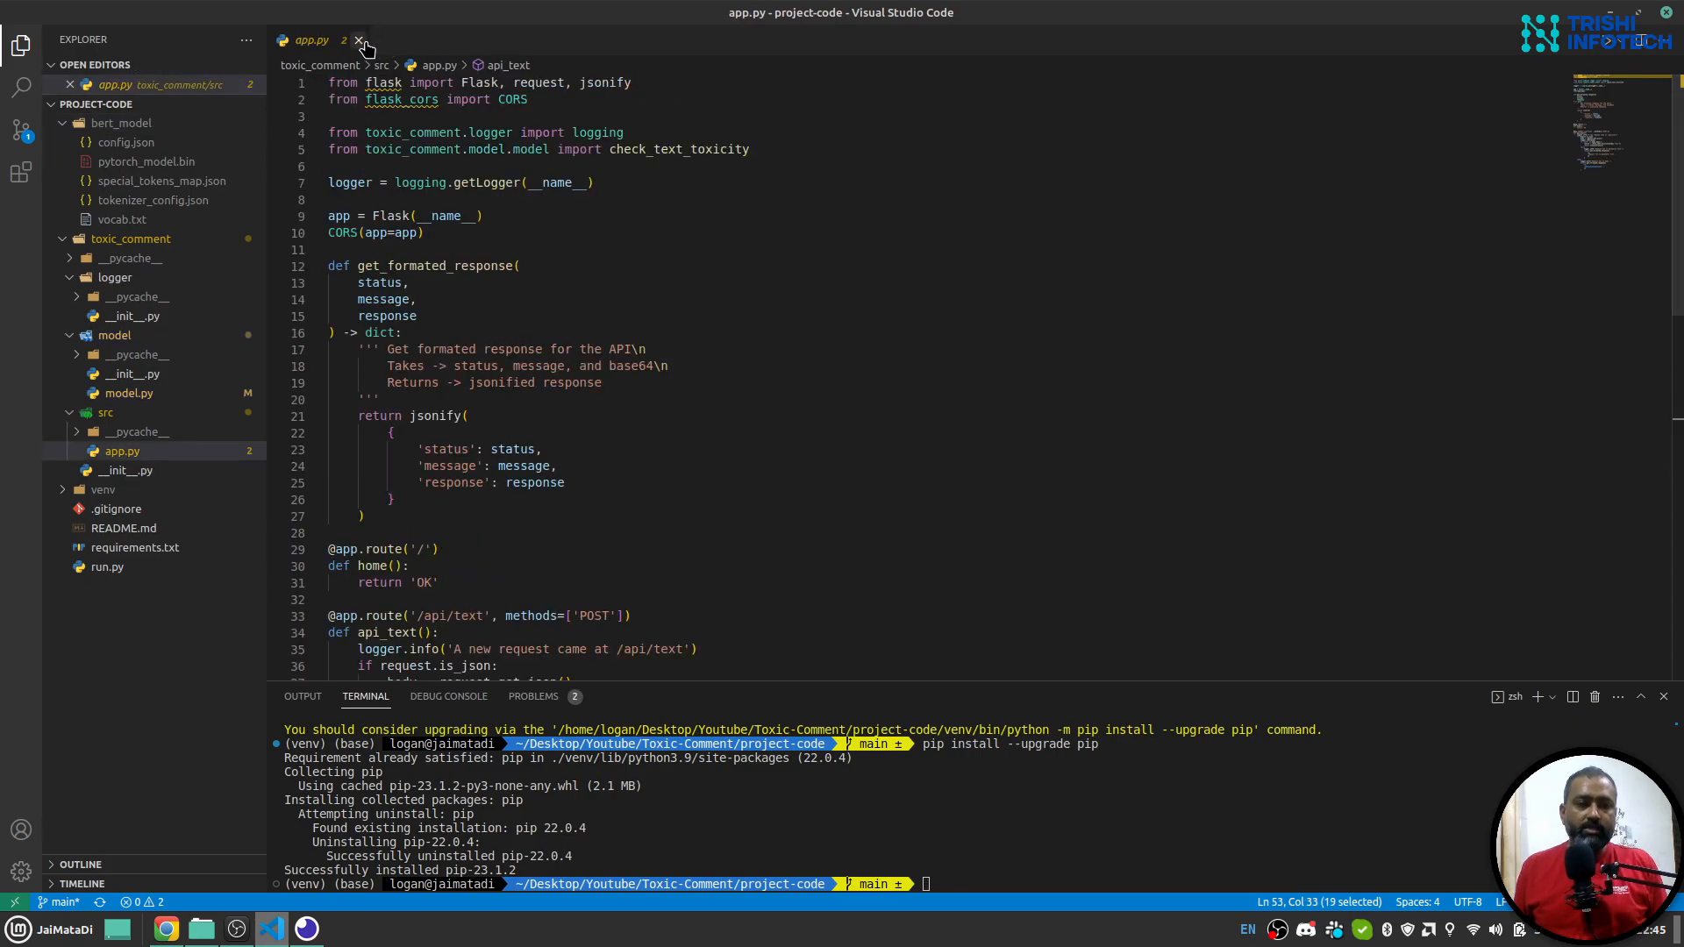
- Close app.py and start the Flask server with python run.py
click(359, 40)
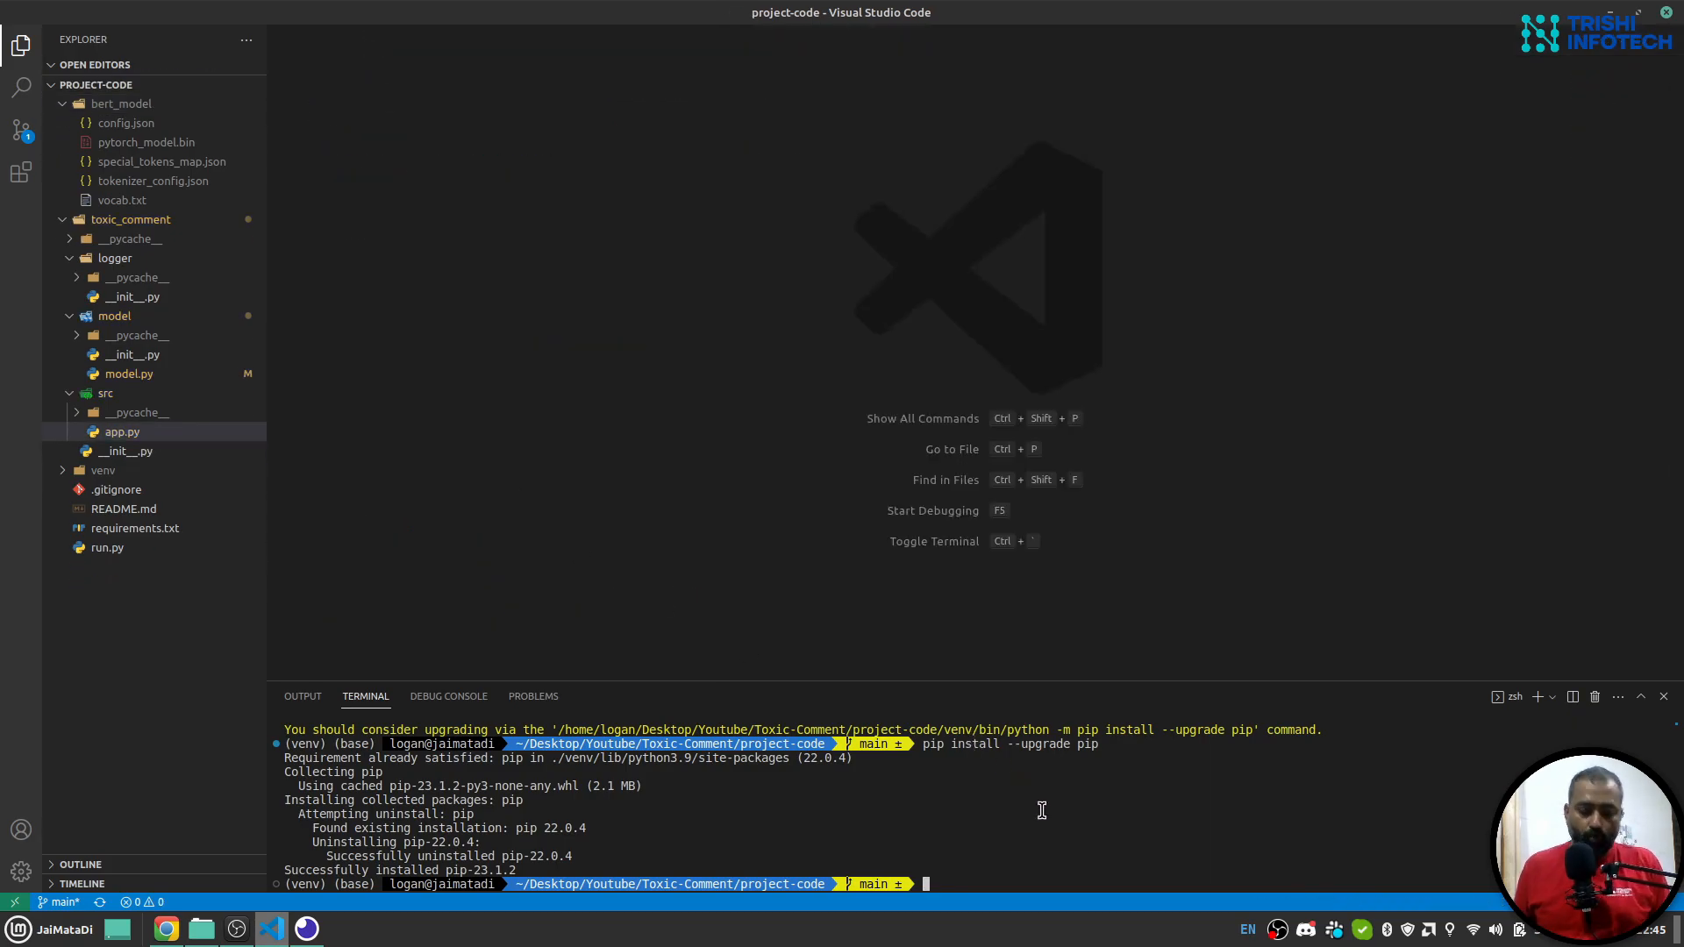
text(python r)
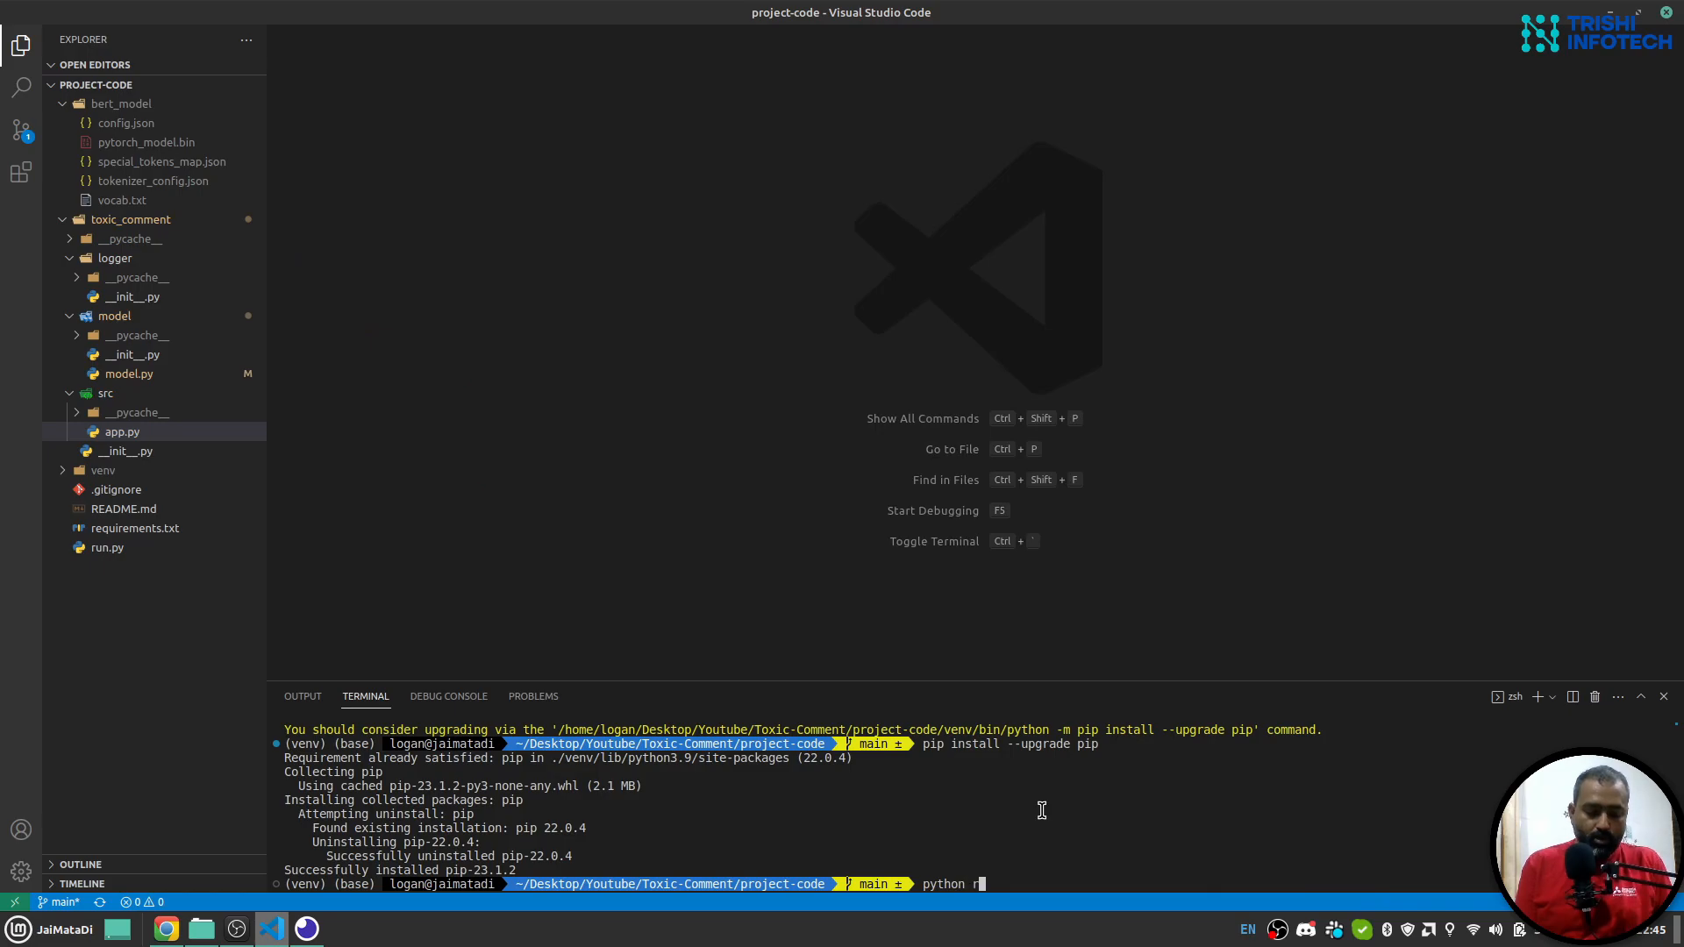
key(Enter)
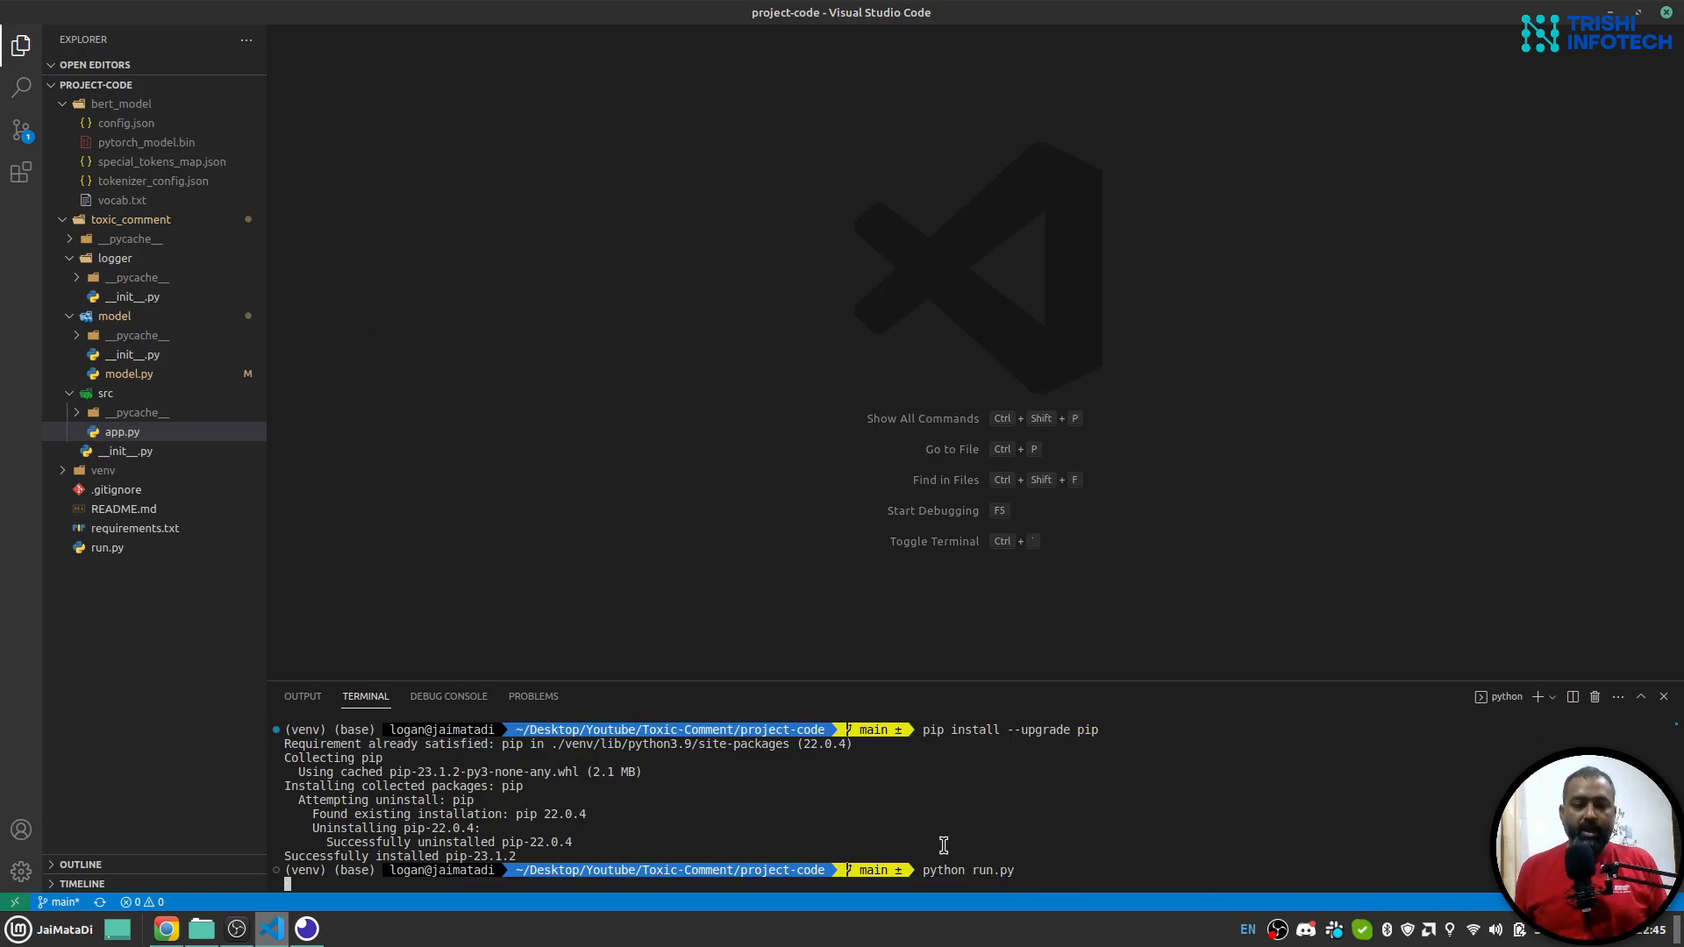
mouse_move(843, 830)
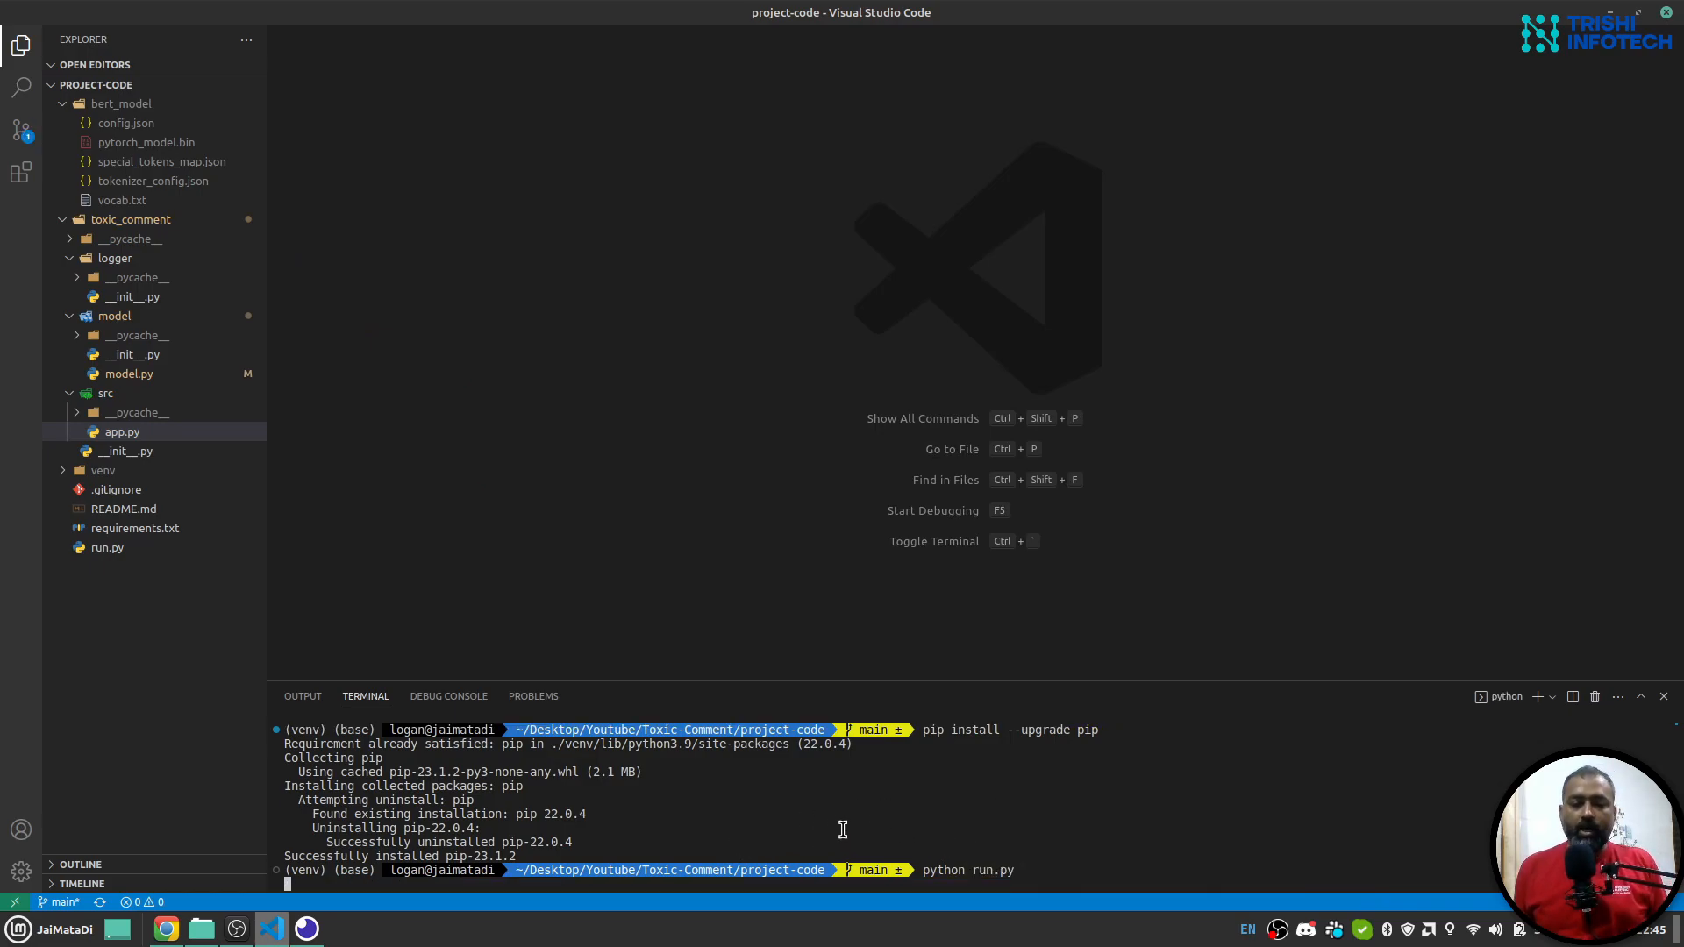
mouse_move(738, 835)
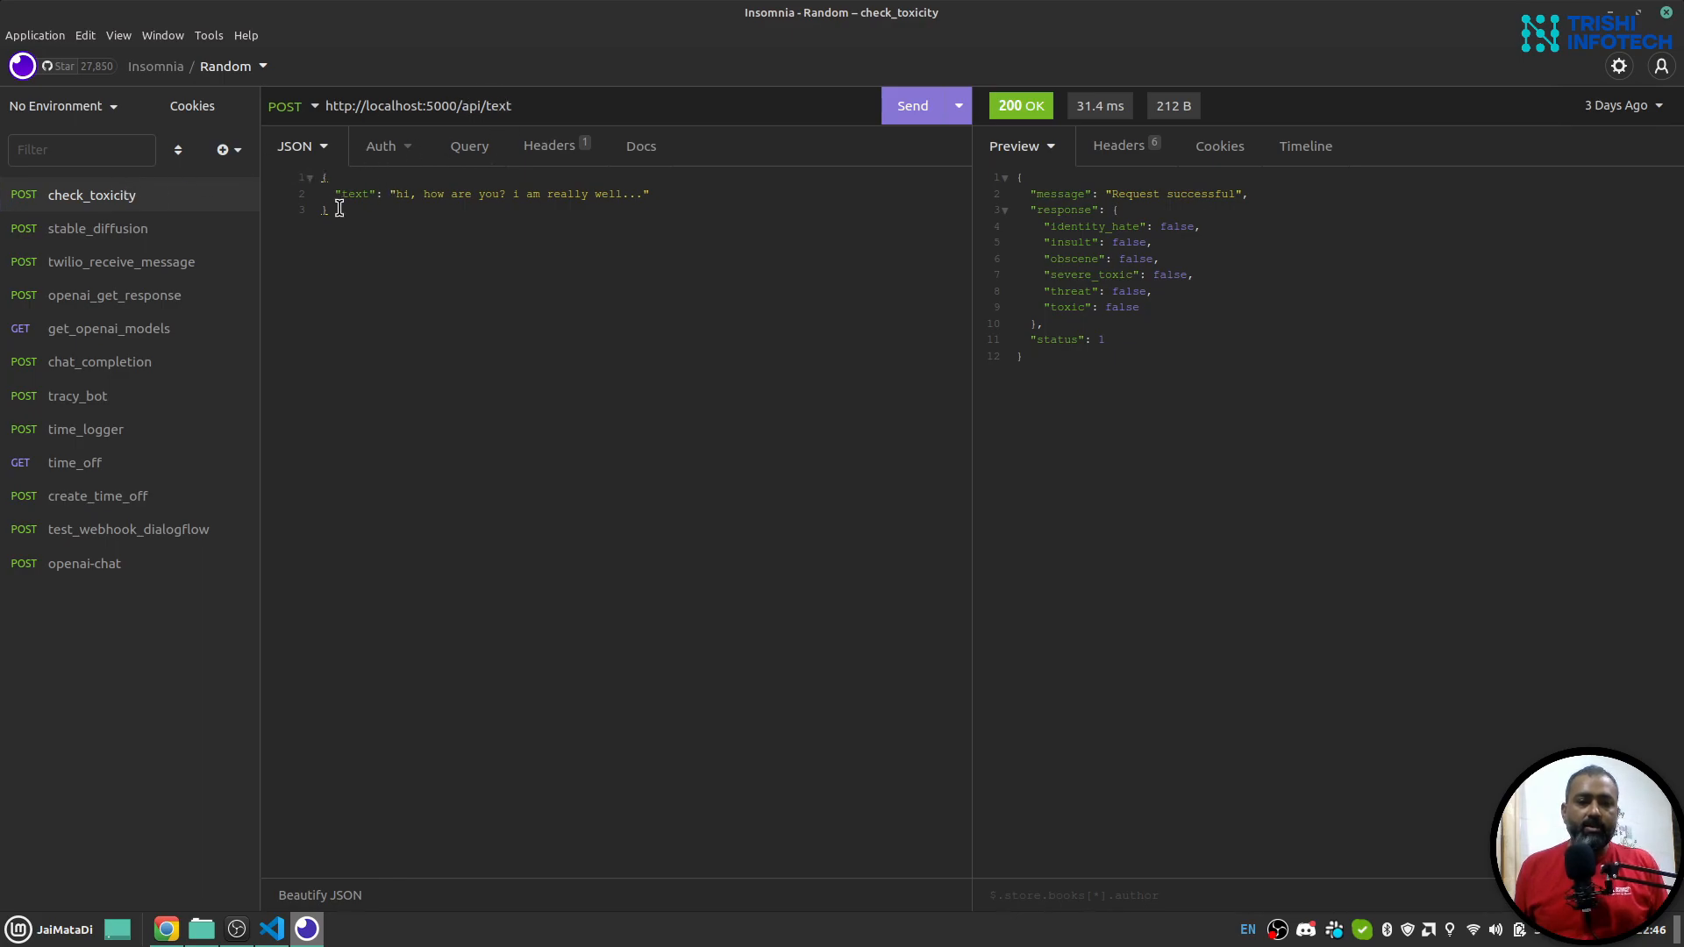
- Send the check_toxicity POST to localhost:5000/api/text, getting 200 OK with all labels false
double_click(354, 195)
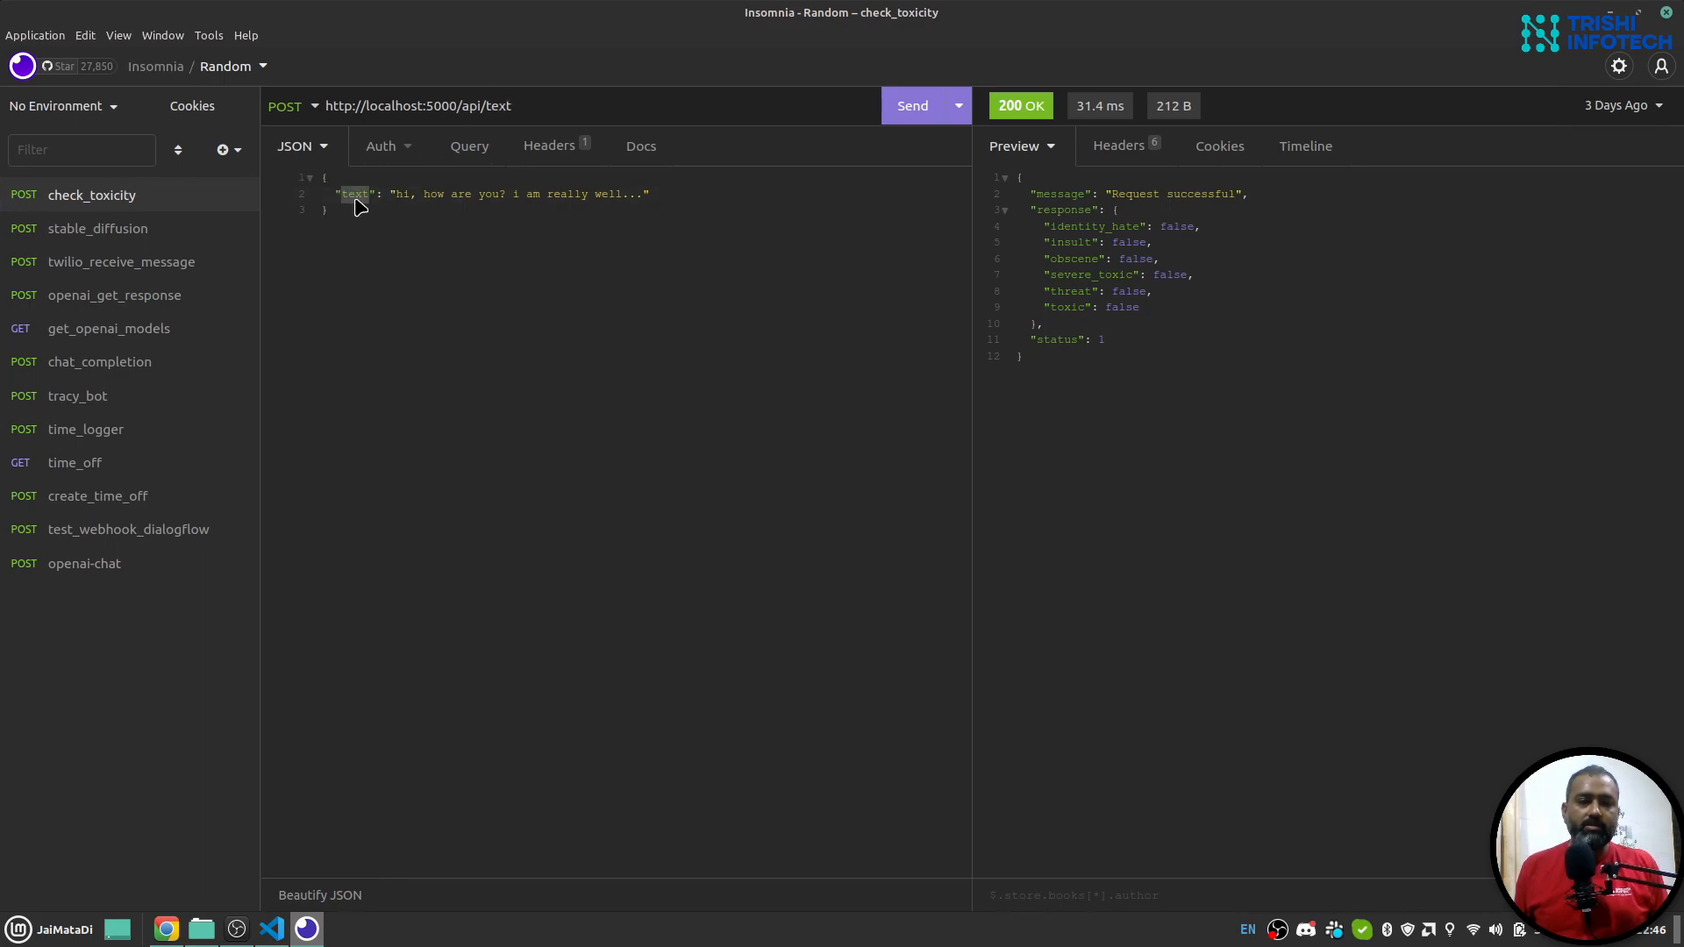
mouse_move(236, 328)
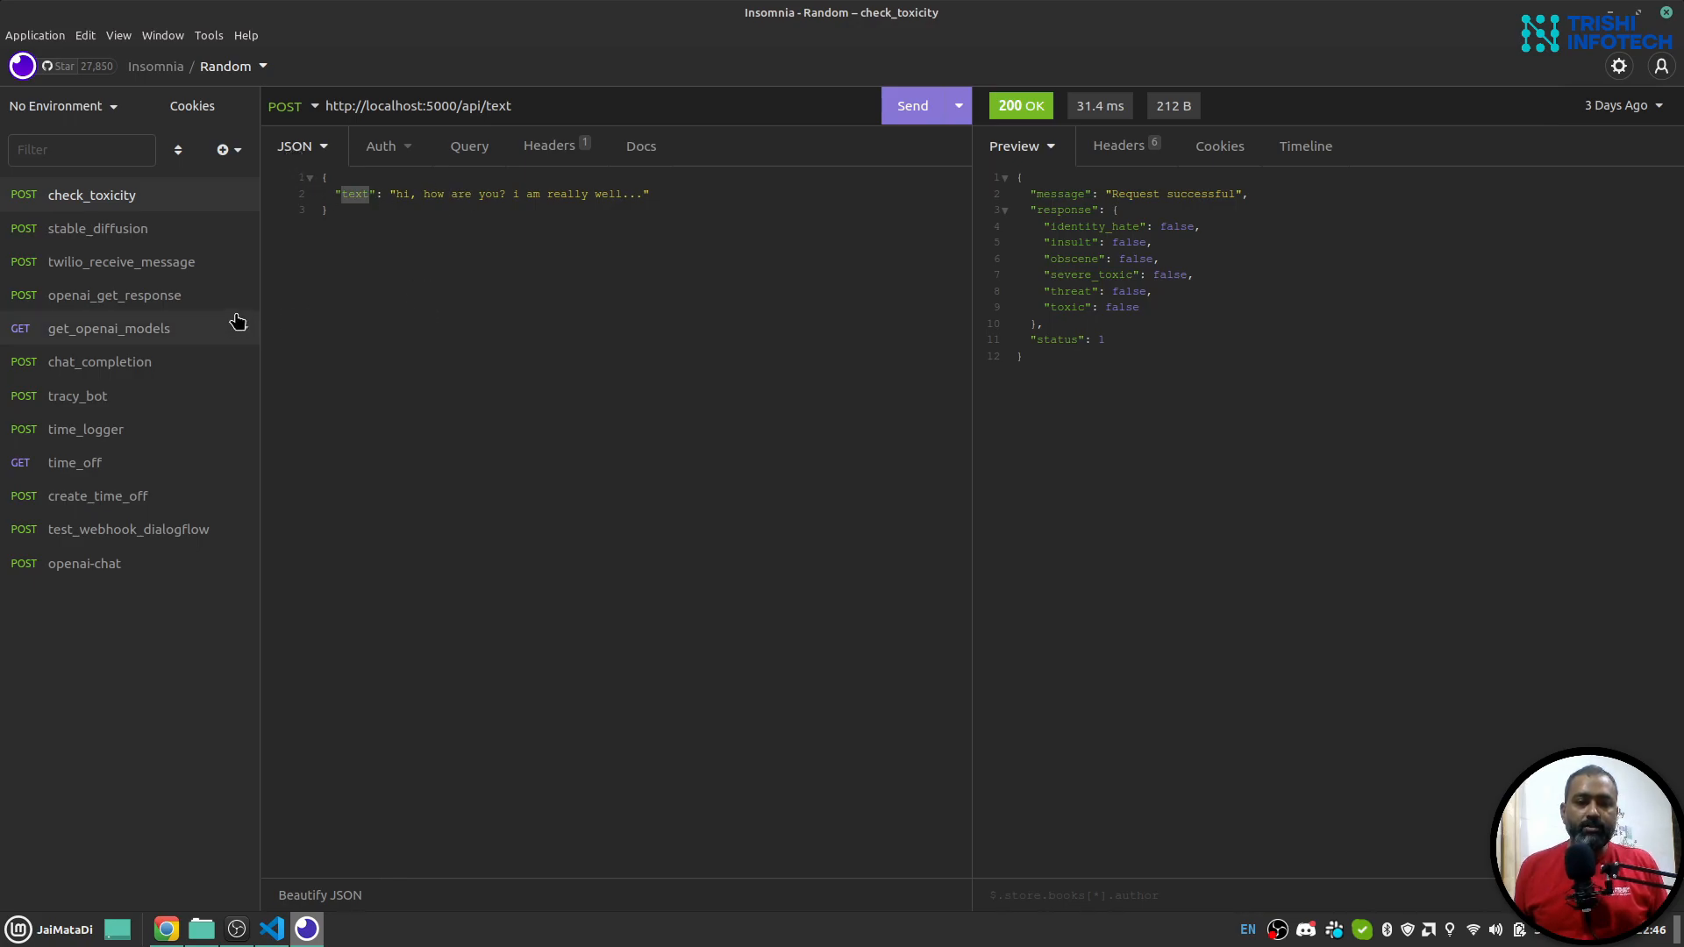
click(912, 106)
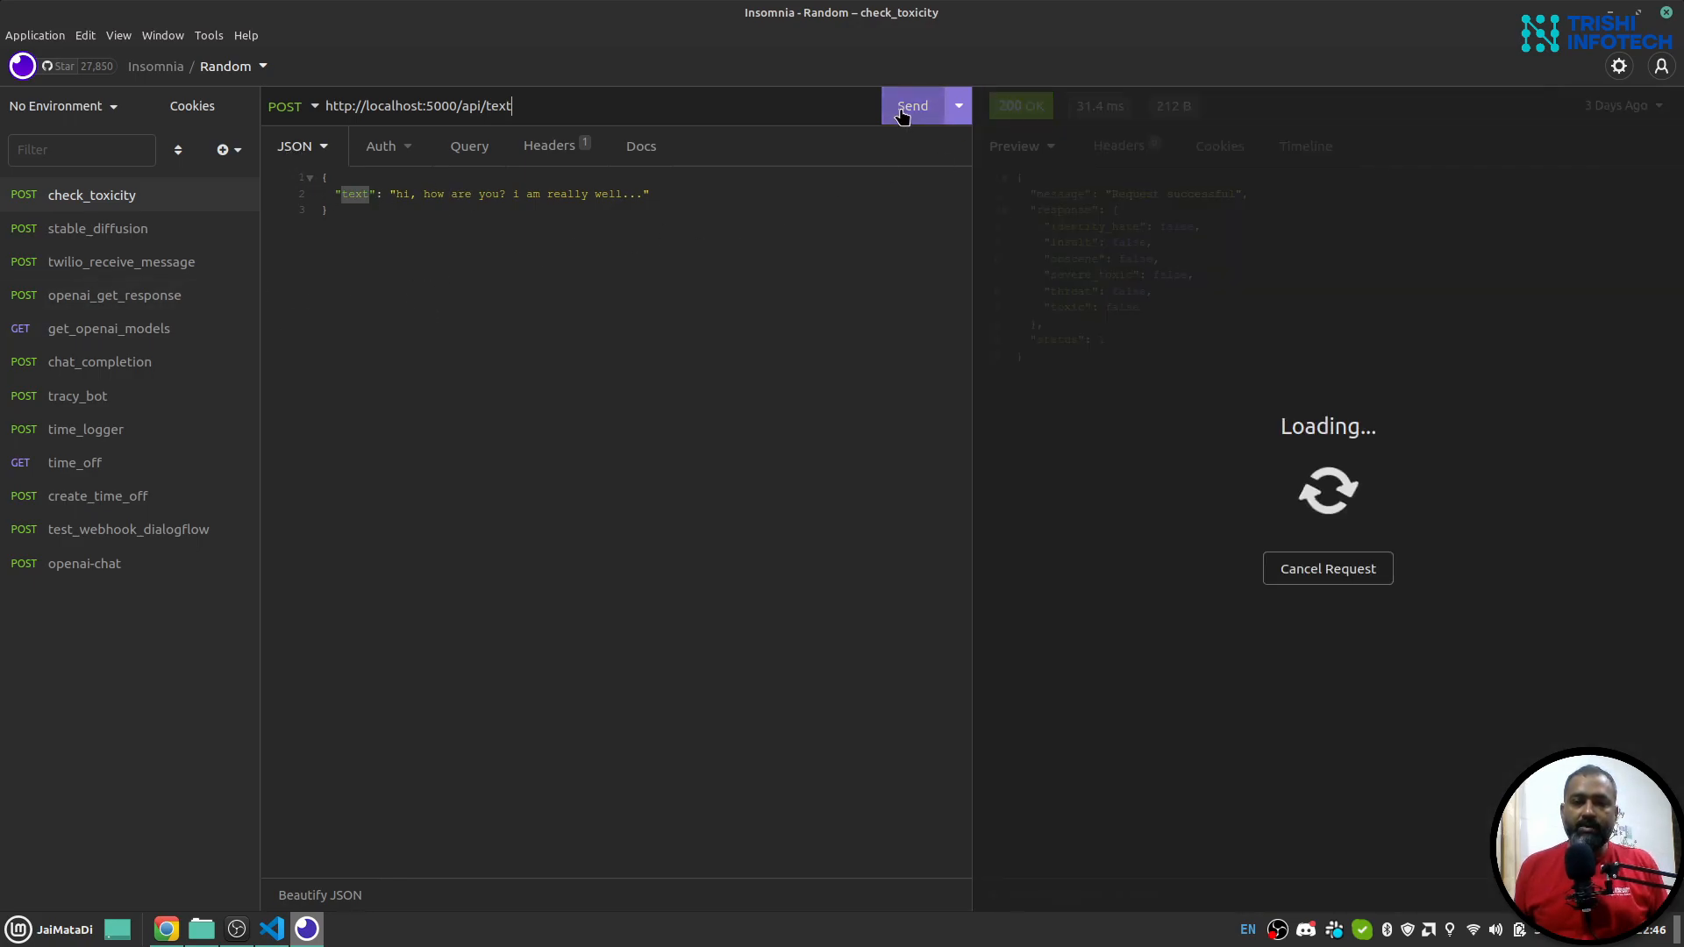
click(912, 105)
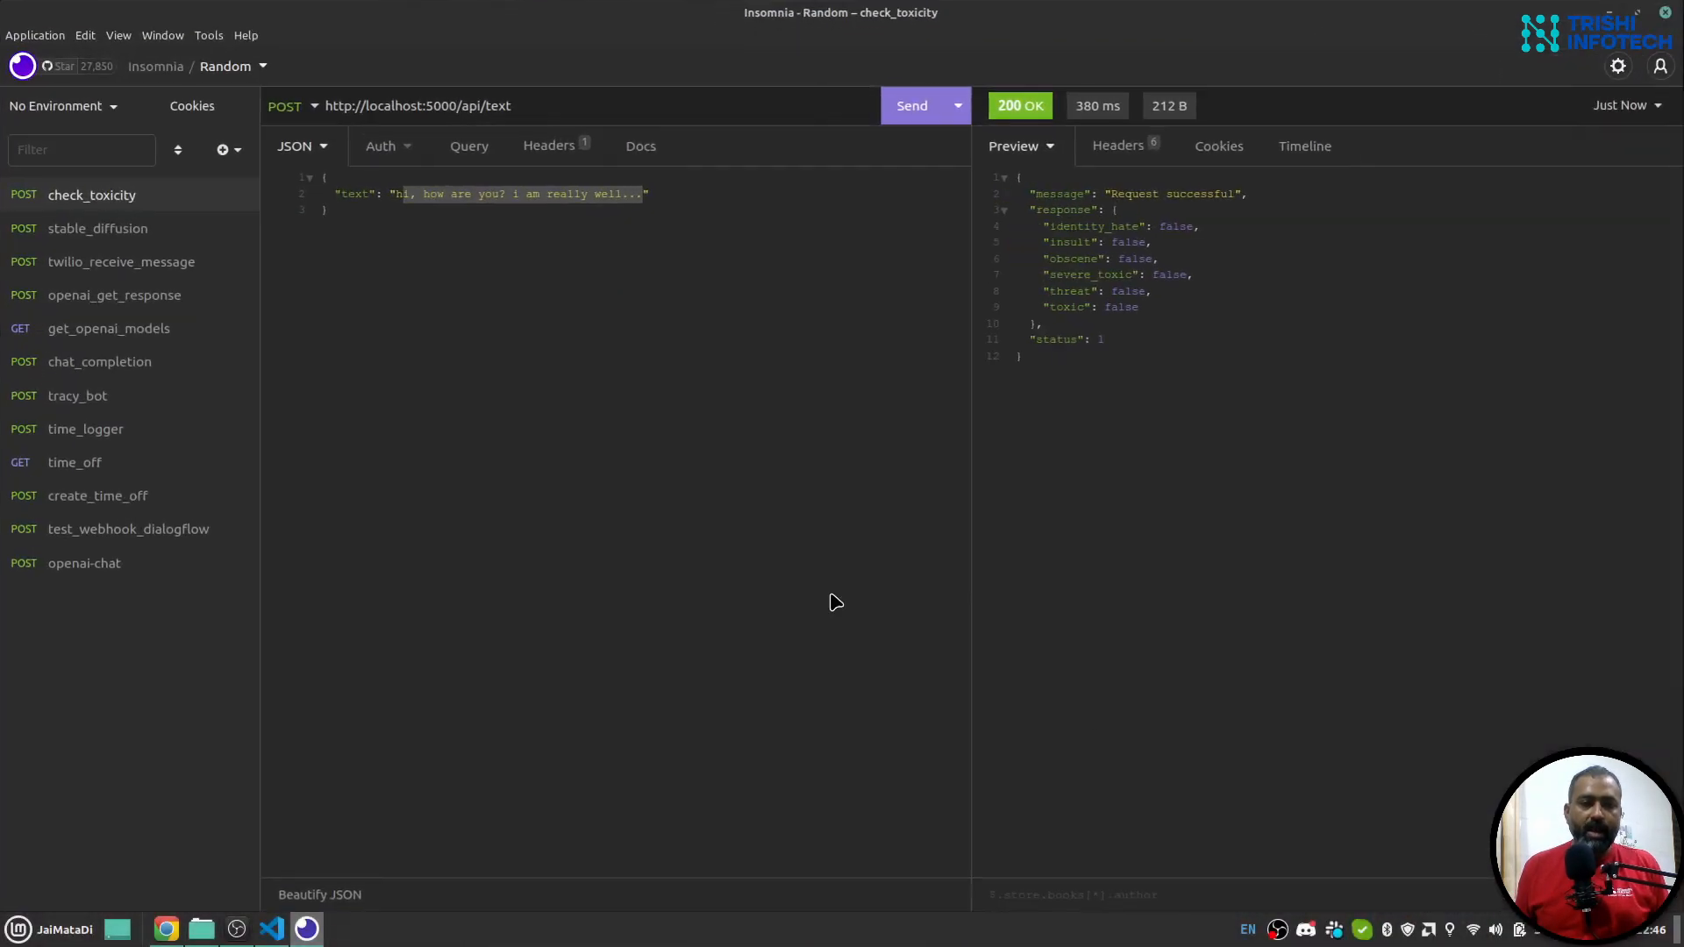
- Send the text "I will kill you" to the API and confirm threat and toxic return true
key(Delete)
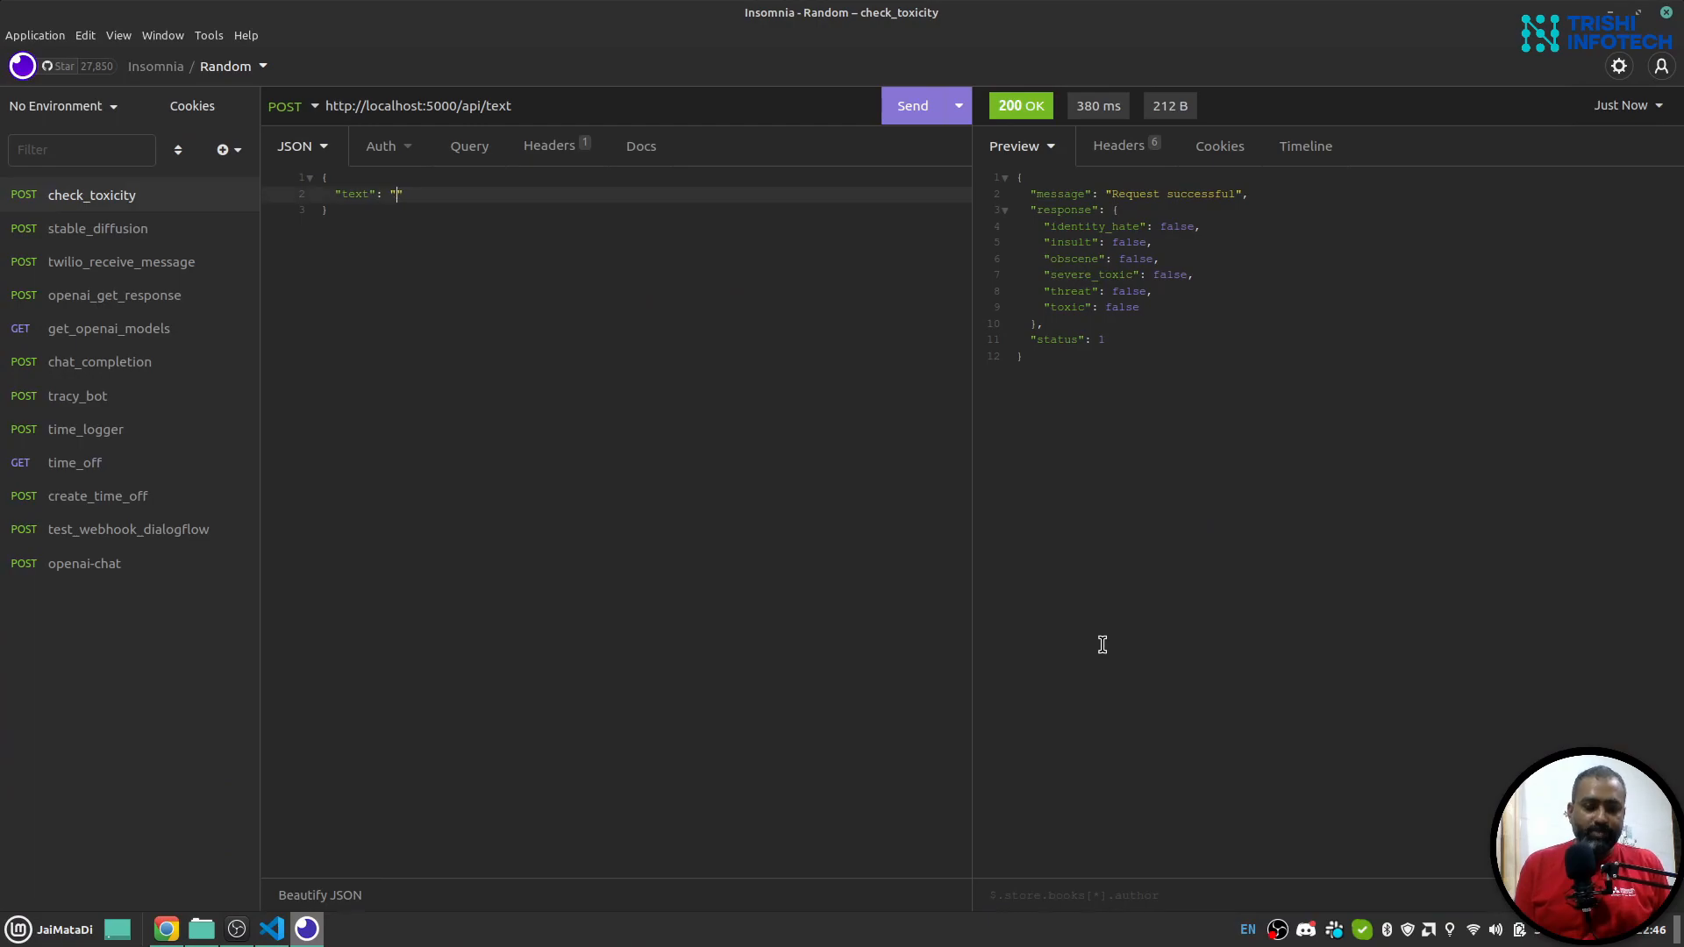
text(I will kill you)
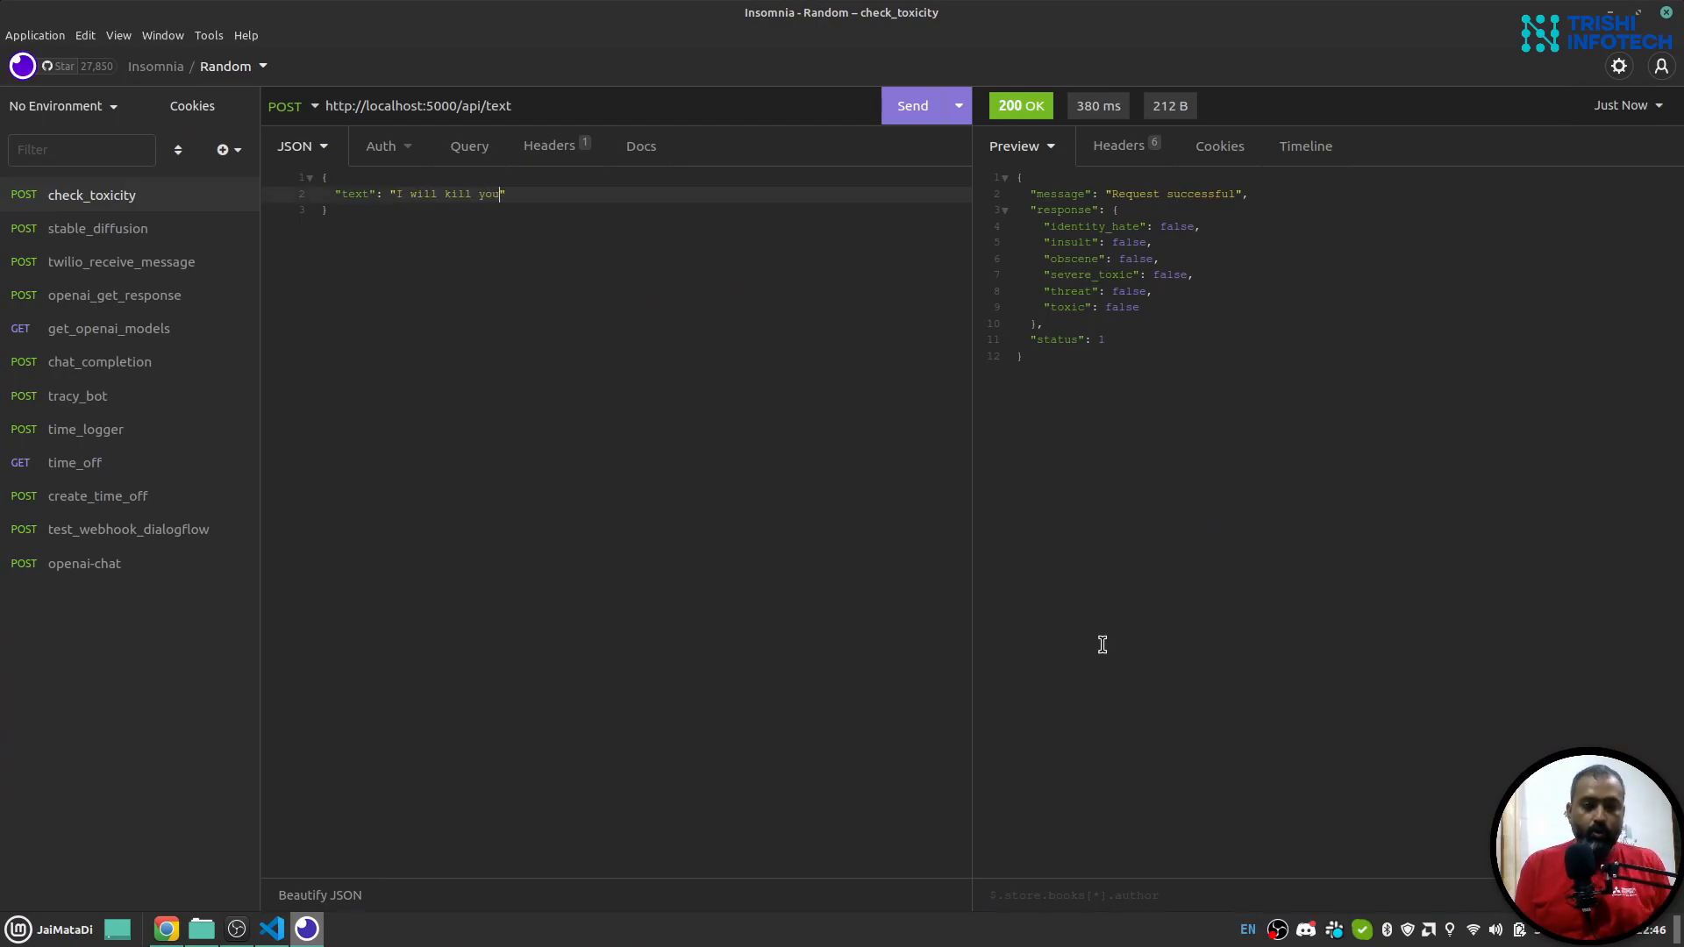
click(912, 106)
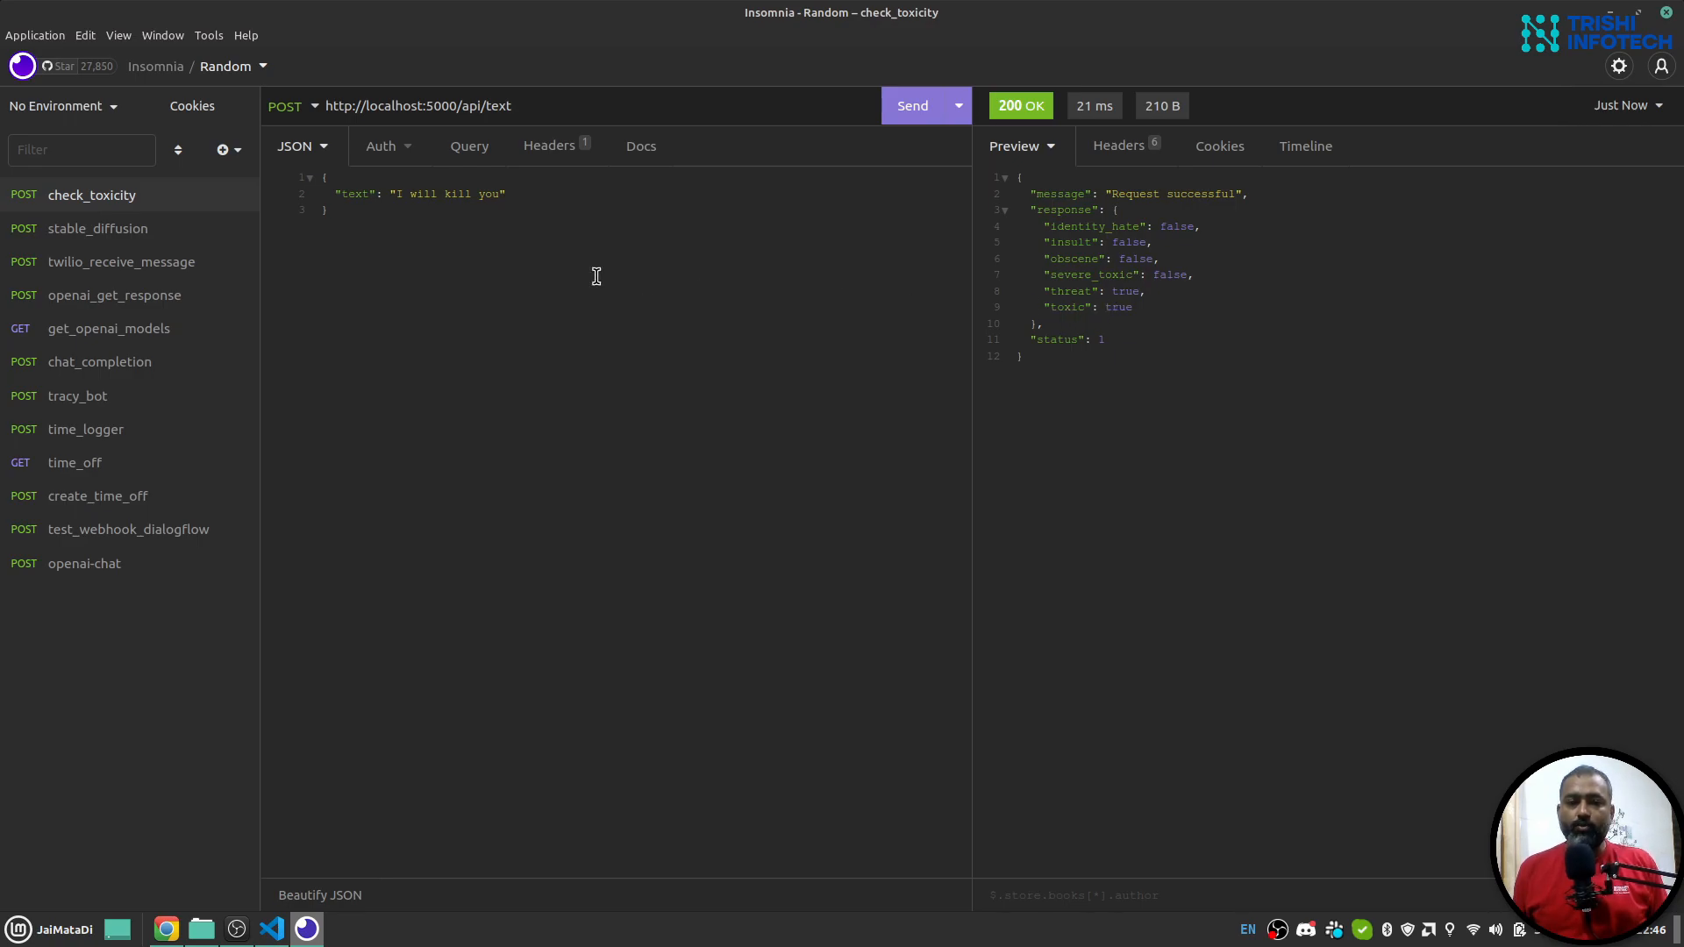
double_click(449, 195)
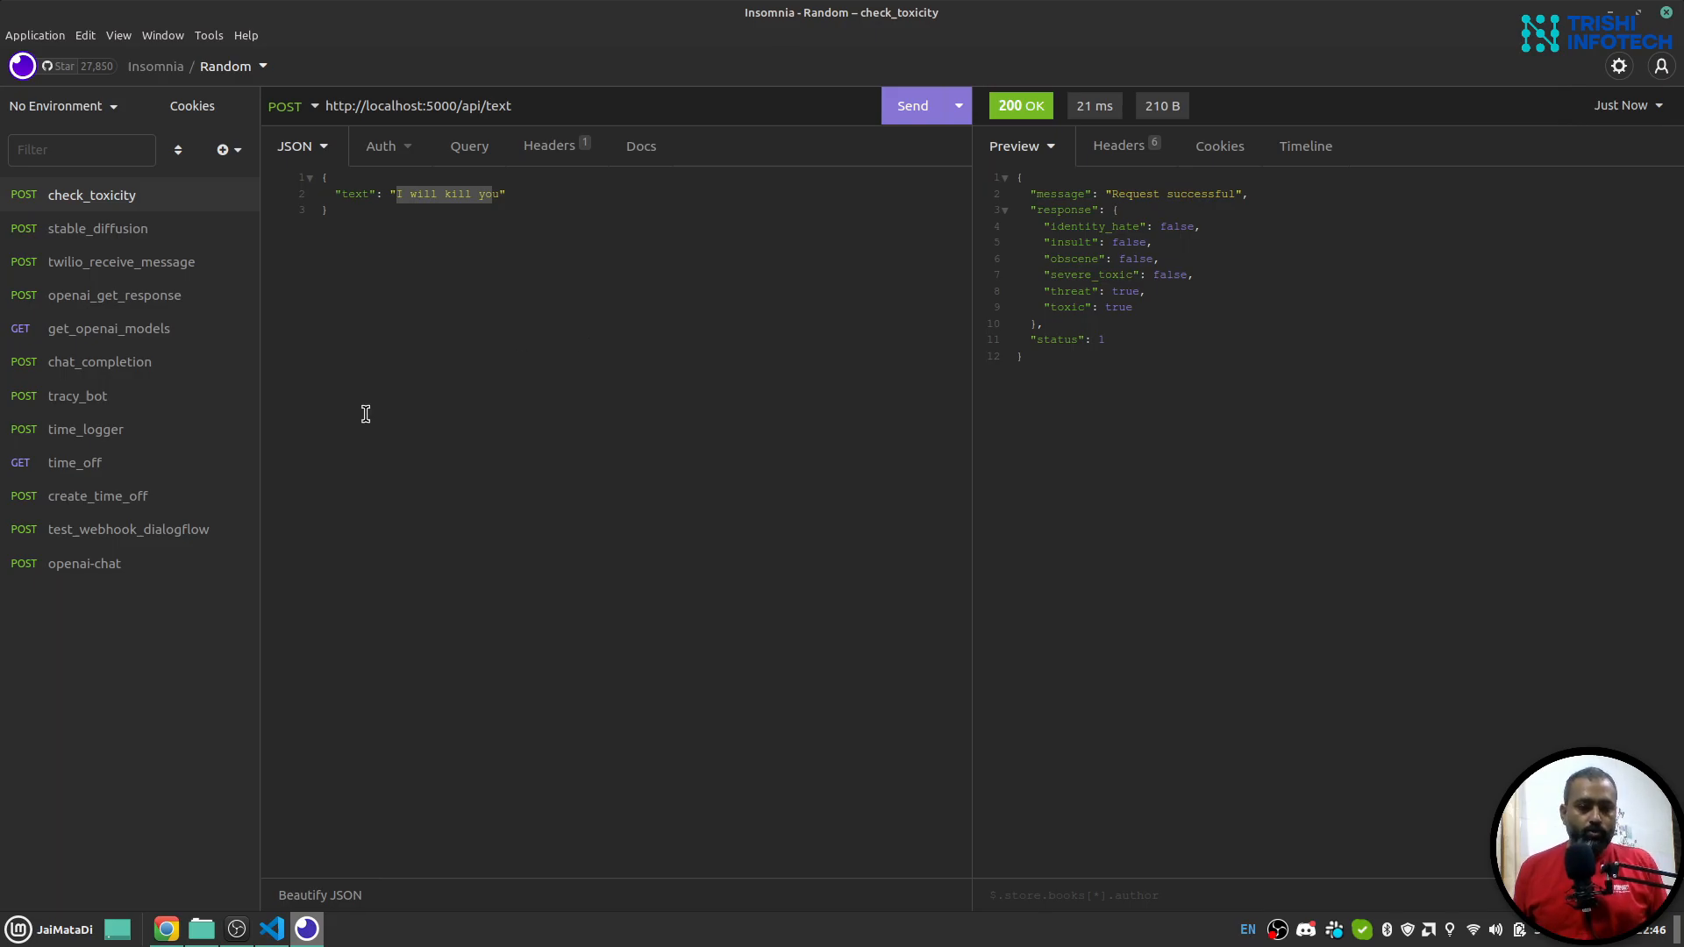
click(270, 930)
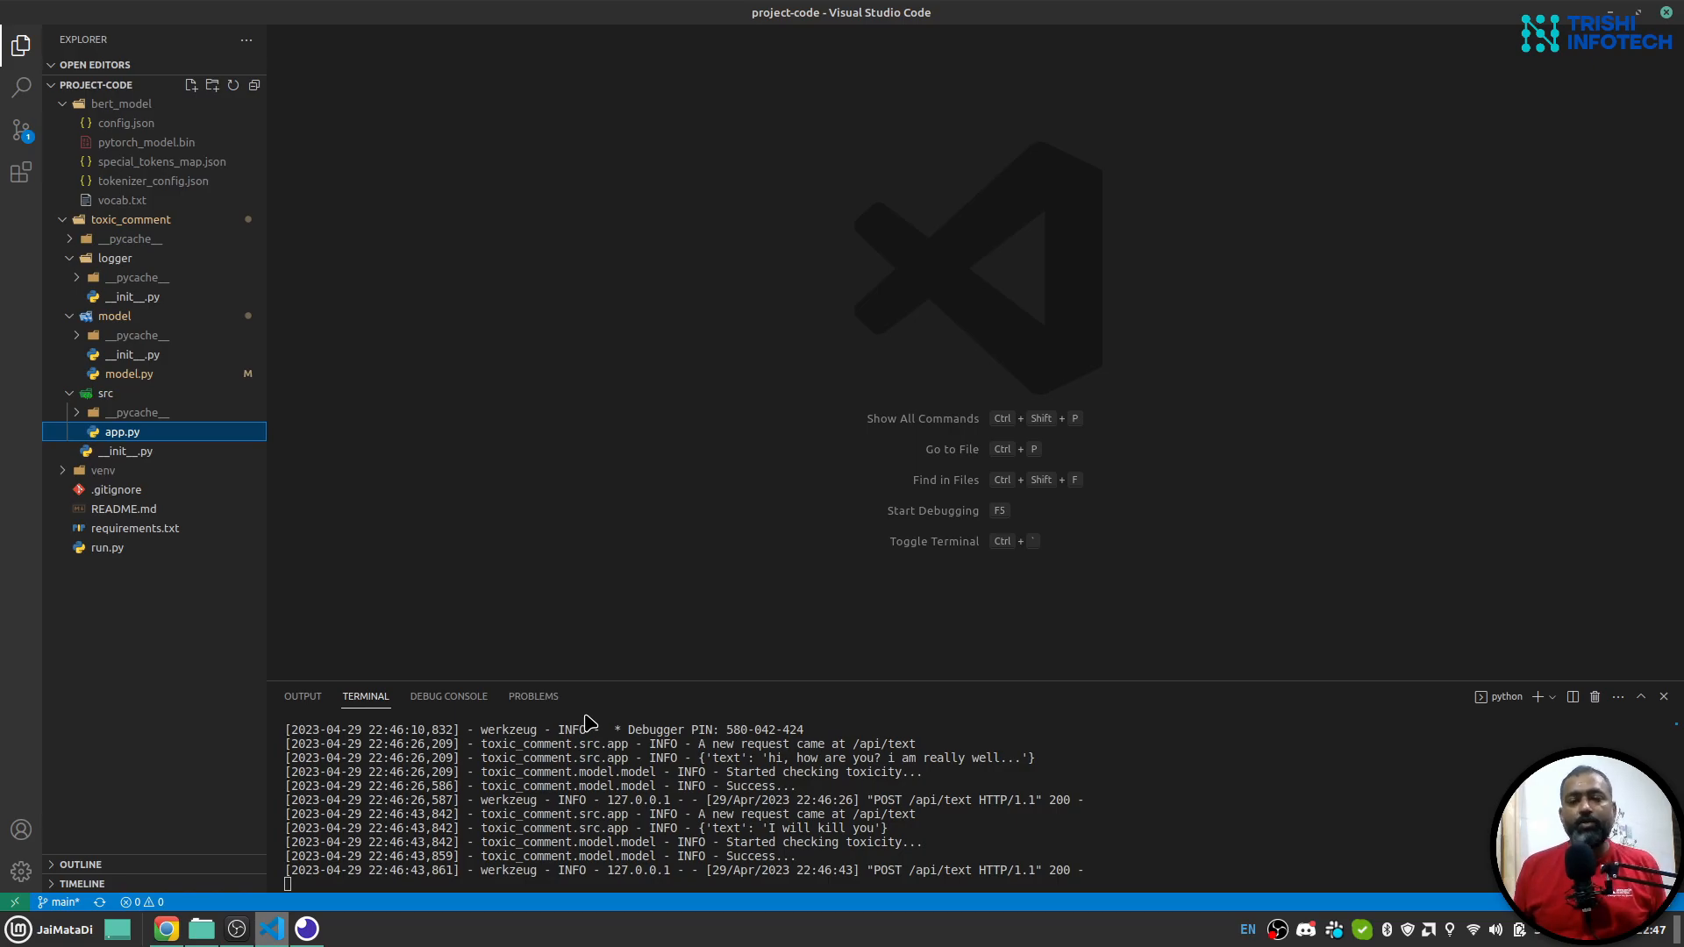
mouse_move(109, 328)
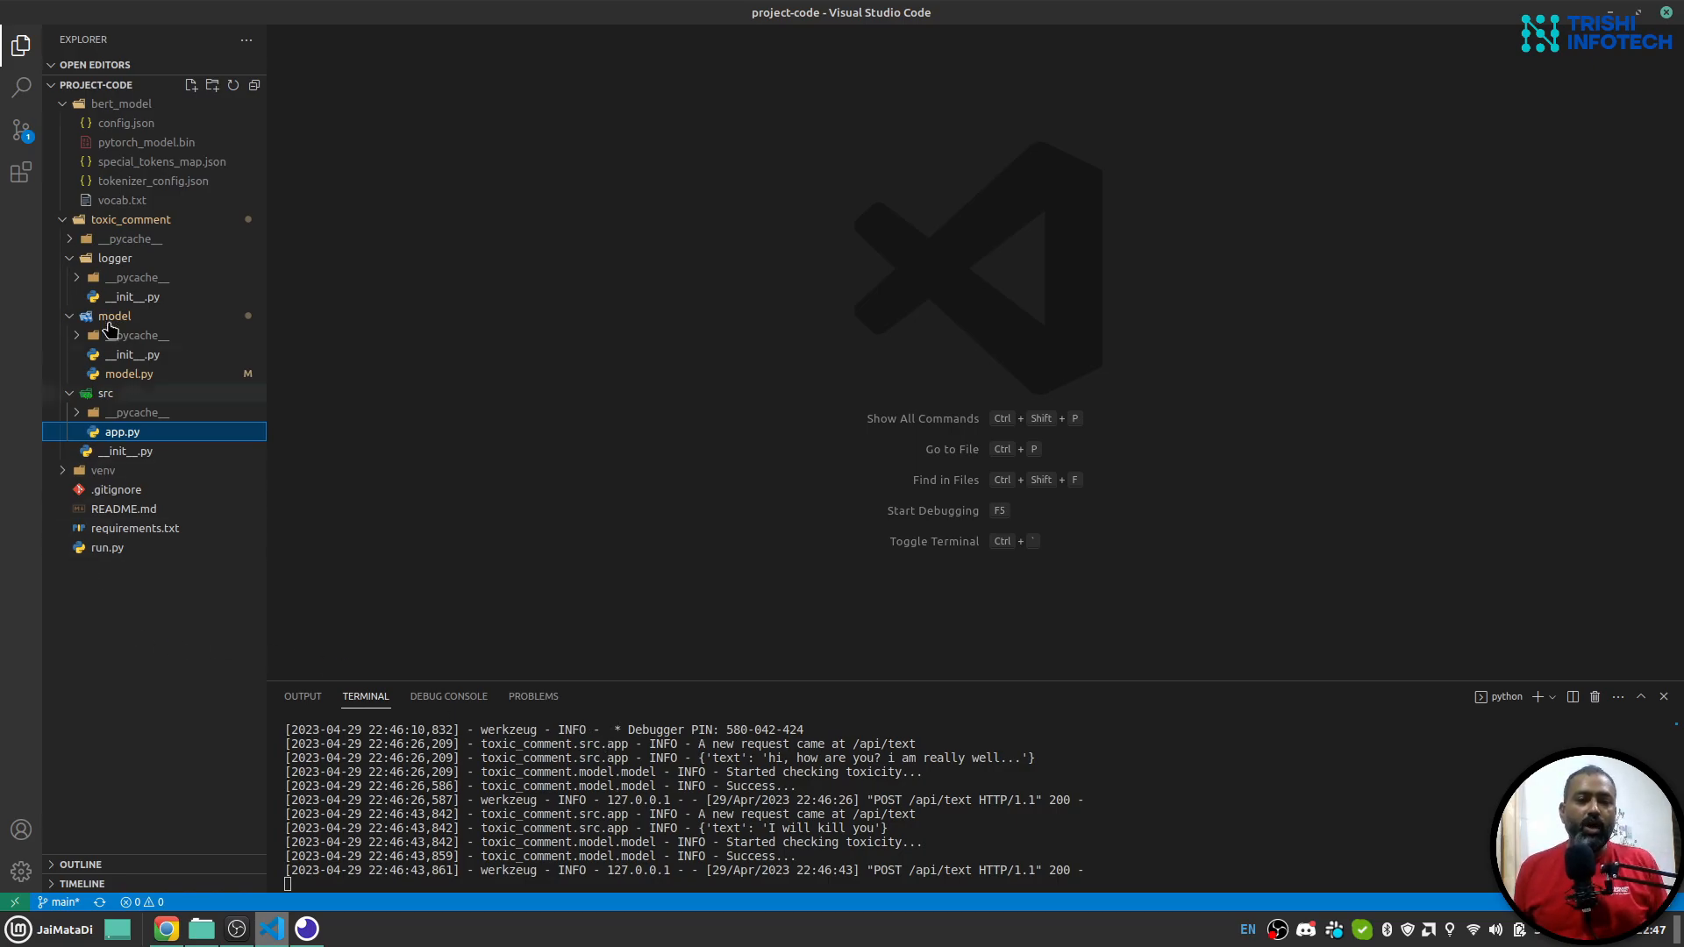